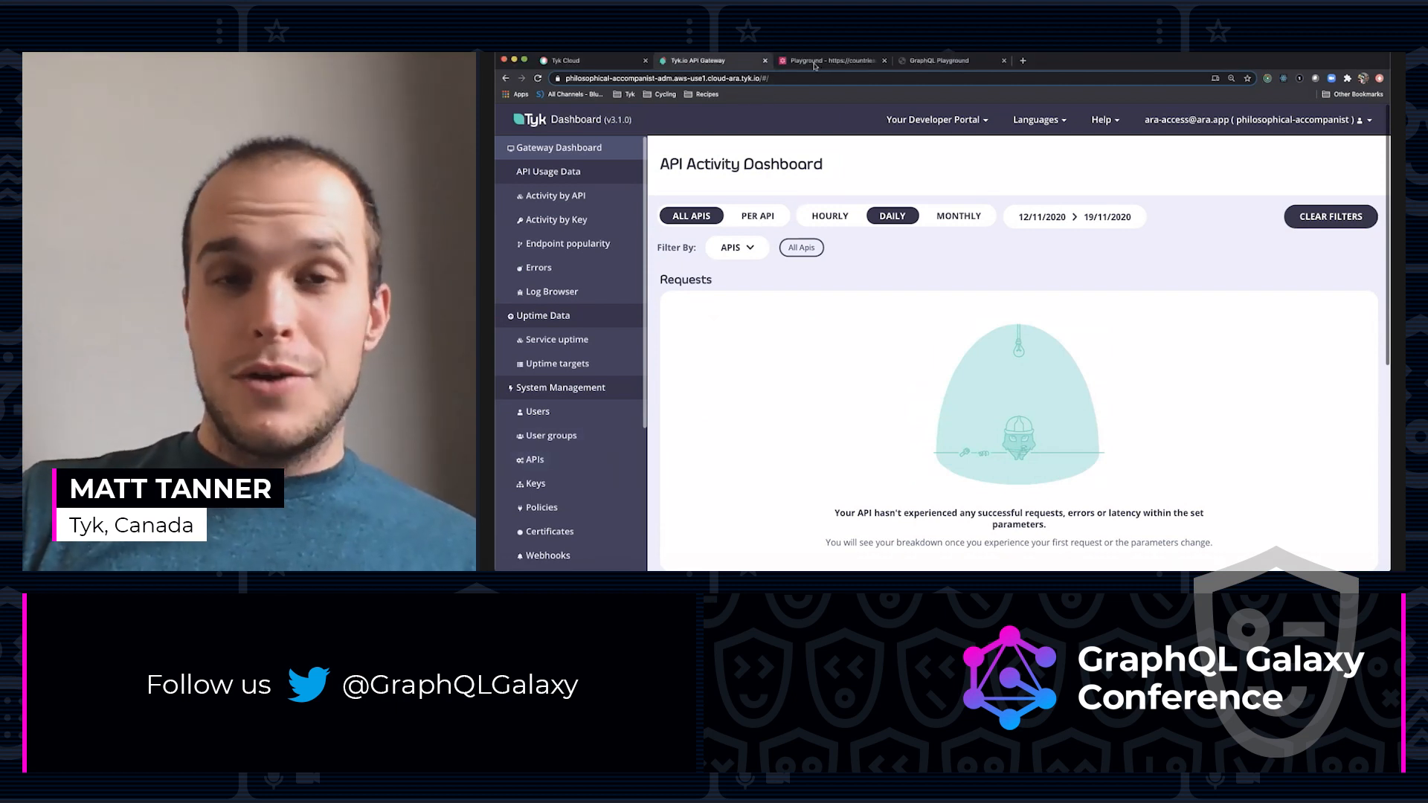
# Copy the countries GraphQL endpoint address from its playground and return to the dashboard.
pyautogui.click(829, 60)
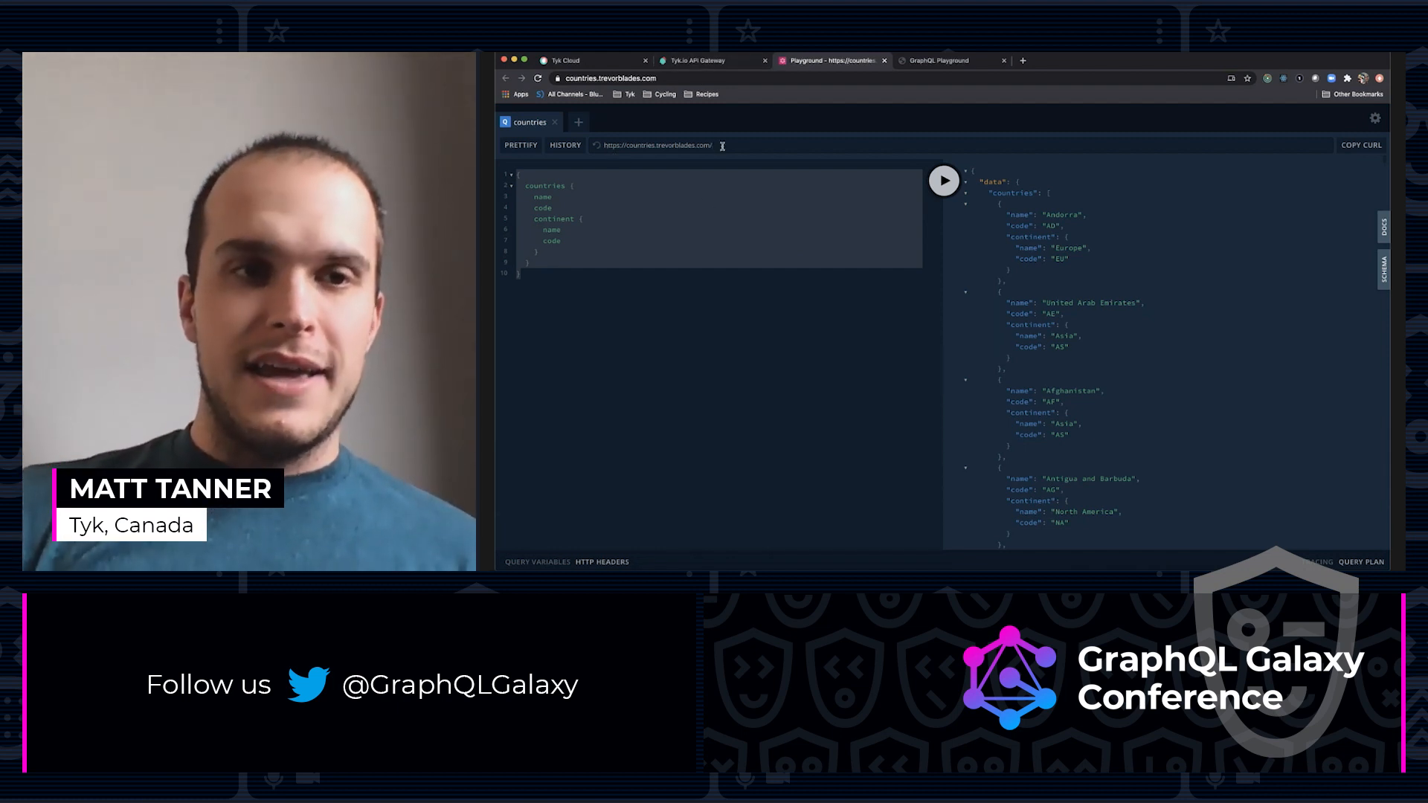
pyautogui.doubleClick(657, 144)
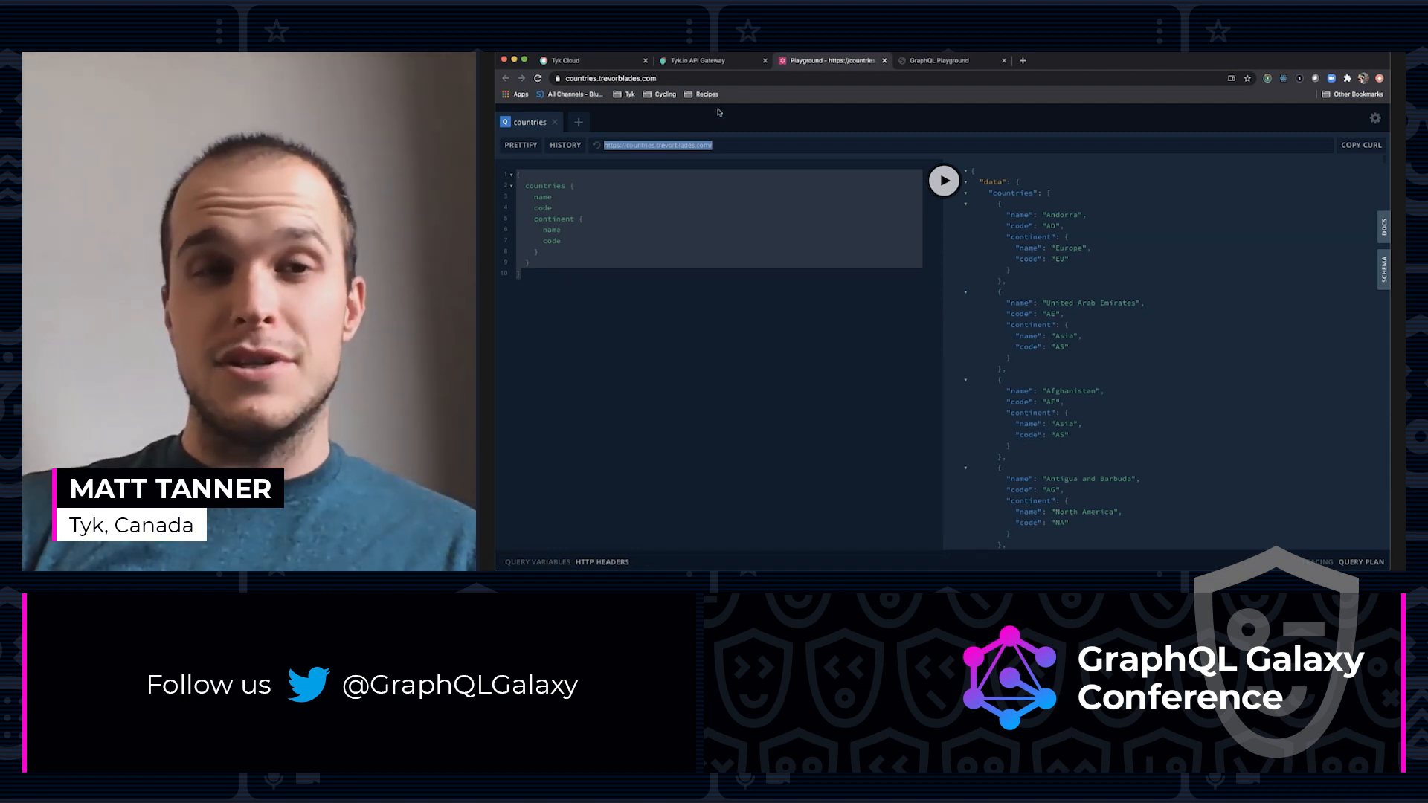
pyautogui.click(696, 59)
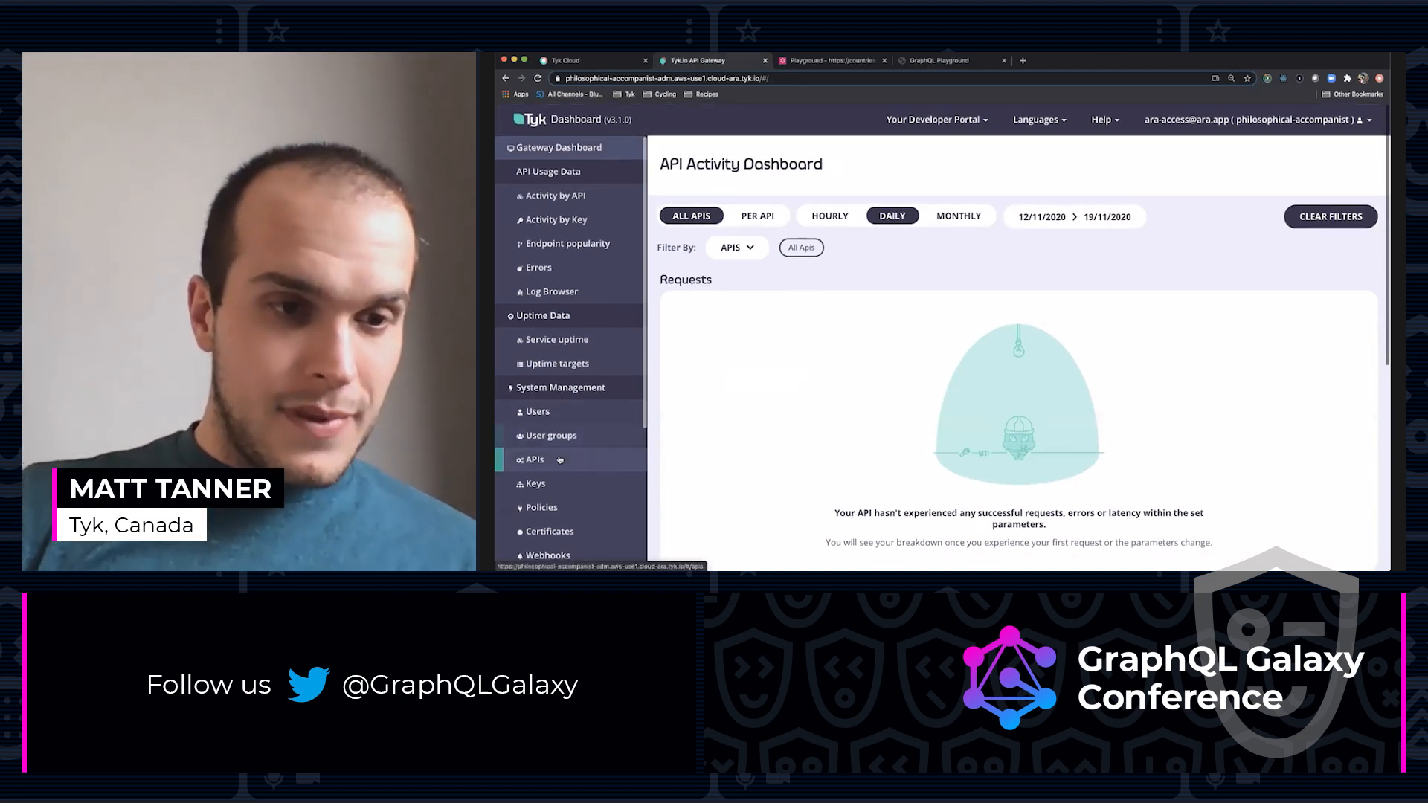
# Create a new GraphQL API named countries proxying the countries endpoint and configure it.
pyautogui.click(533, 460)
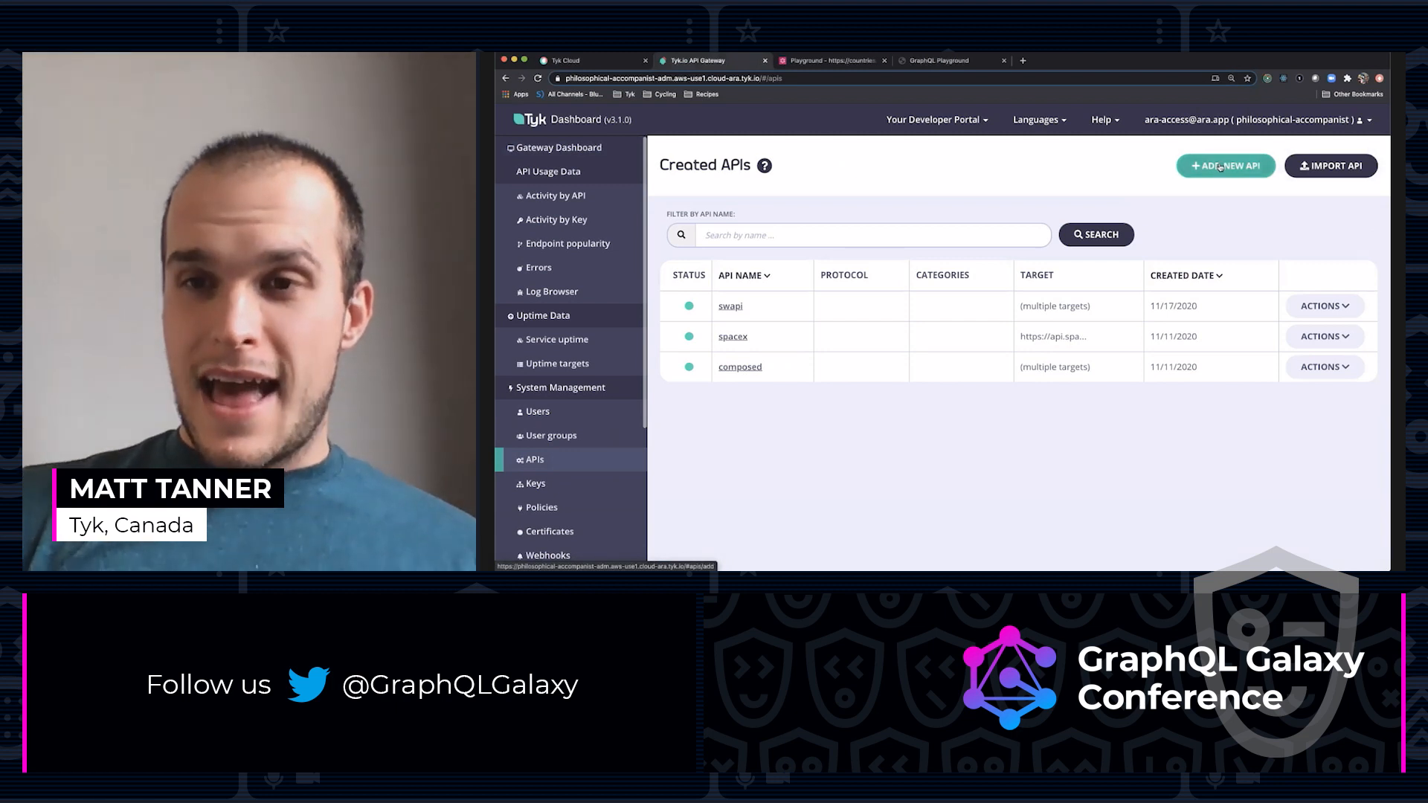
pyautogui.click(1224, 165)
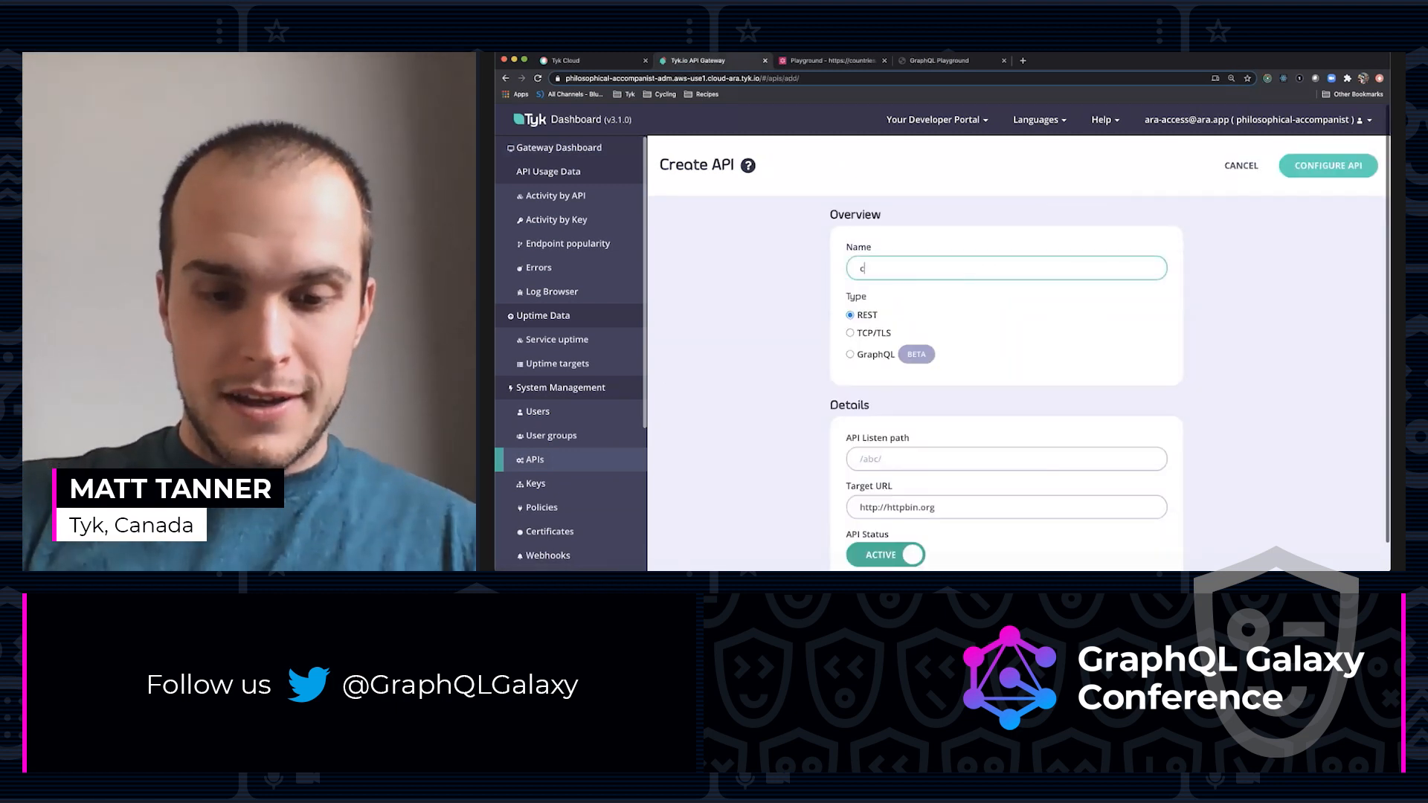
pyautogui.write('ountries')
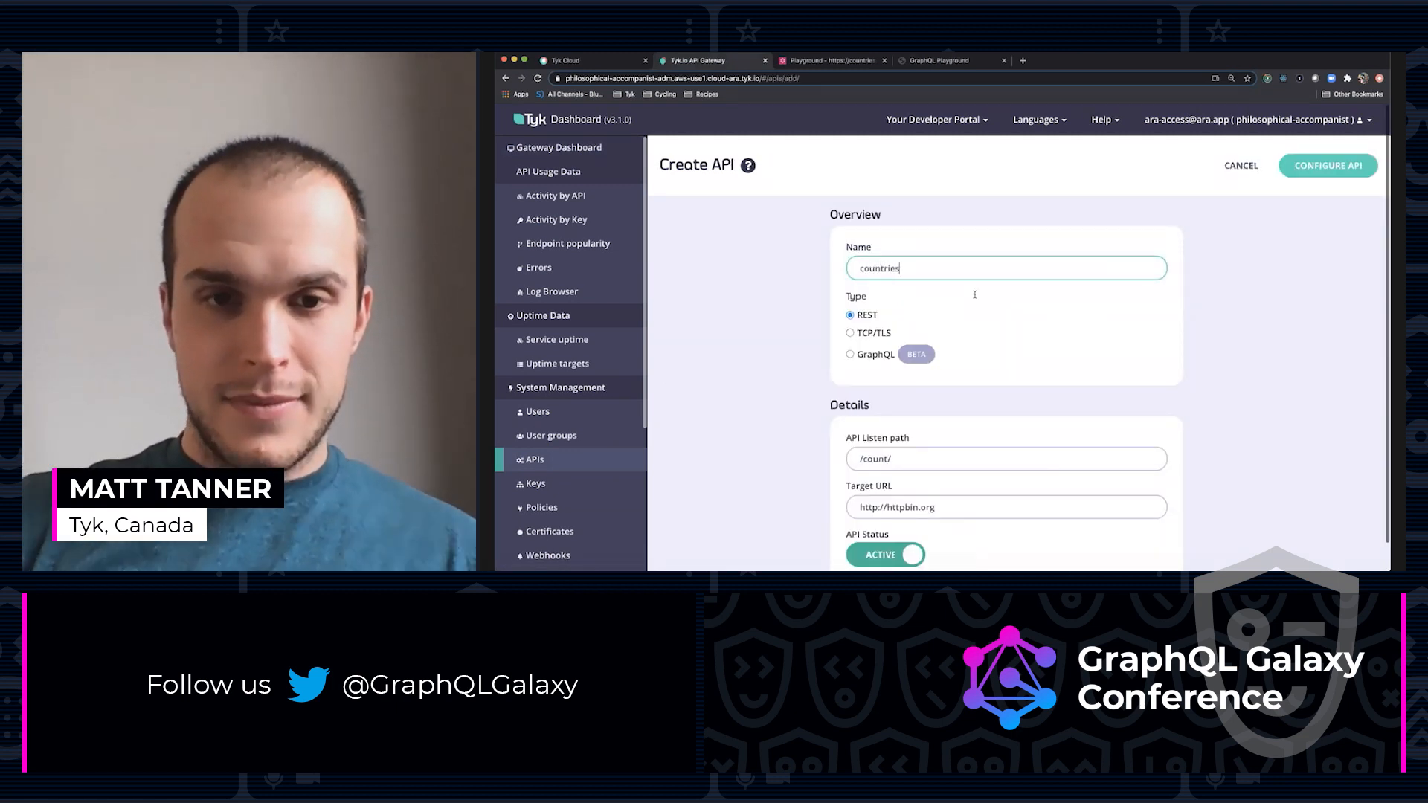
pyautogui.click(851, 354)
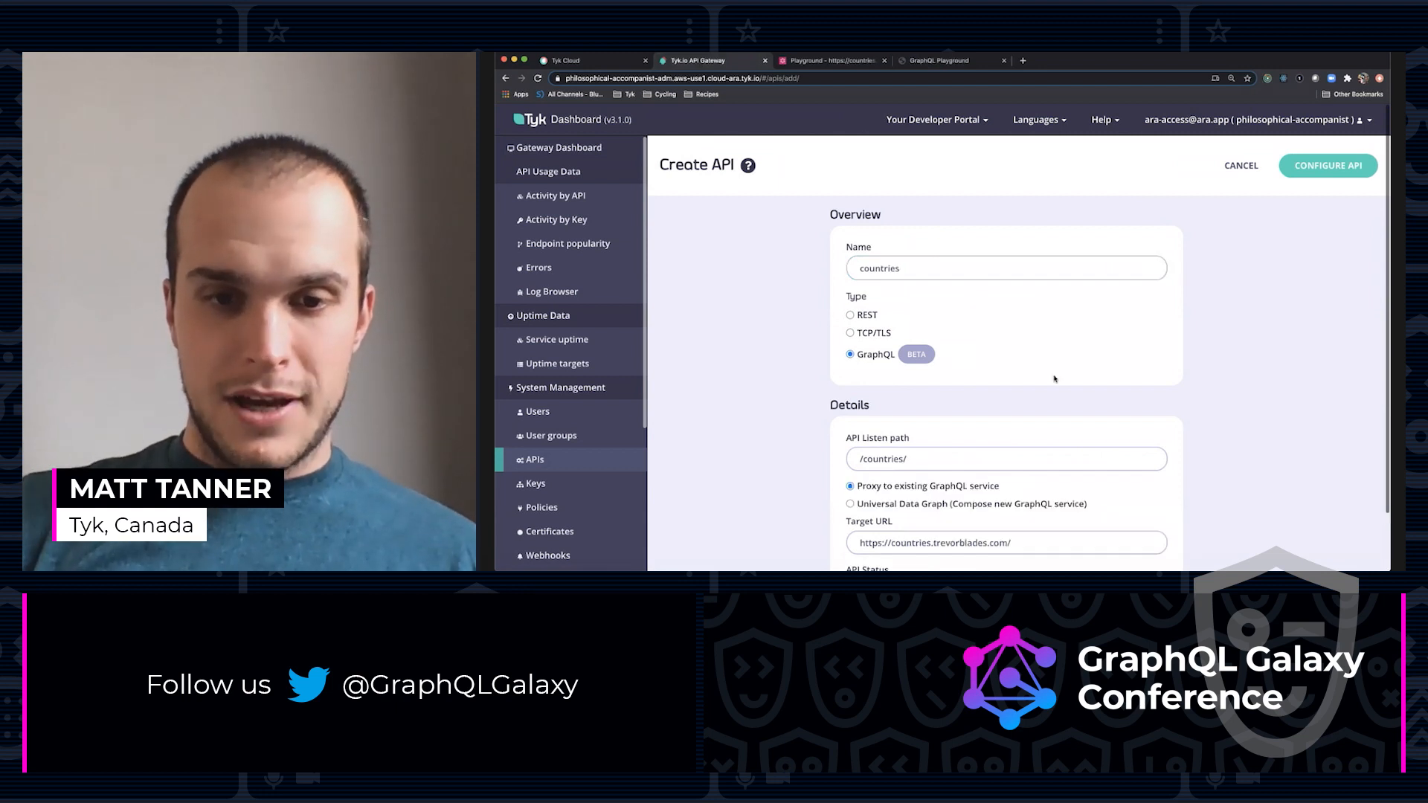
pyautogui.scroll(-3)
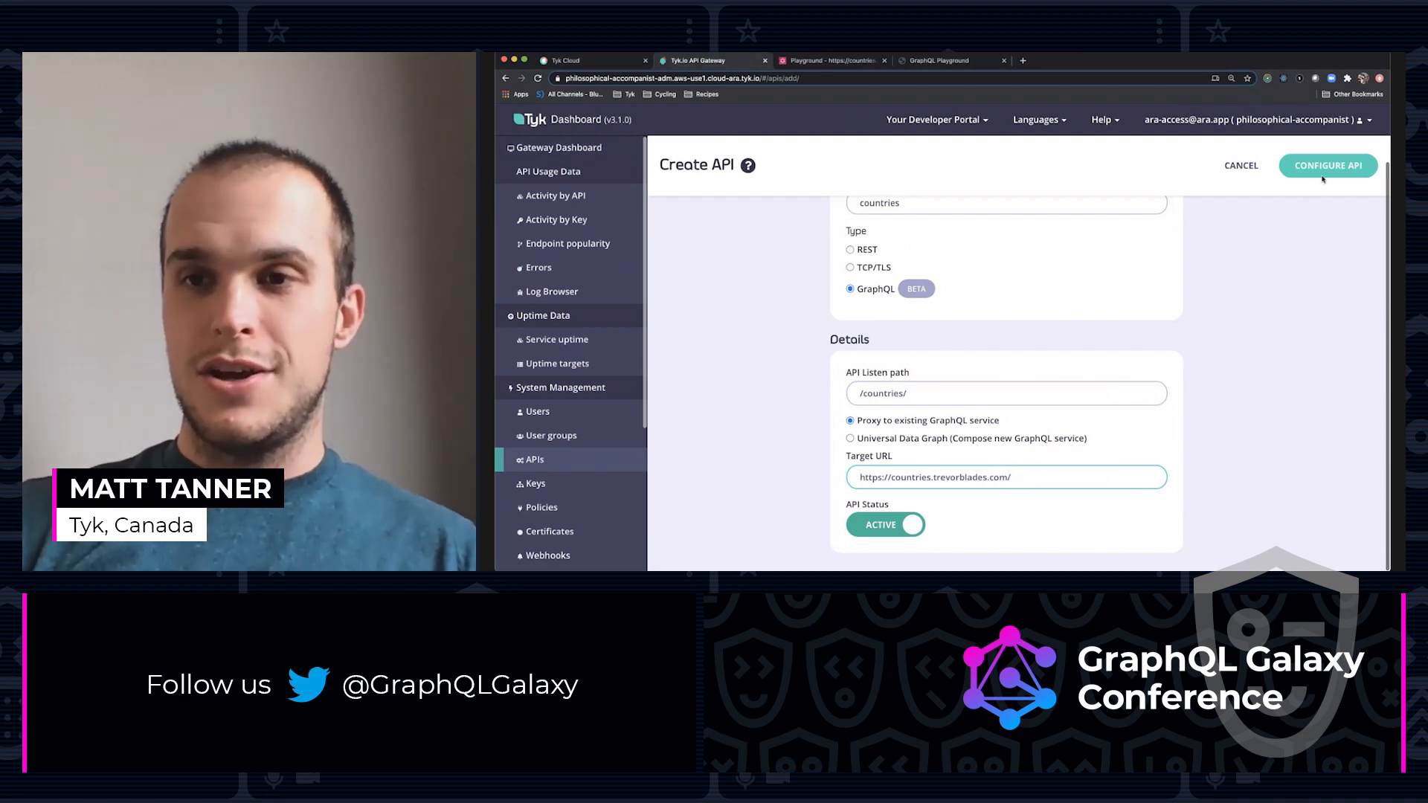
pyautogui.click(1327, 165)
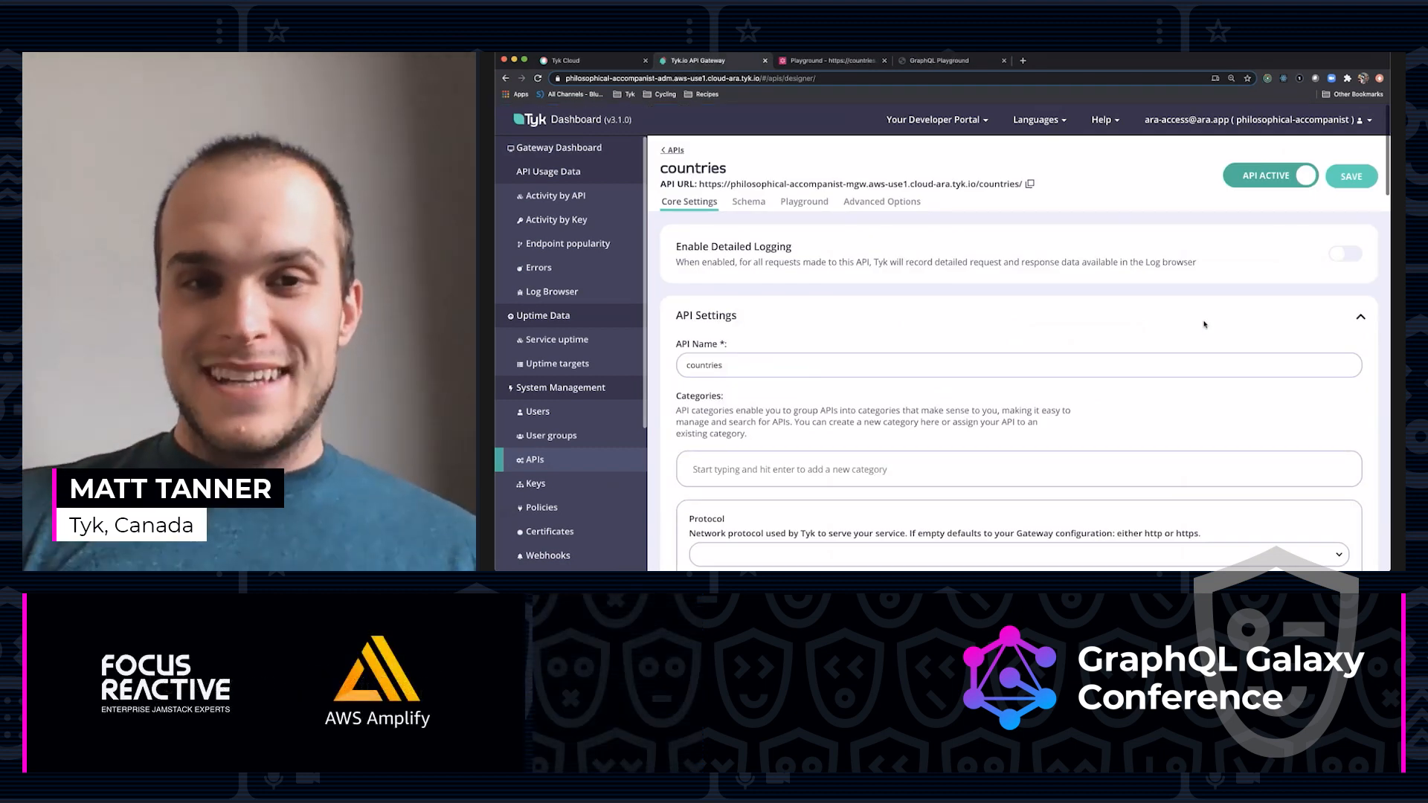
pyautogui.moveTo(1132, 327)
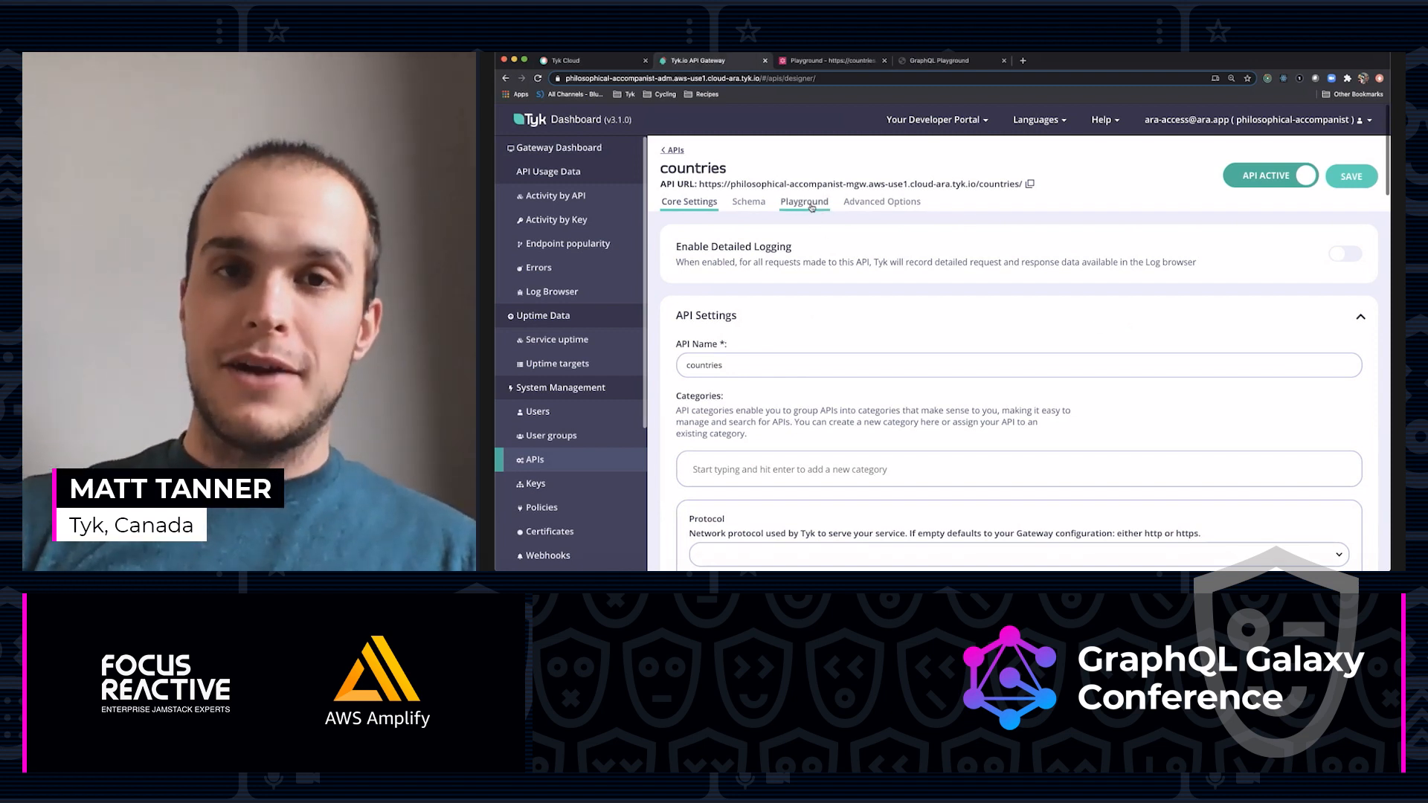
# Run the earlier countries query in the API playground, getting an Authorization field missing error.
pyautogui.click(804, 201)
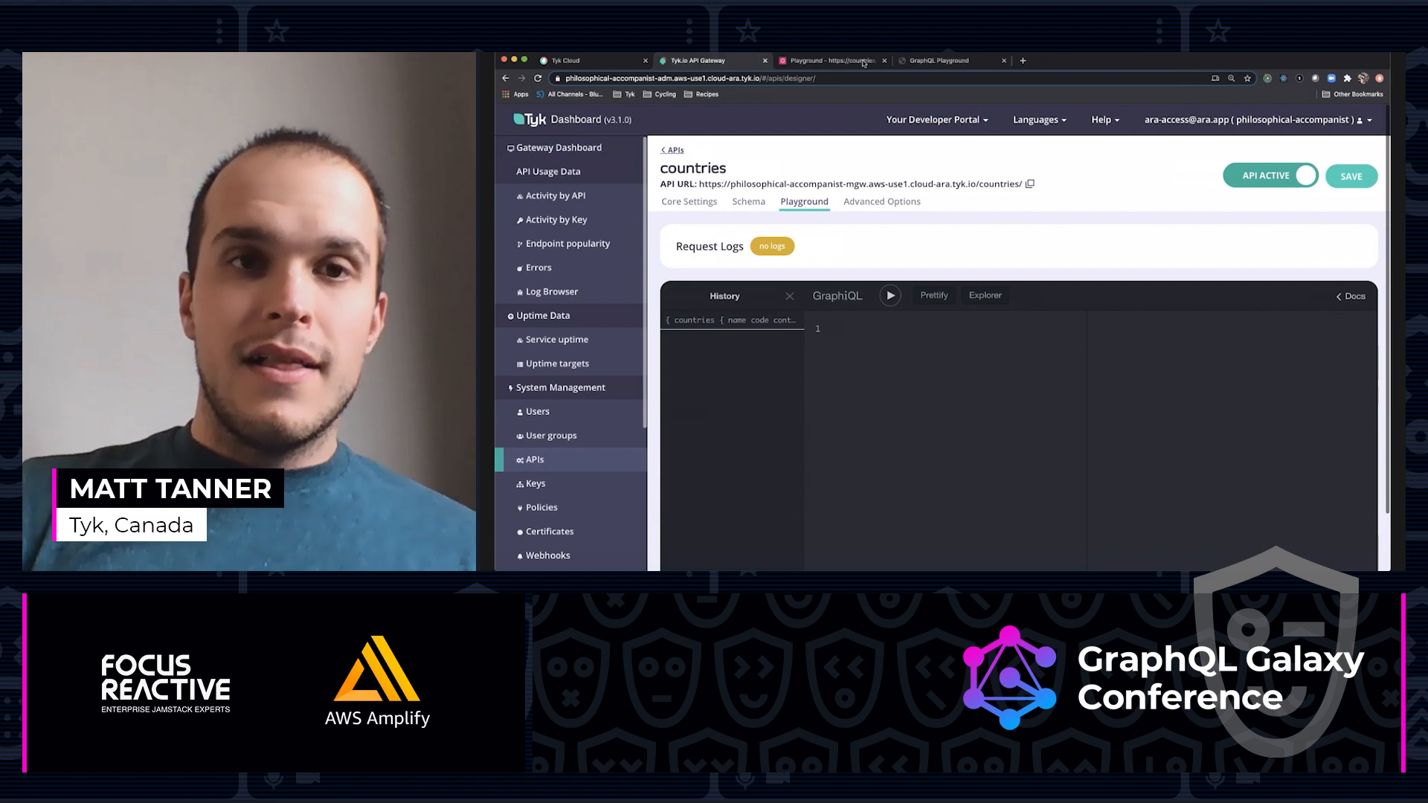
pyautogui.click(829, 60)
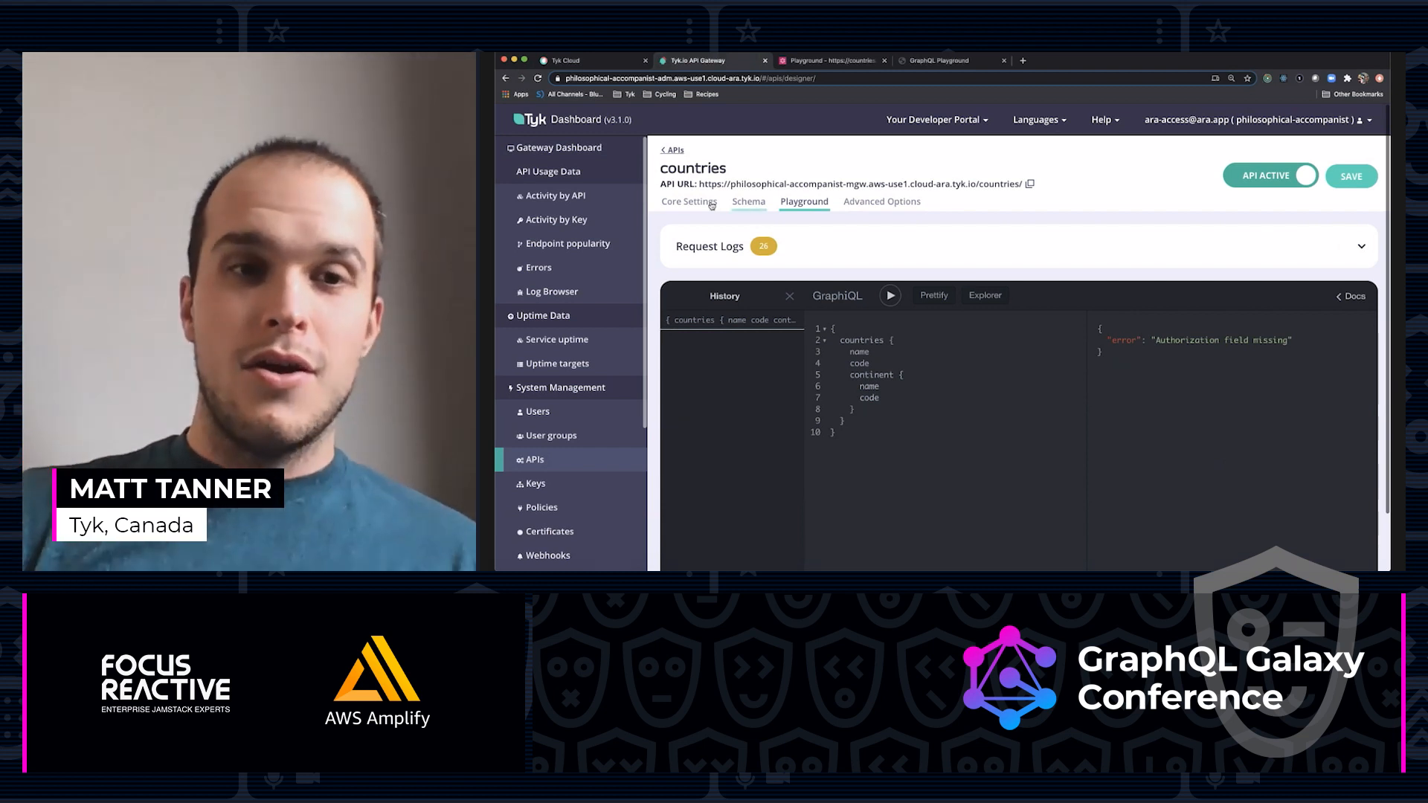
# Keep Authentication Token as the countries API's auth mode, then go to the Policies page.
pyautogui.click(689, 201)
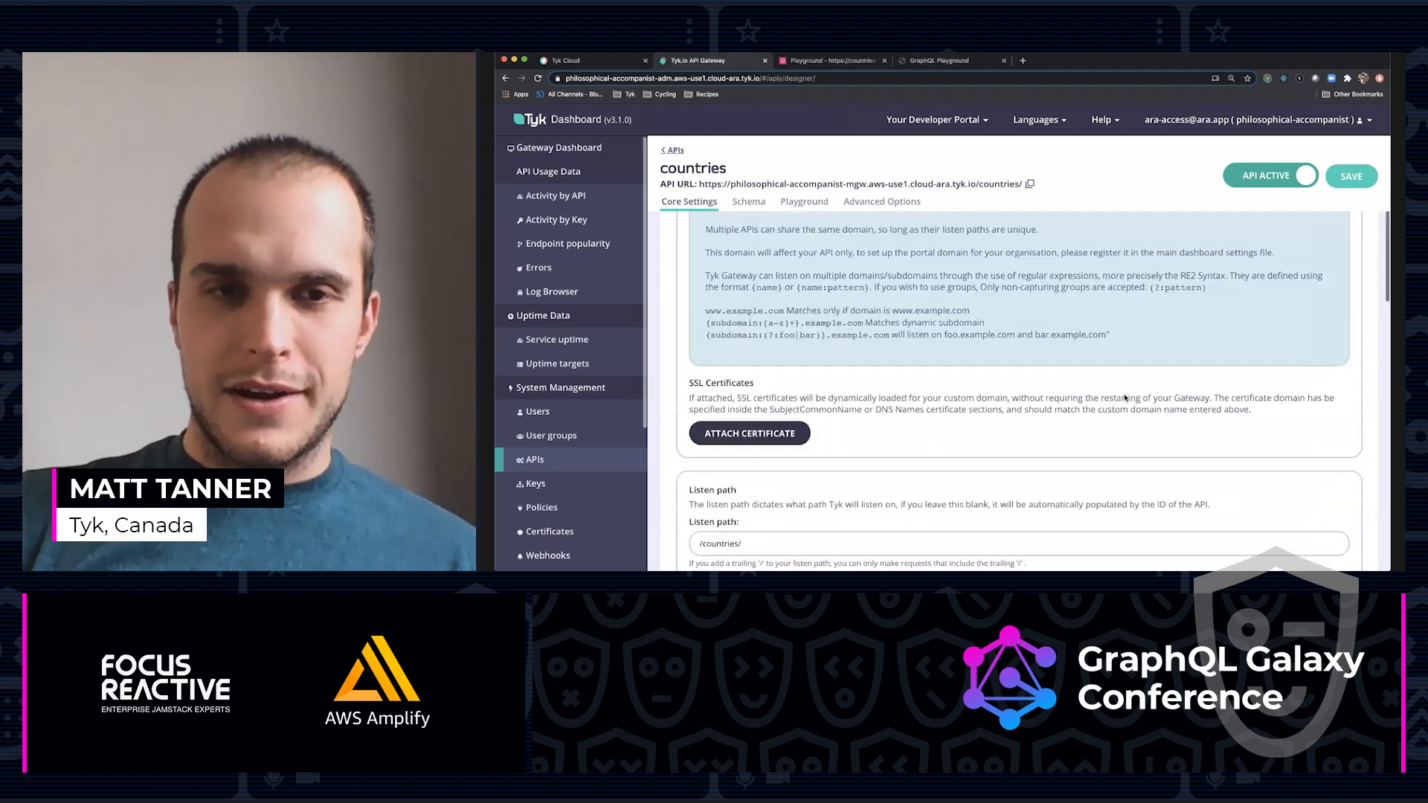
pyautogui.scroll(-3)
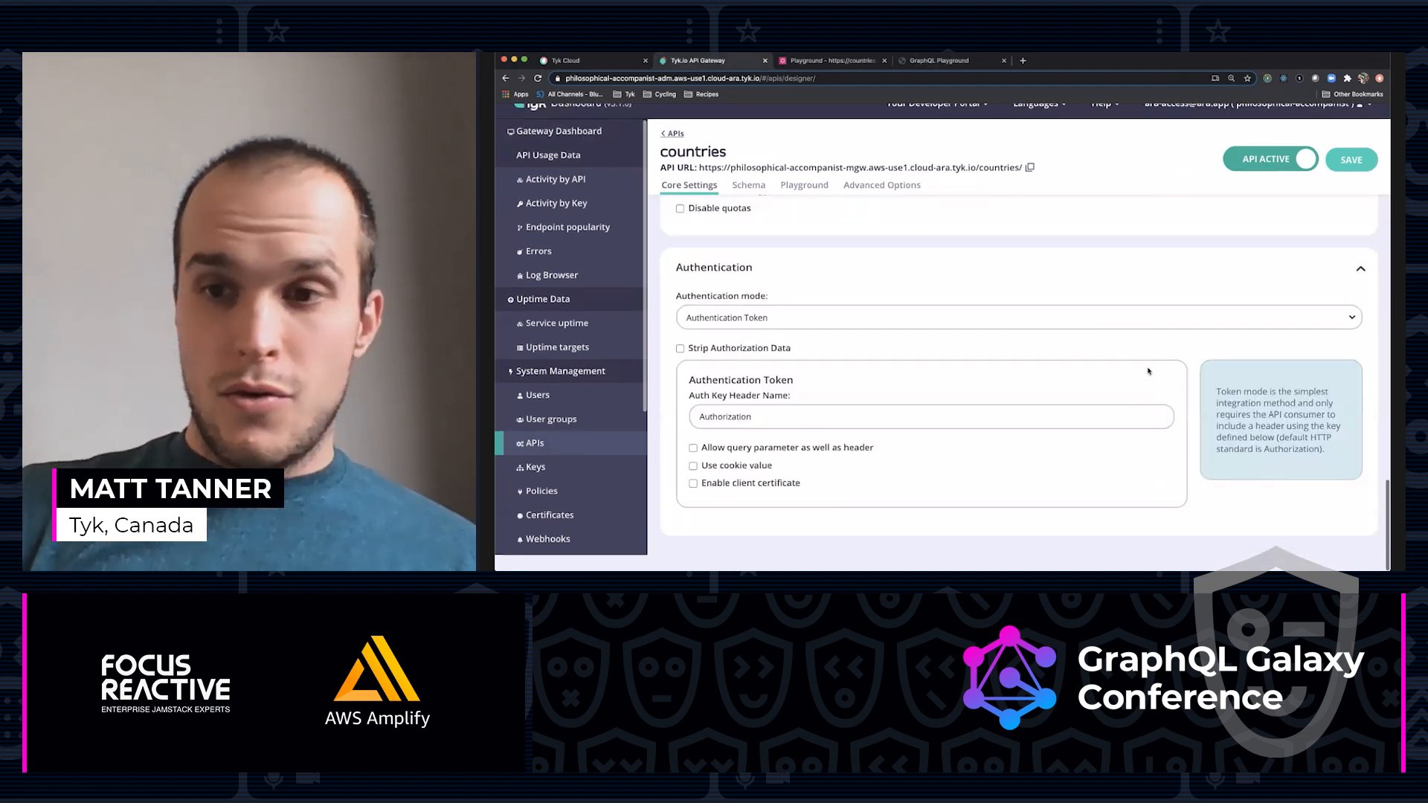
pyautogui.click(1016, 317)
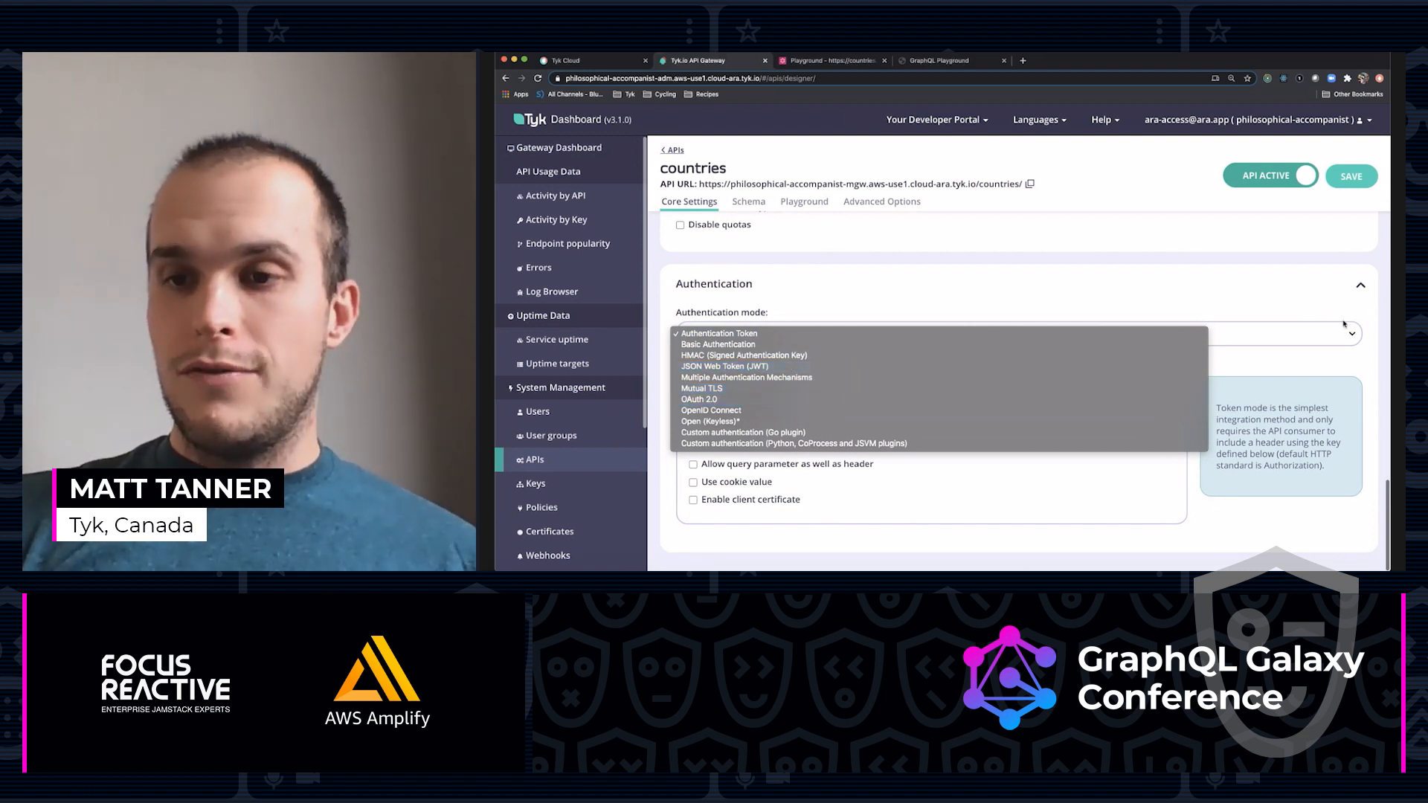
pyautogui.click(718, 331)
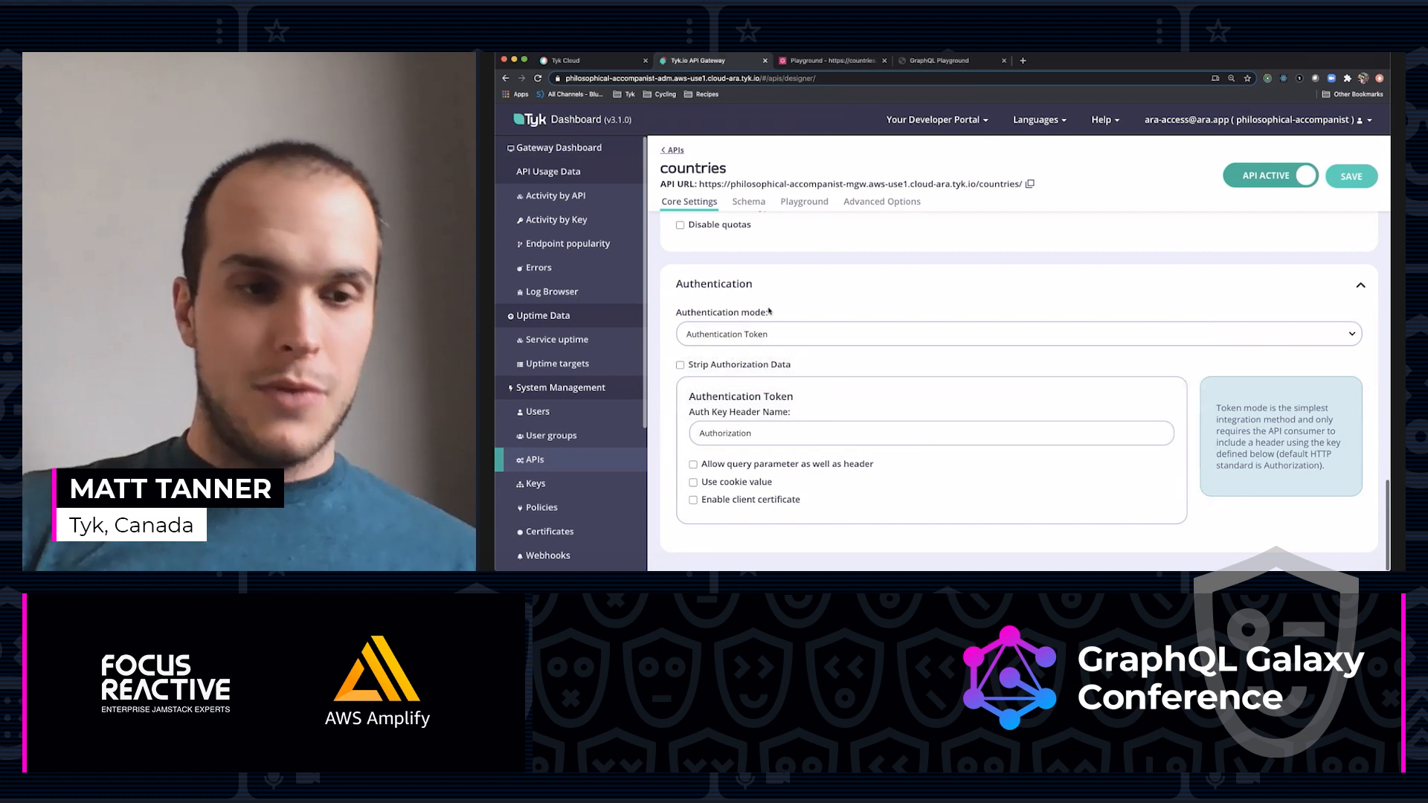
pyautogui.moveTo(542, 507)
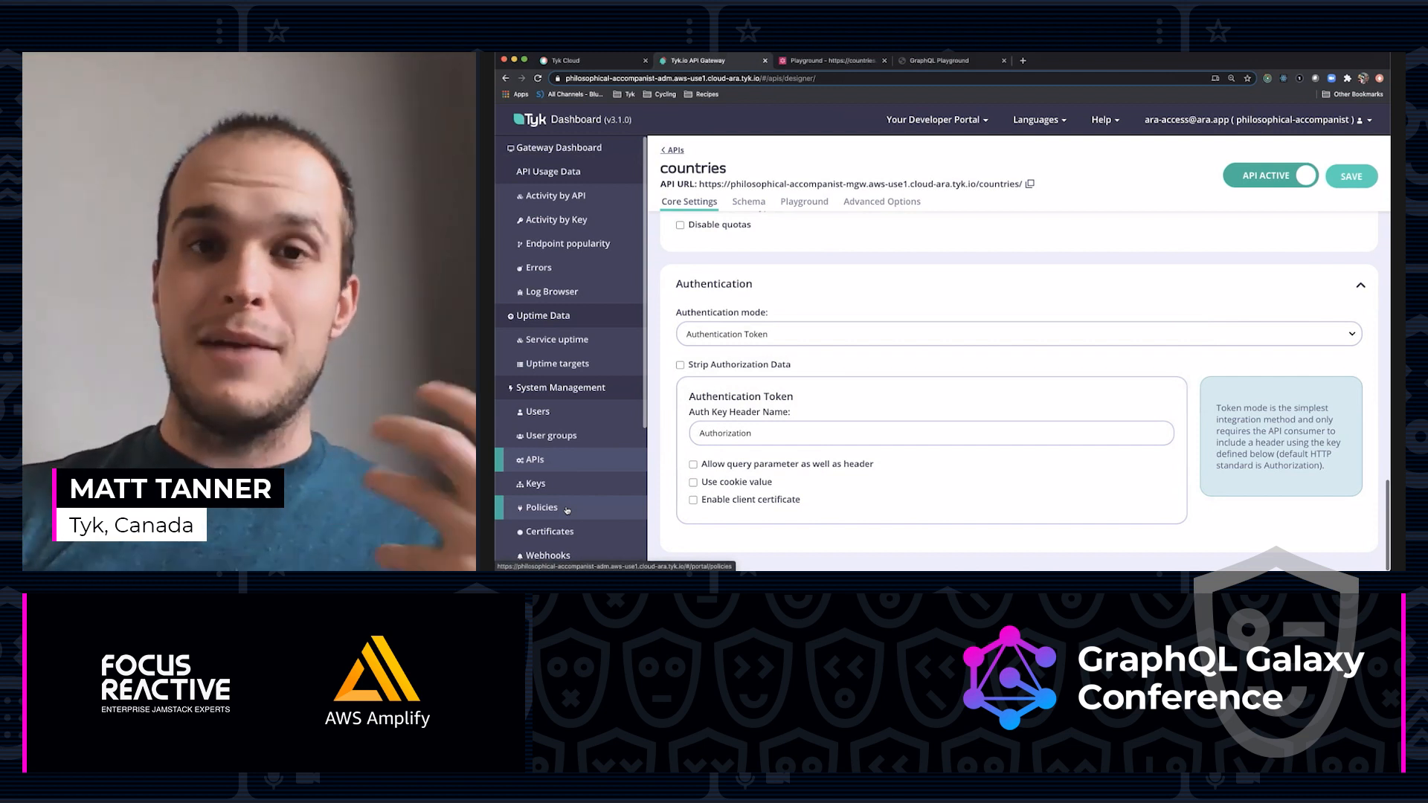
pyautogui.click(542, 508)
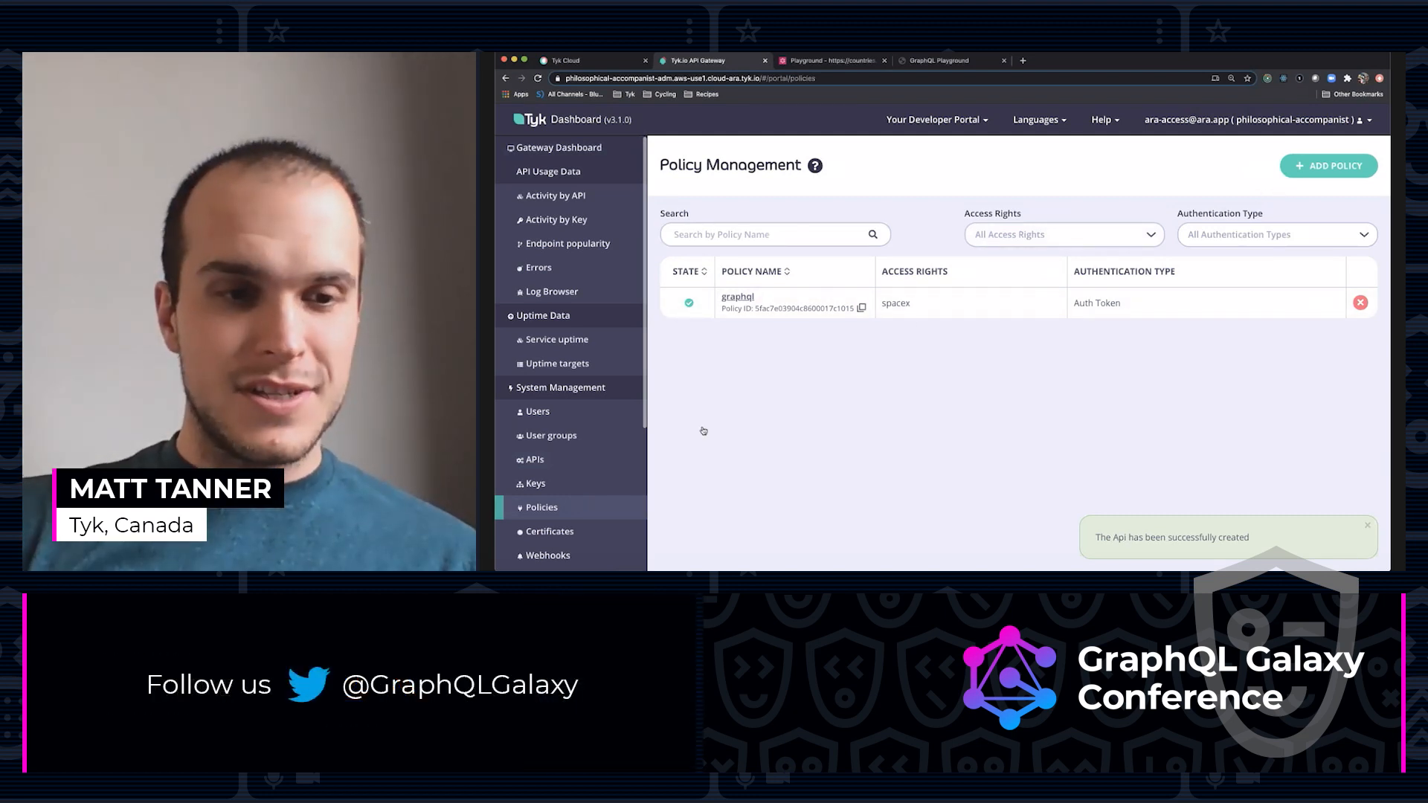
# Add a new policy with countries access and keys that never expire, expanding its access settings.
pyautogui.click(1328, 165)
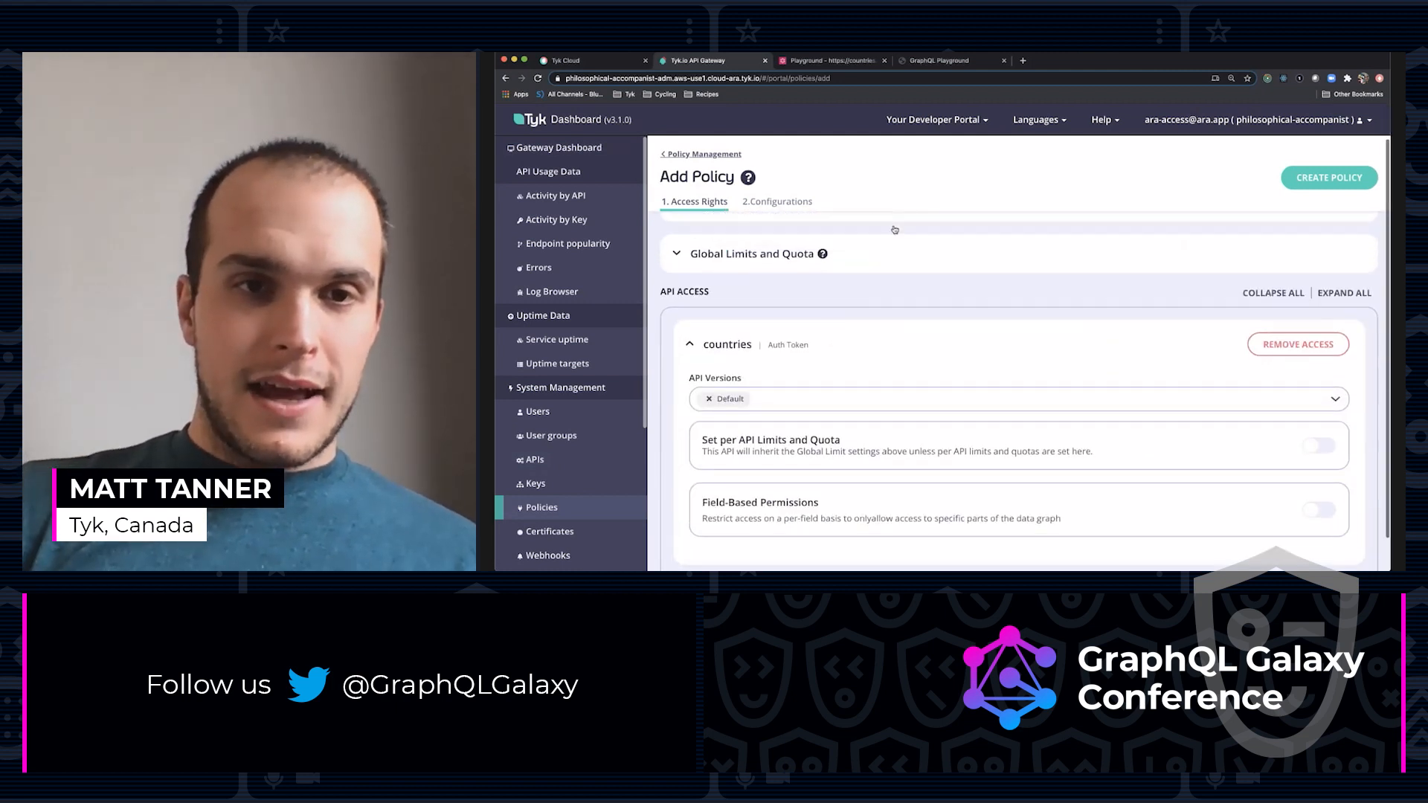
pyautogui.click(777, 201)
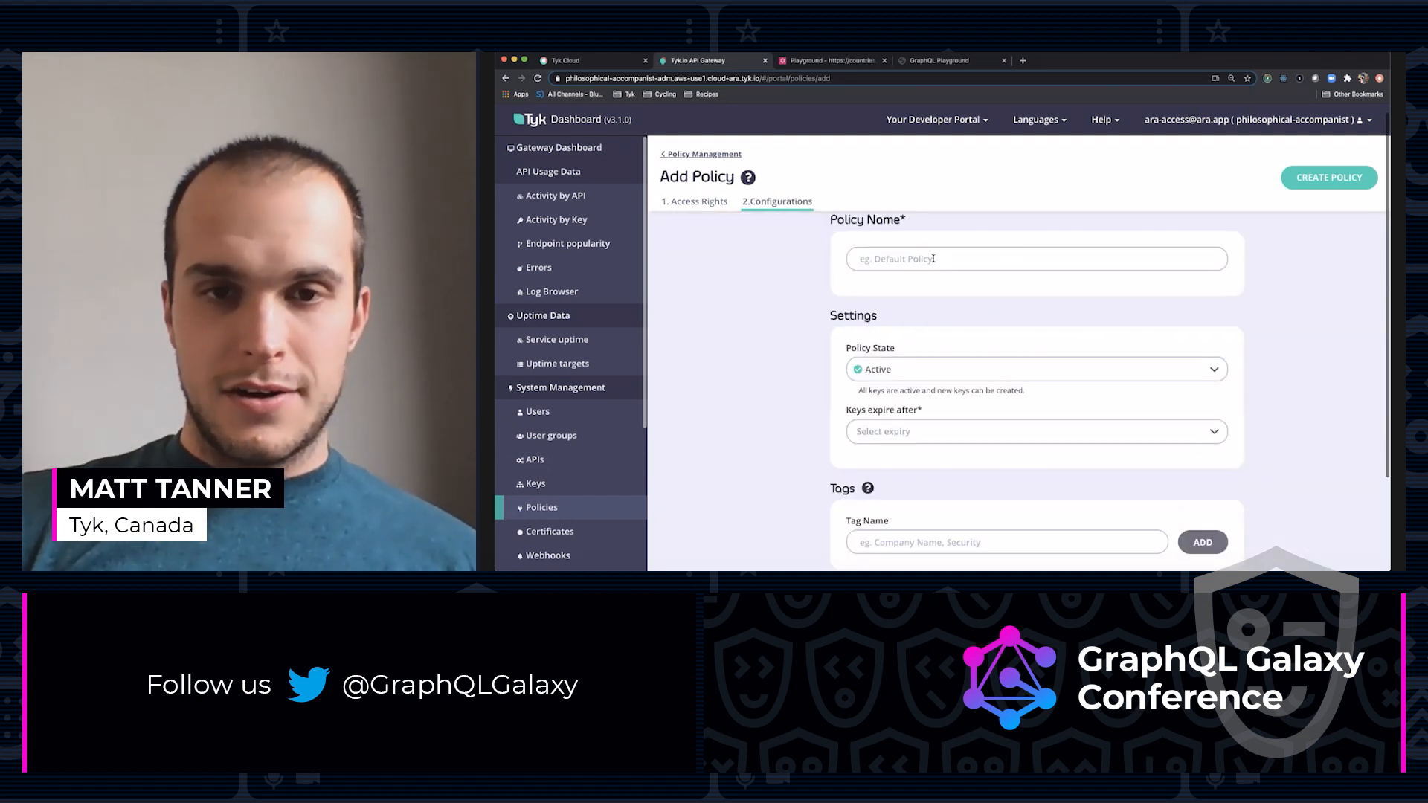
pyautogui.write('cou')
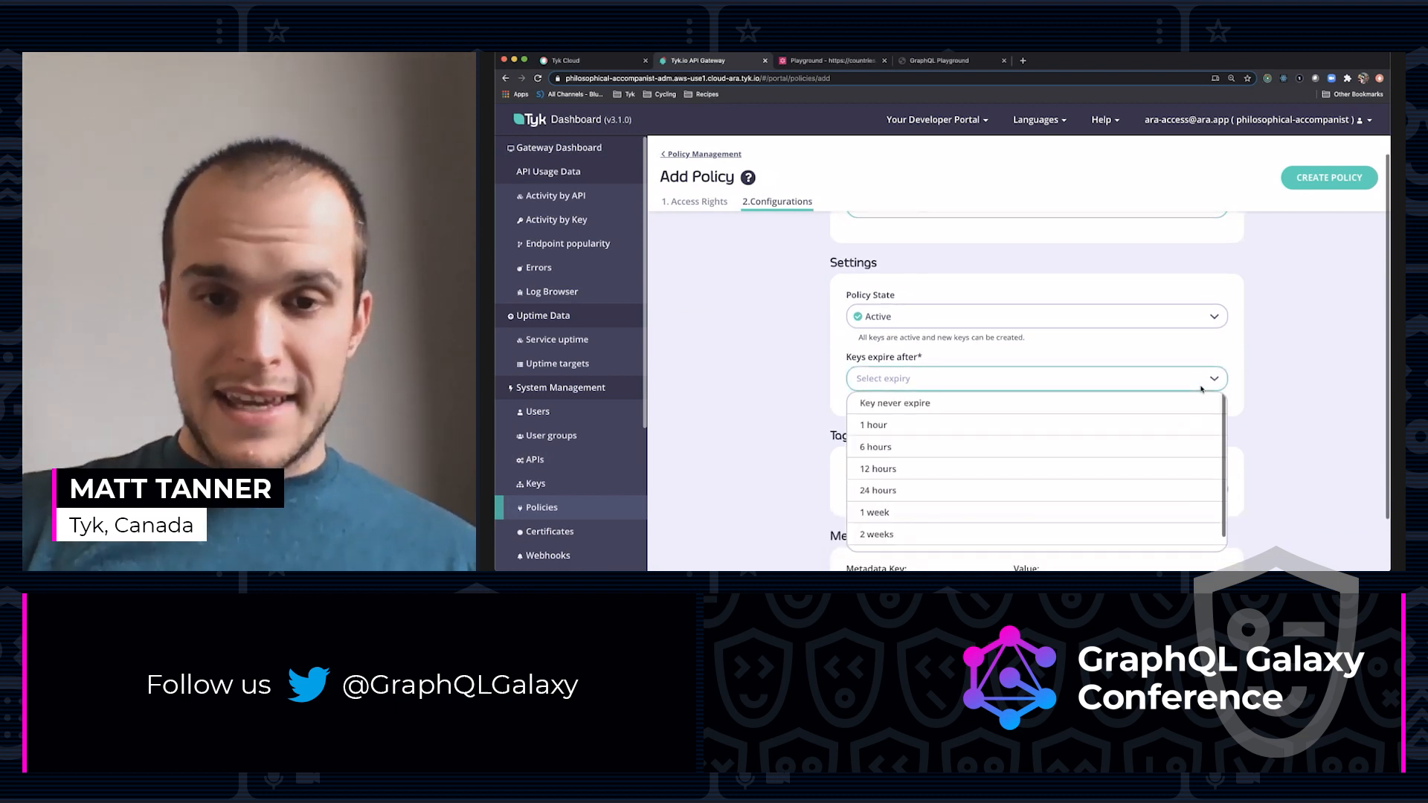
pyautogui.click(896, 403)
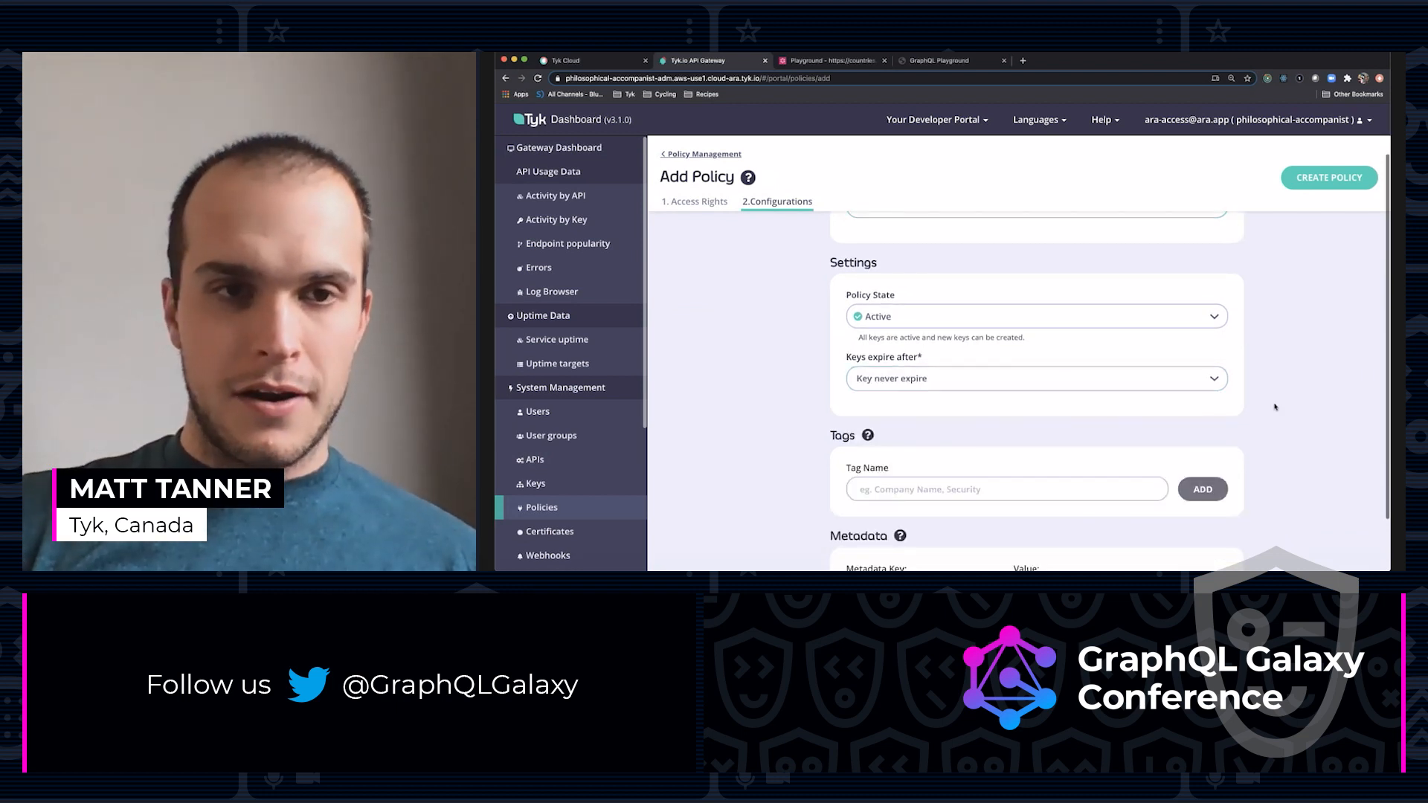
pyautogui.click(697, 201)
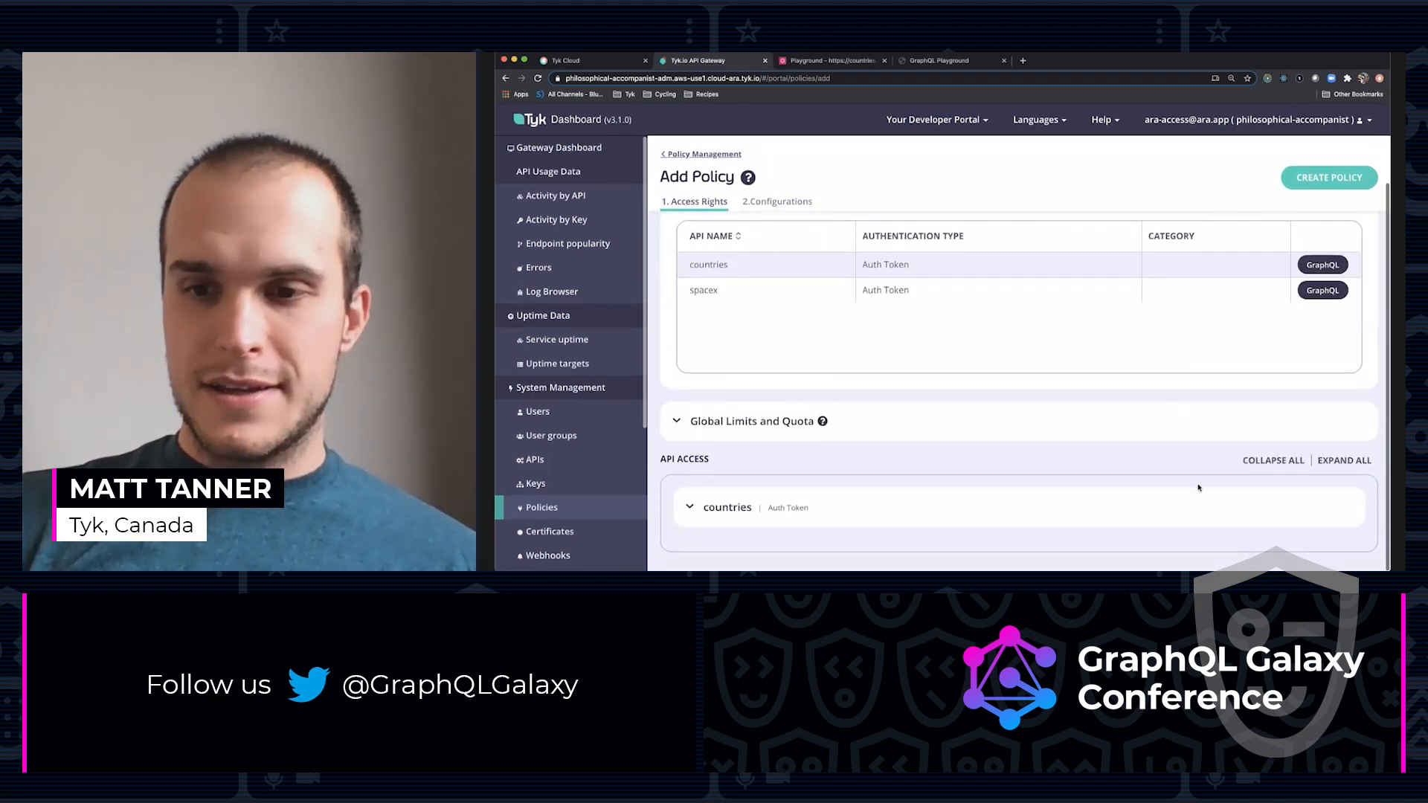
pyautogui.click(728, 508)
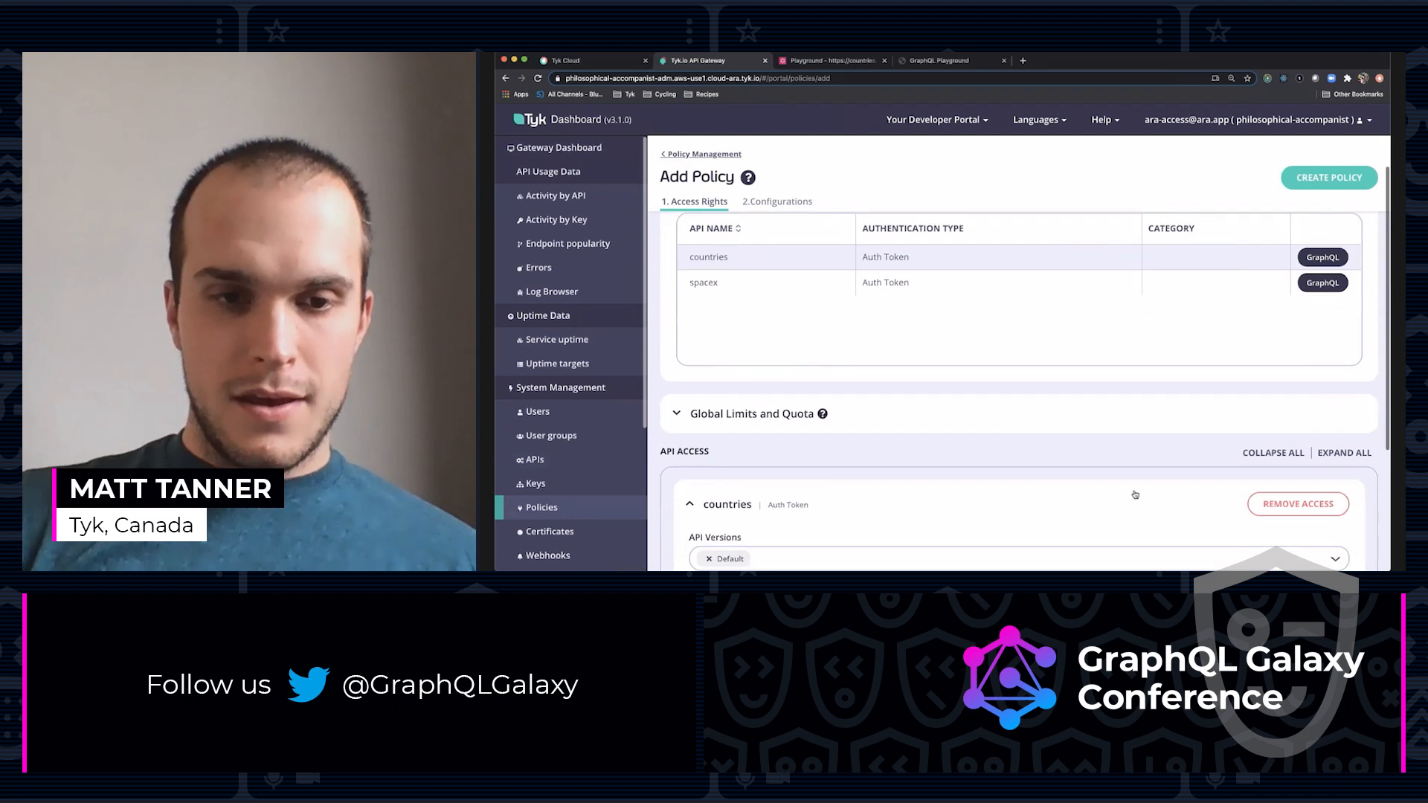
pyautogui.scroll(-3)
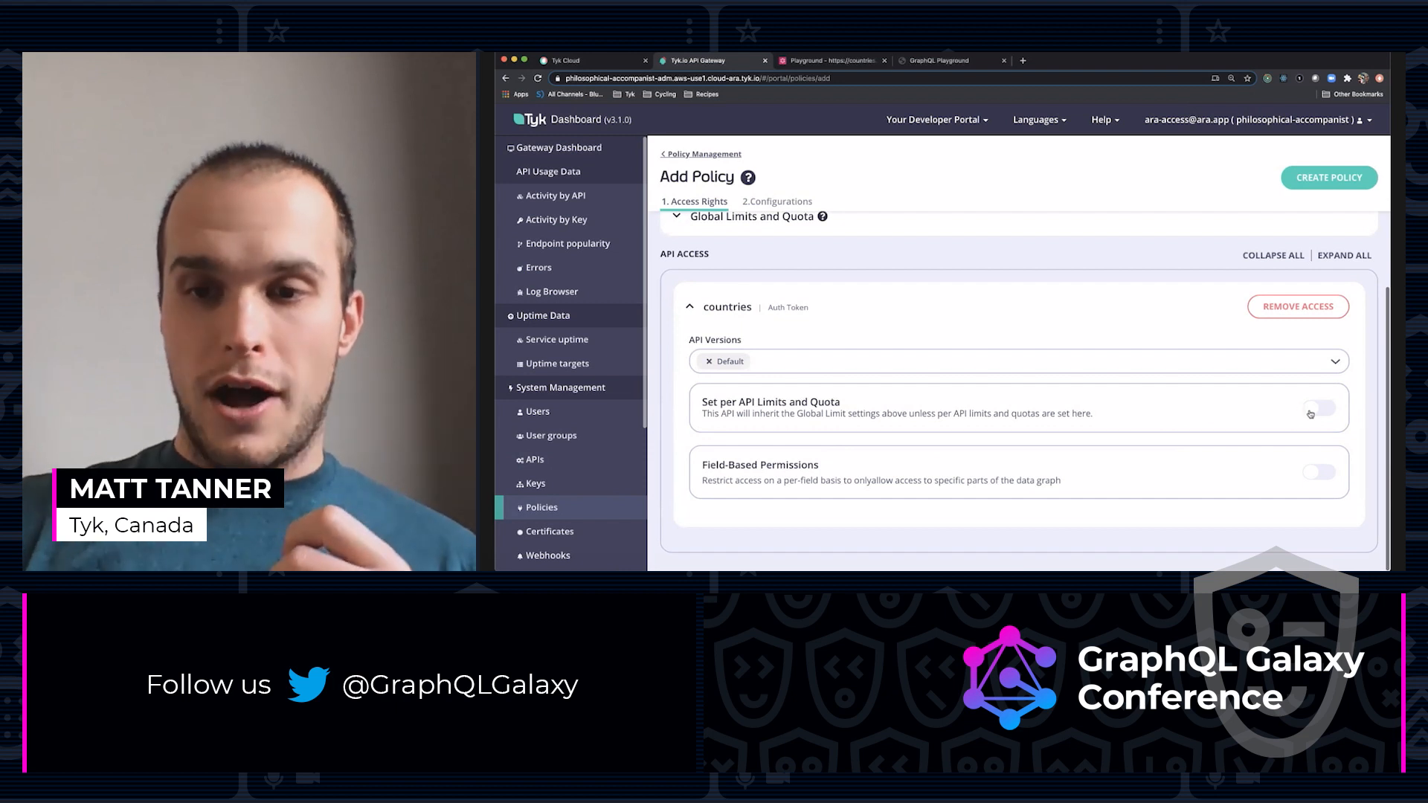
# Enable per-API limits for countries and set the maximum query depth to 5.
pyautogui.click(1317, 408)
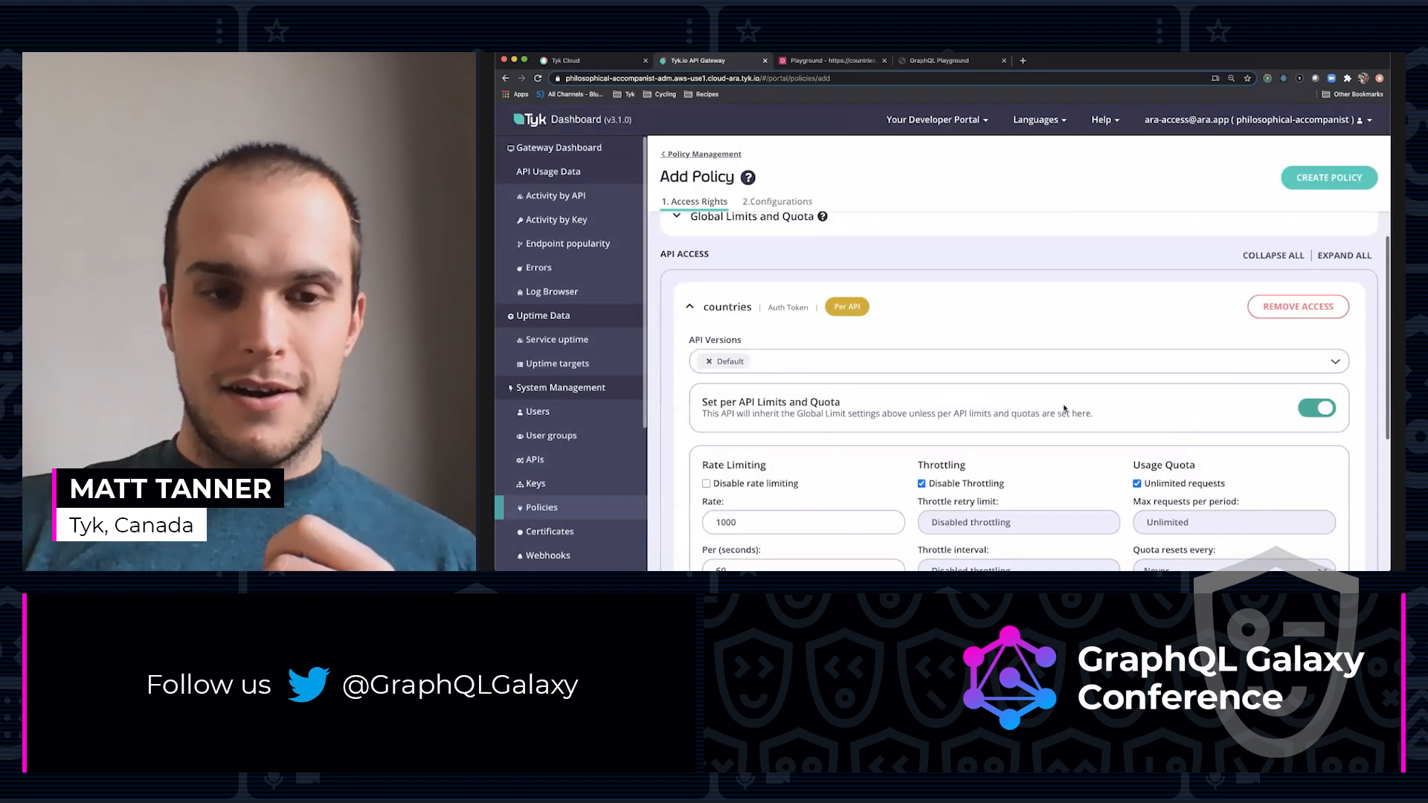
pyautogui.scroll(-3)
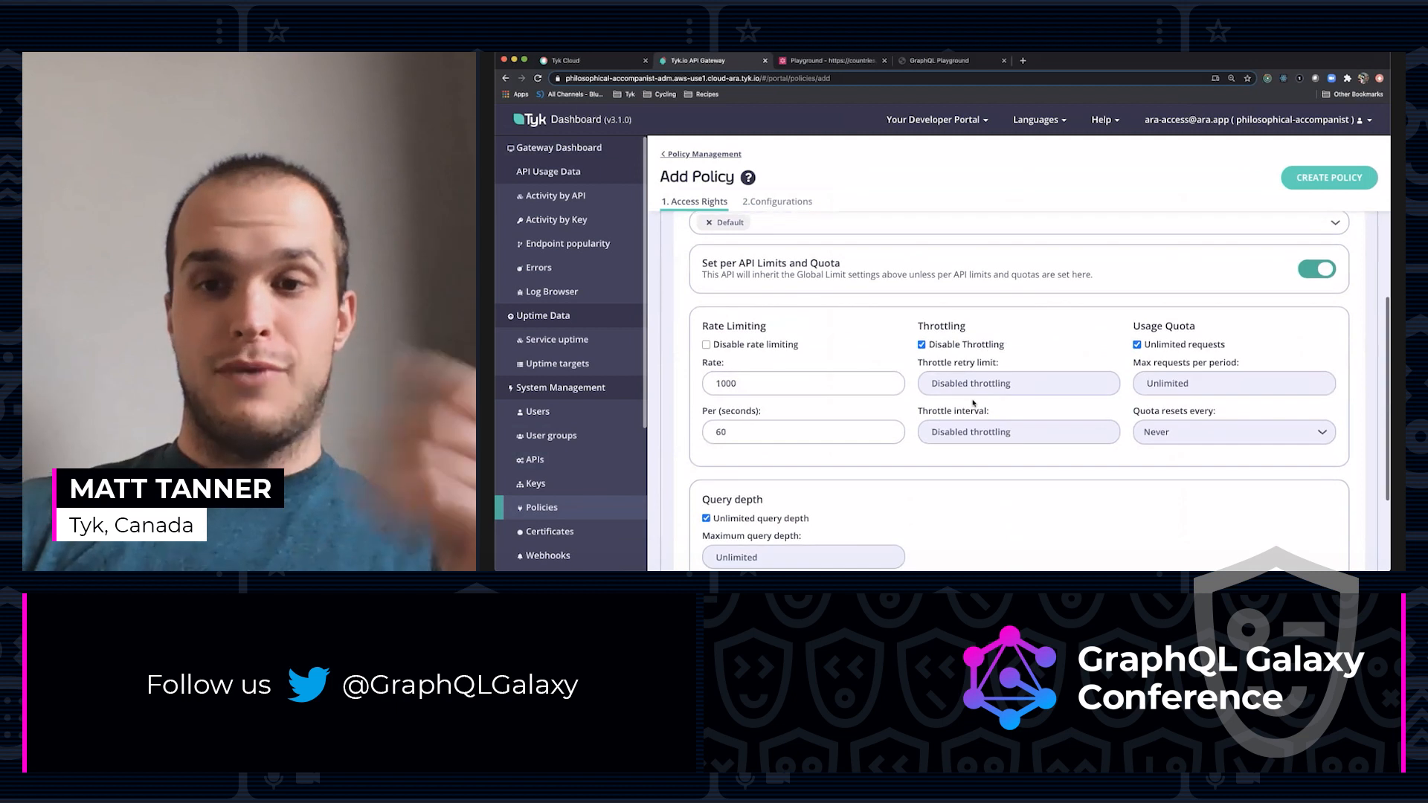
pyautogui.moveTo(941, 399)
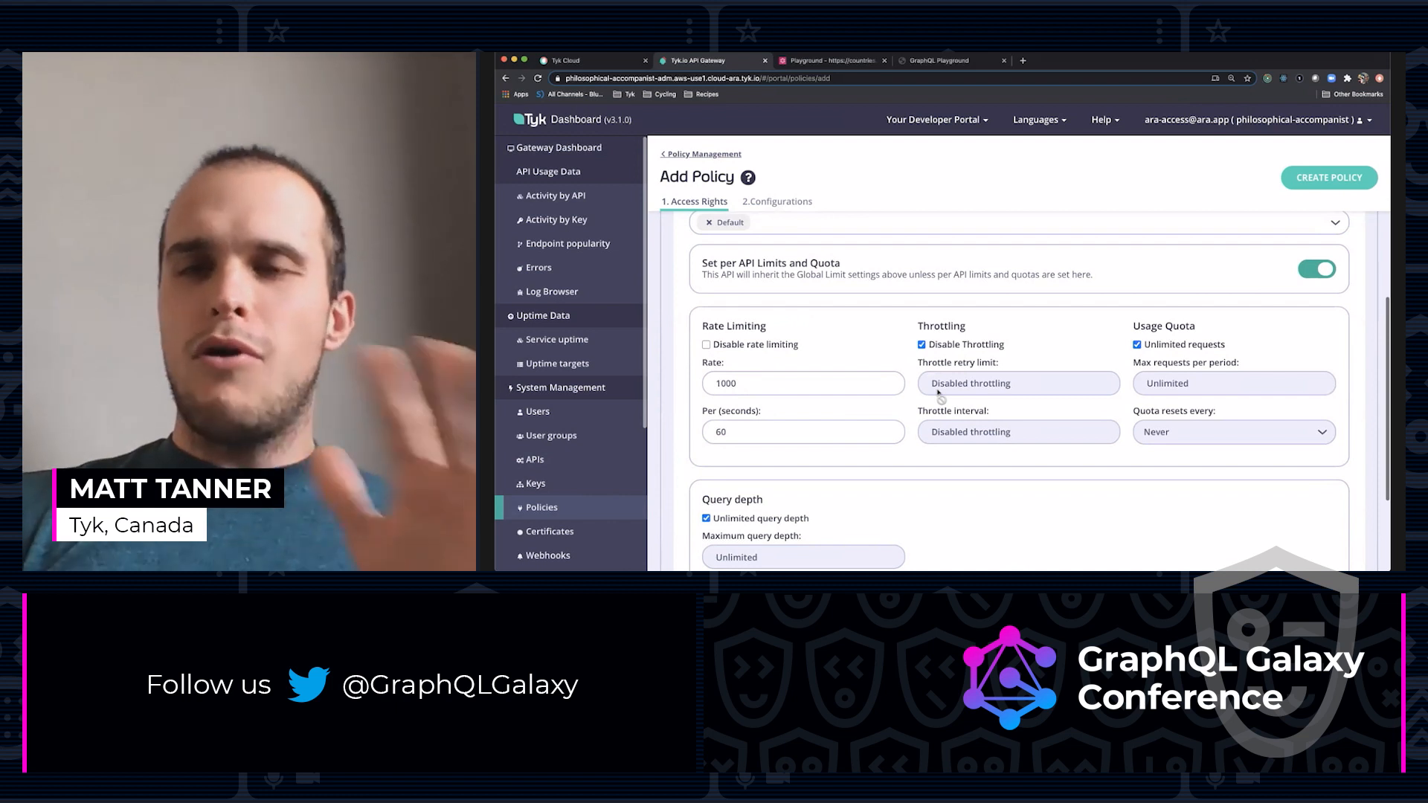
pyautogui.scroll(-3)
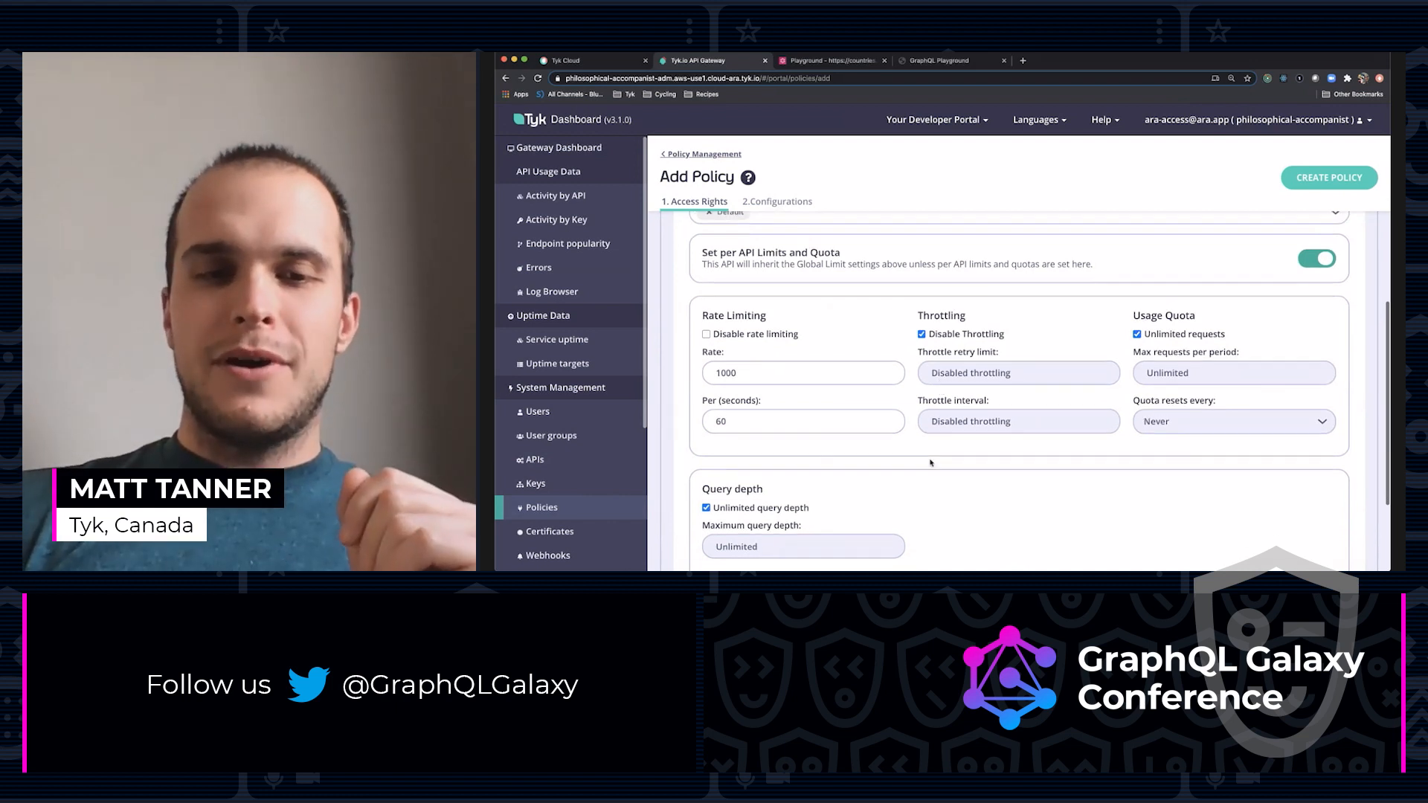
pyautogui.scroll(-3)
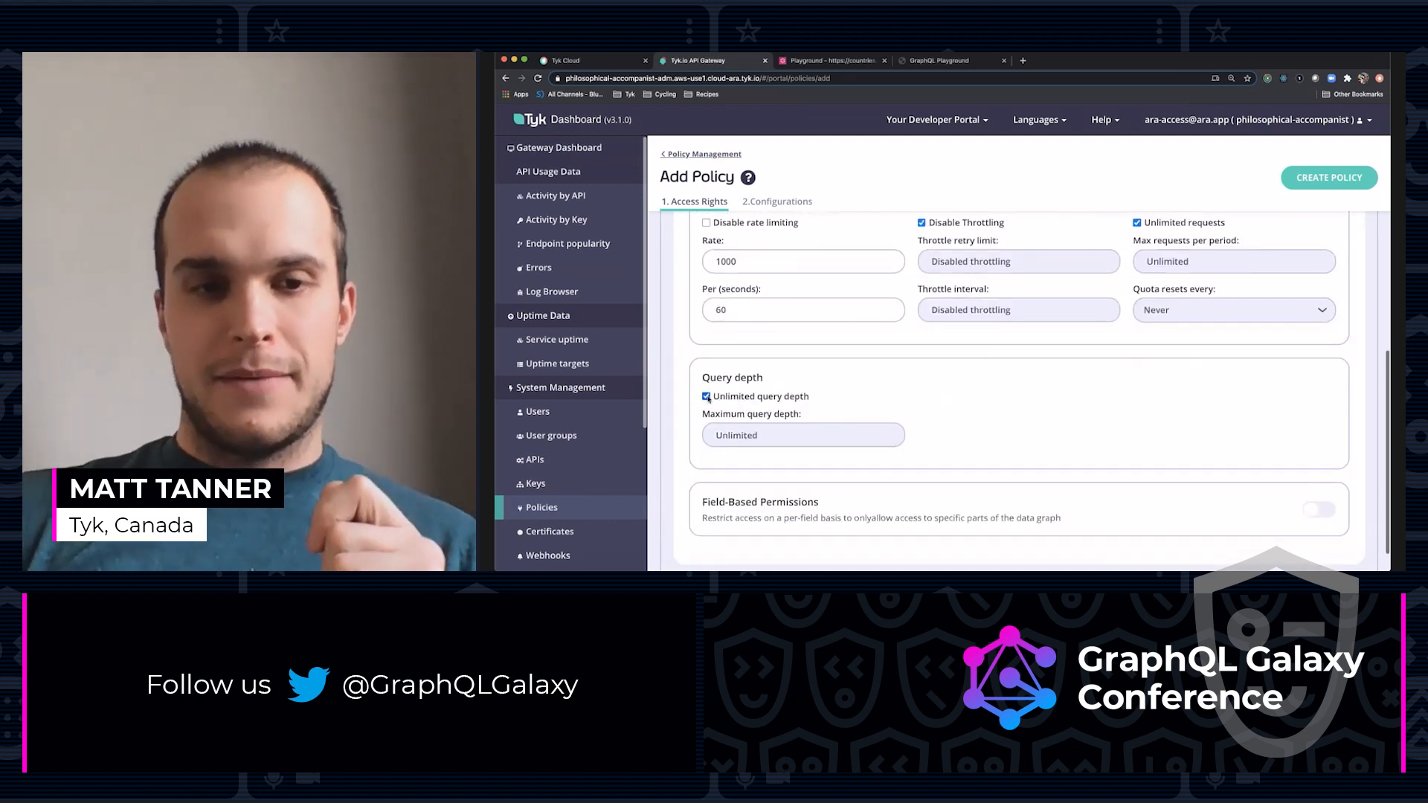
pyautogui.click(706, 395)
pyautogui.write('1')
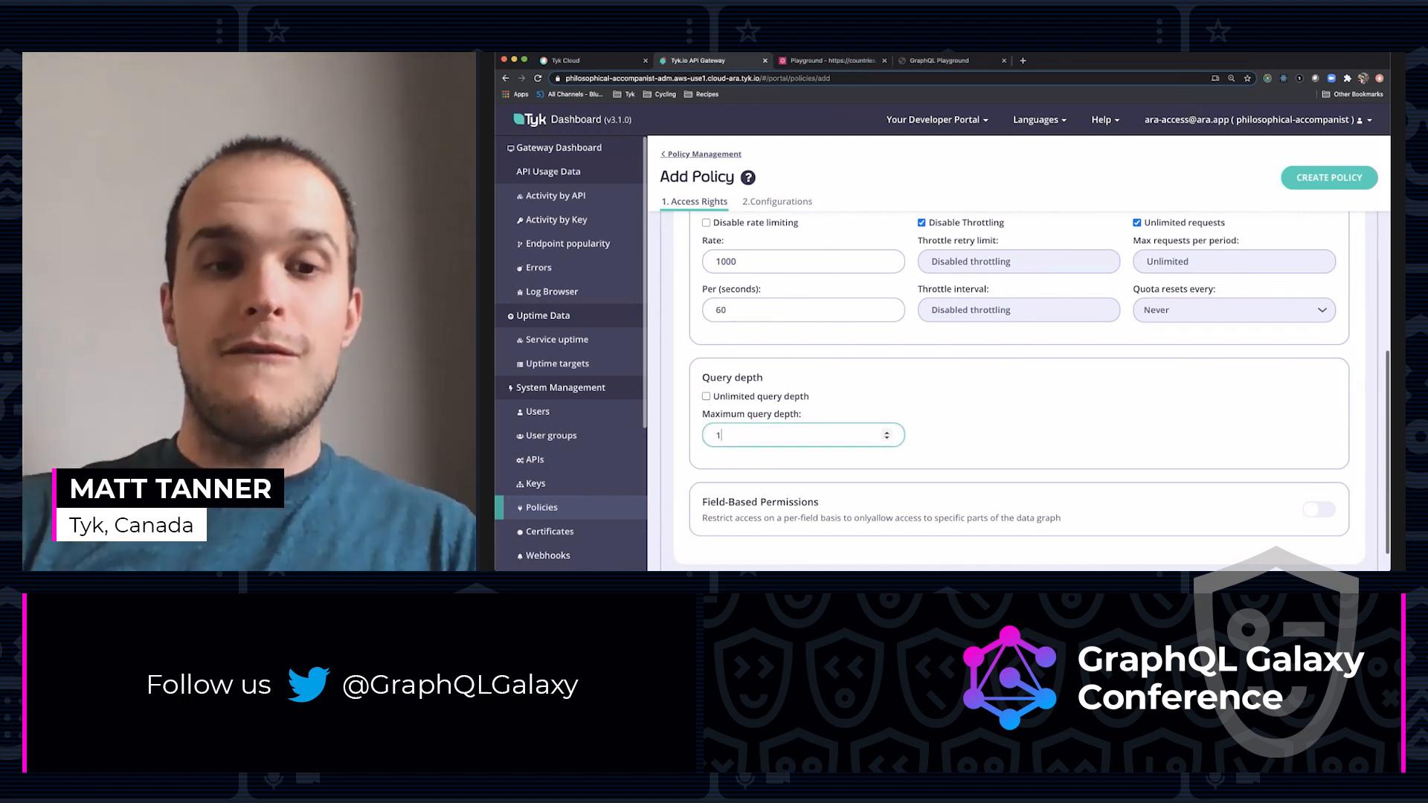
pyautogui.write('5')
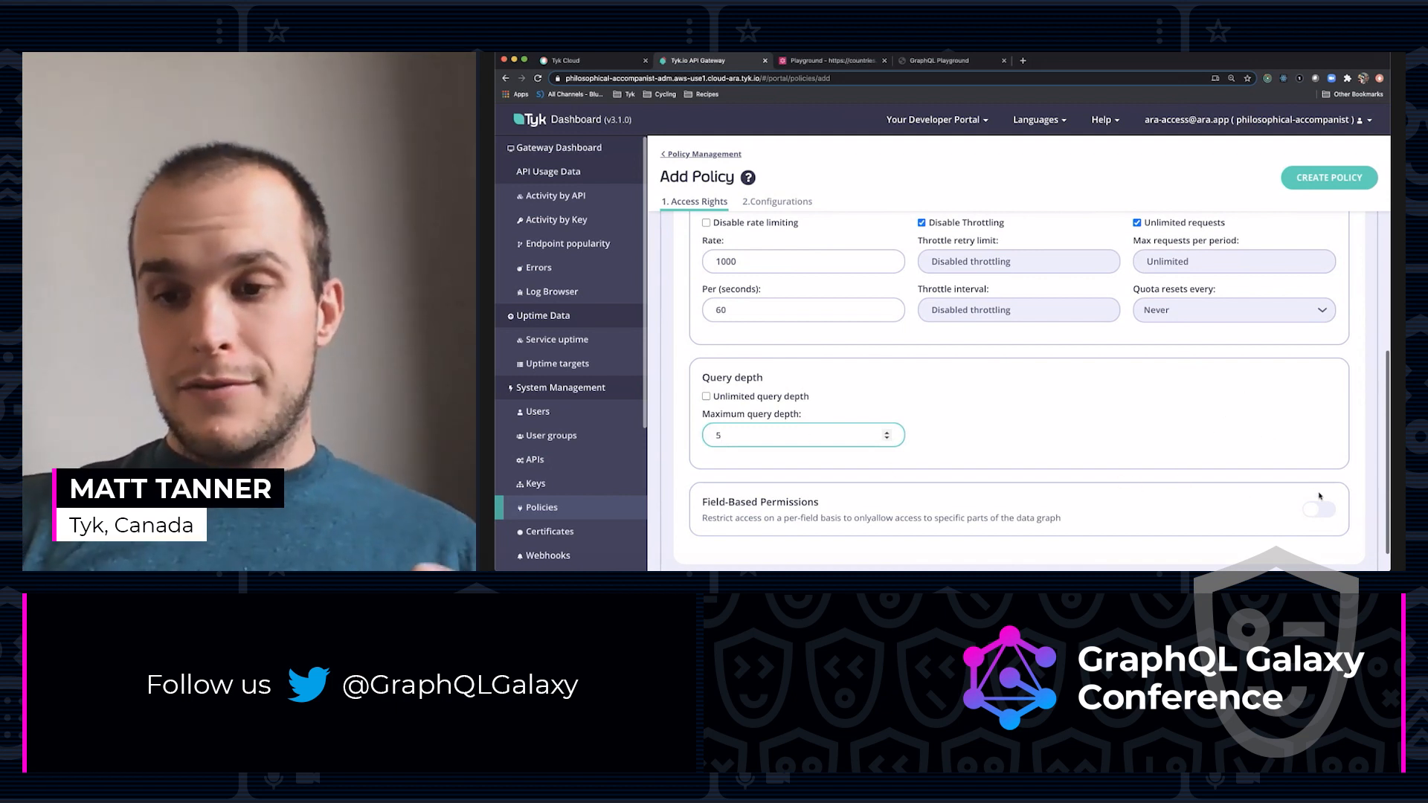
# Enable field-based permissions excluding the Continent and Country code fields, and create the policy.
pyautogui.click(1317, 509)
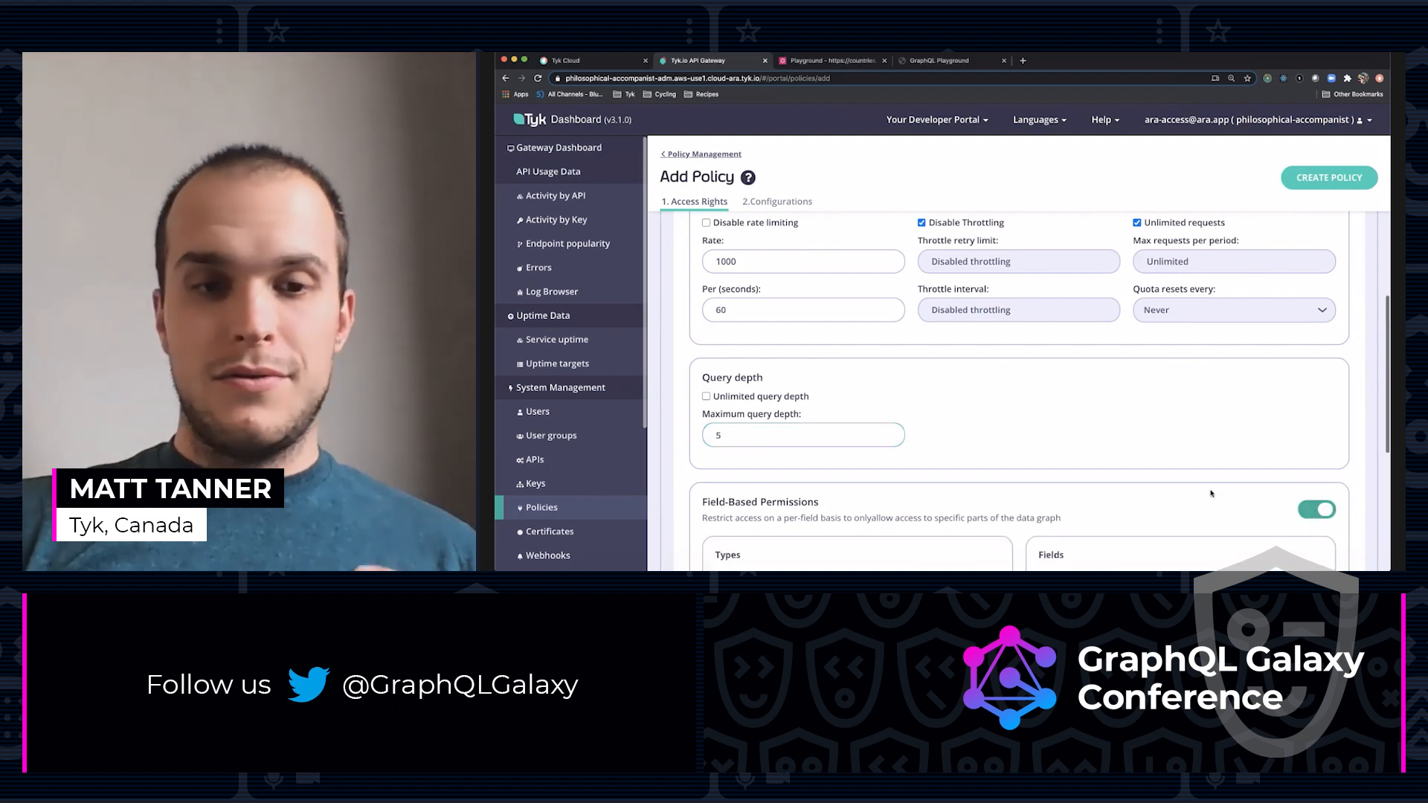
pyautogui.scroll(-3)
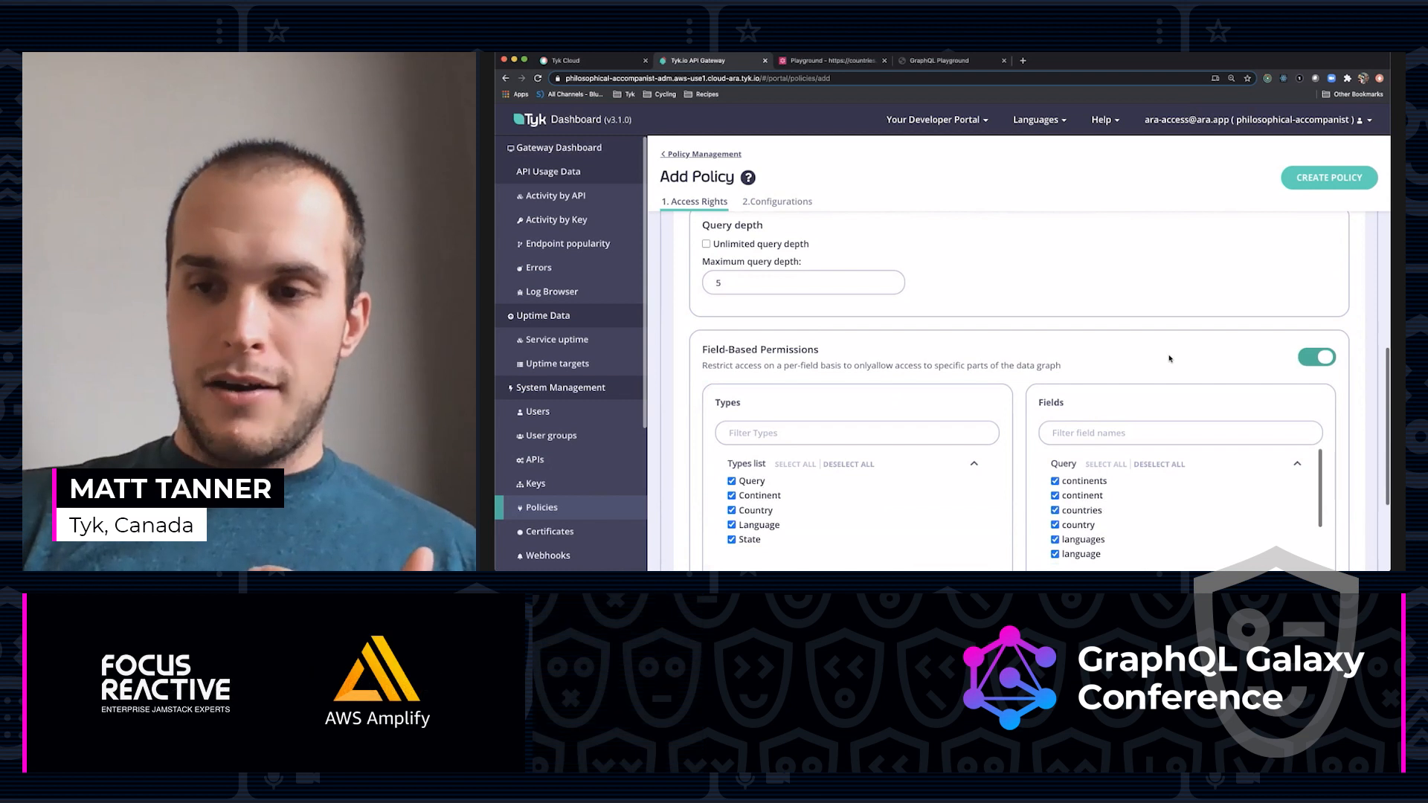
pyautogui.scroll(-3)
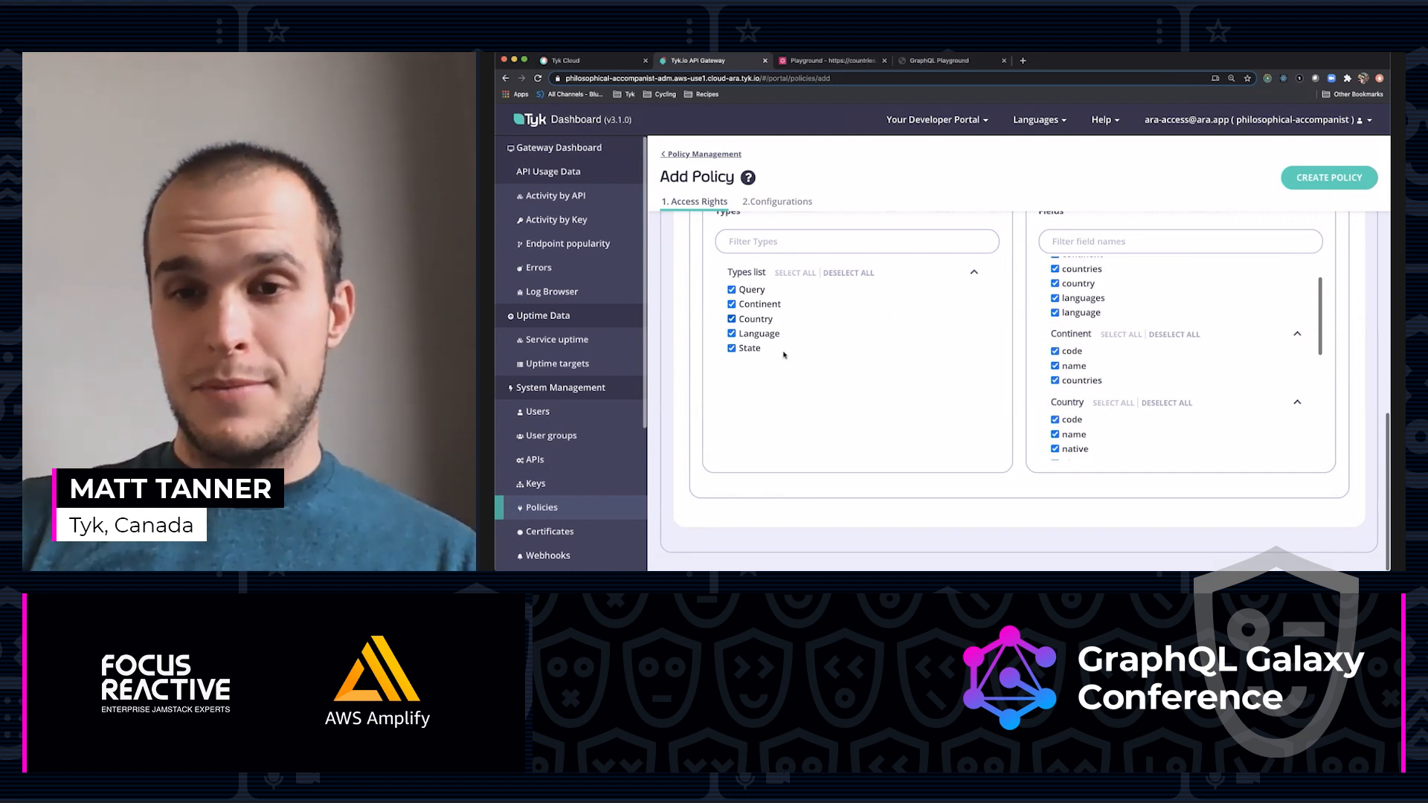
pyautogui.moveTo(1124, 400)
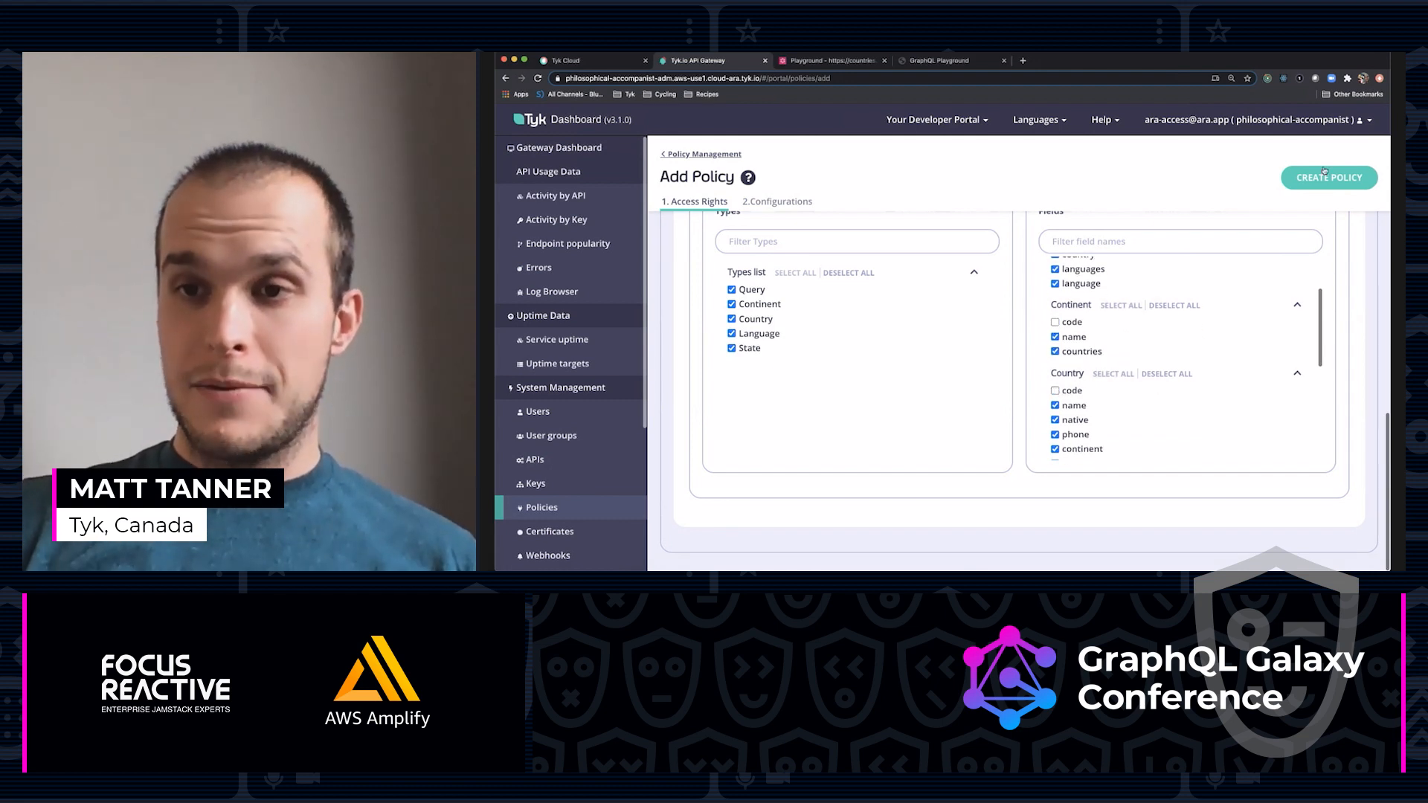
pyautogui.click(1329, 177)
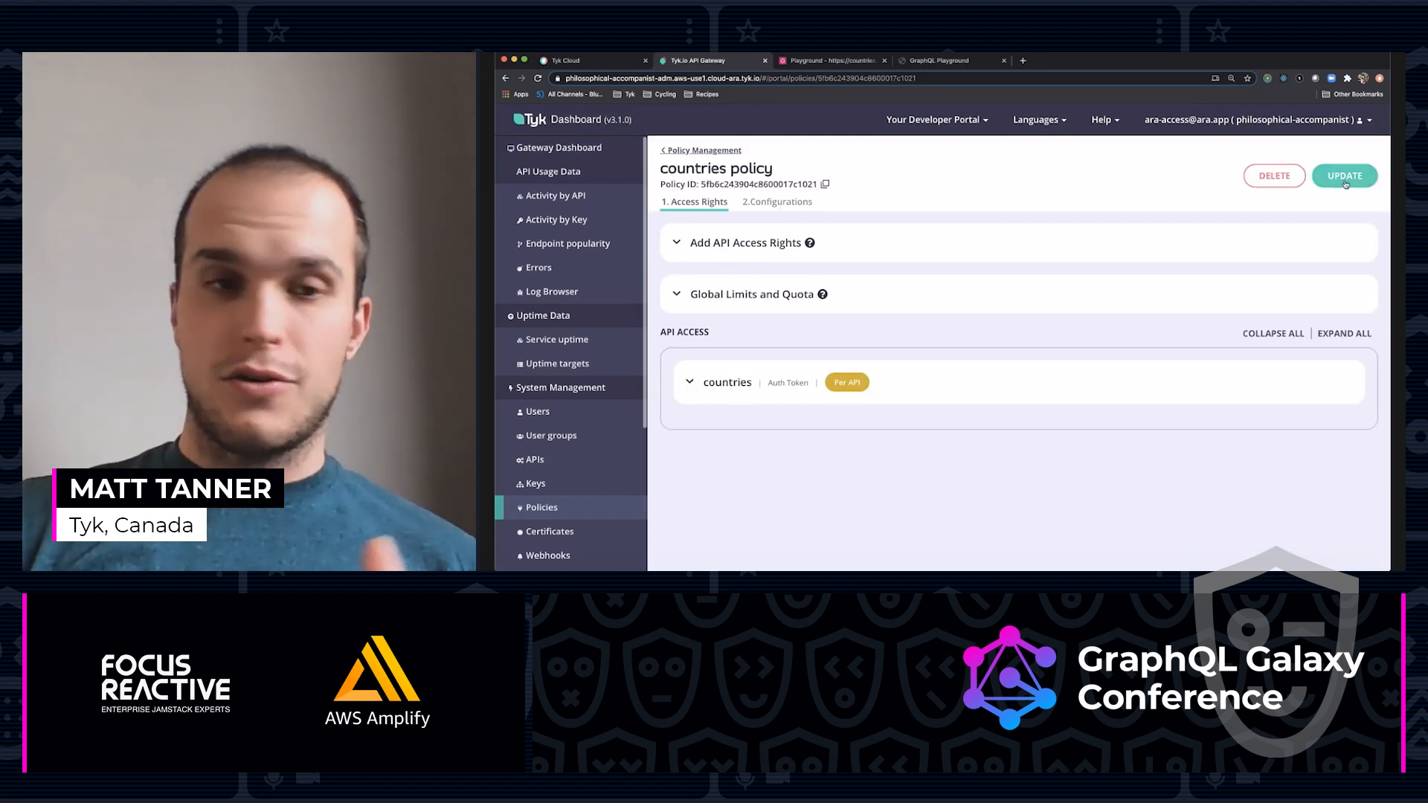
# Create a key using the countries policy, copy its key ID, and go to the APIs list.
pyautogui.click(535, 482)
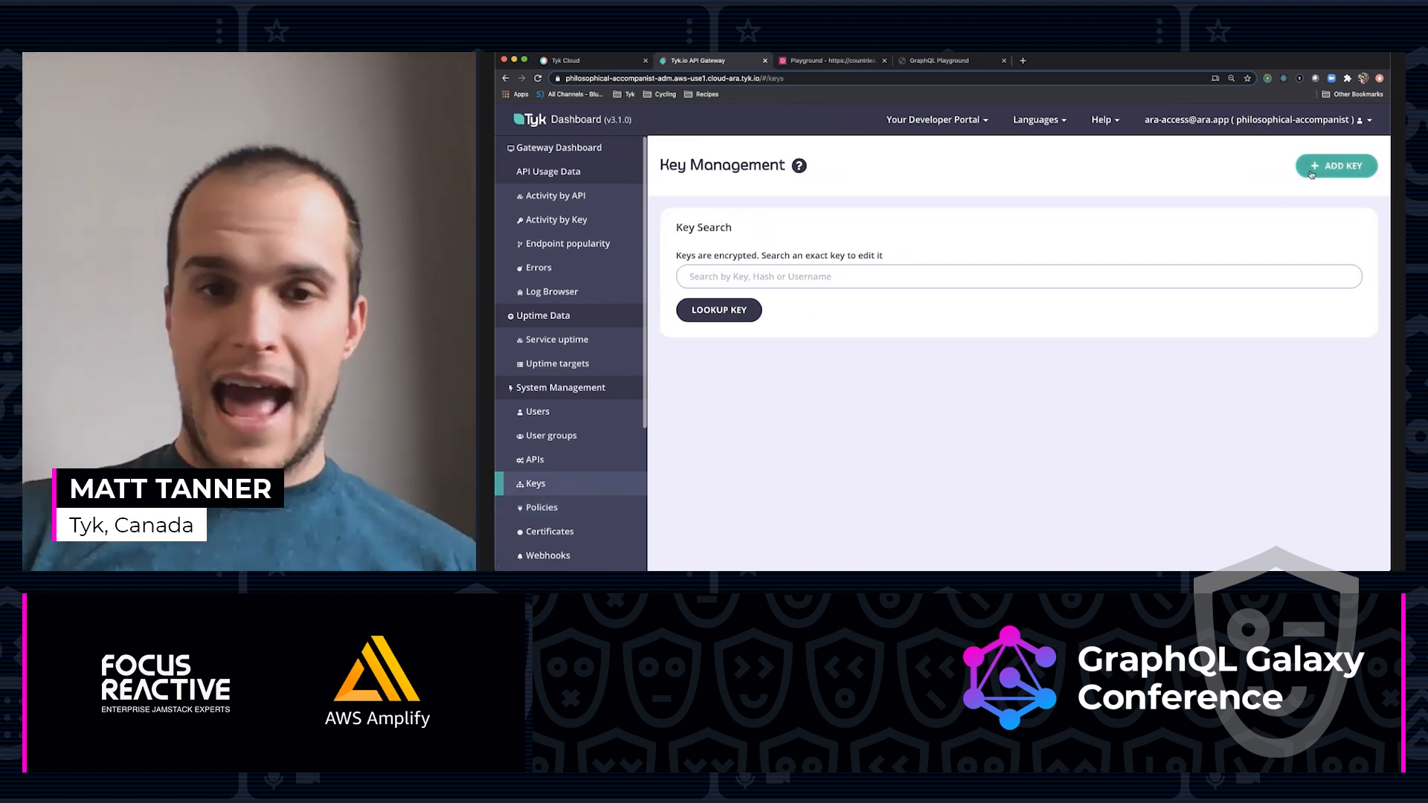
pyautogui.click(1336, 165)
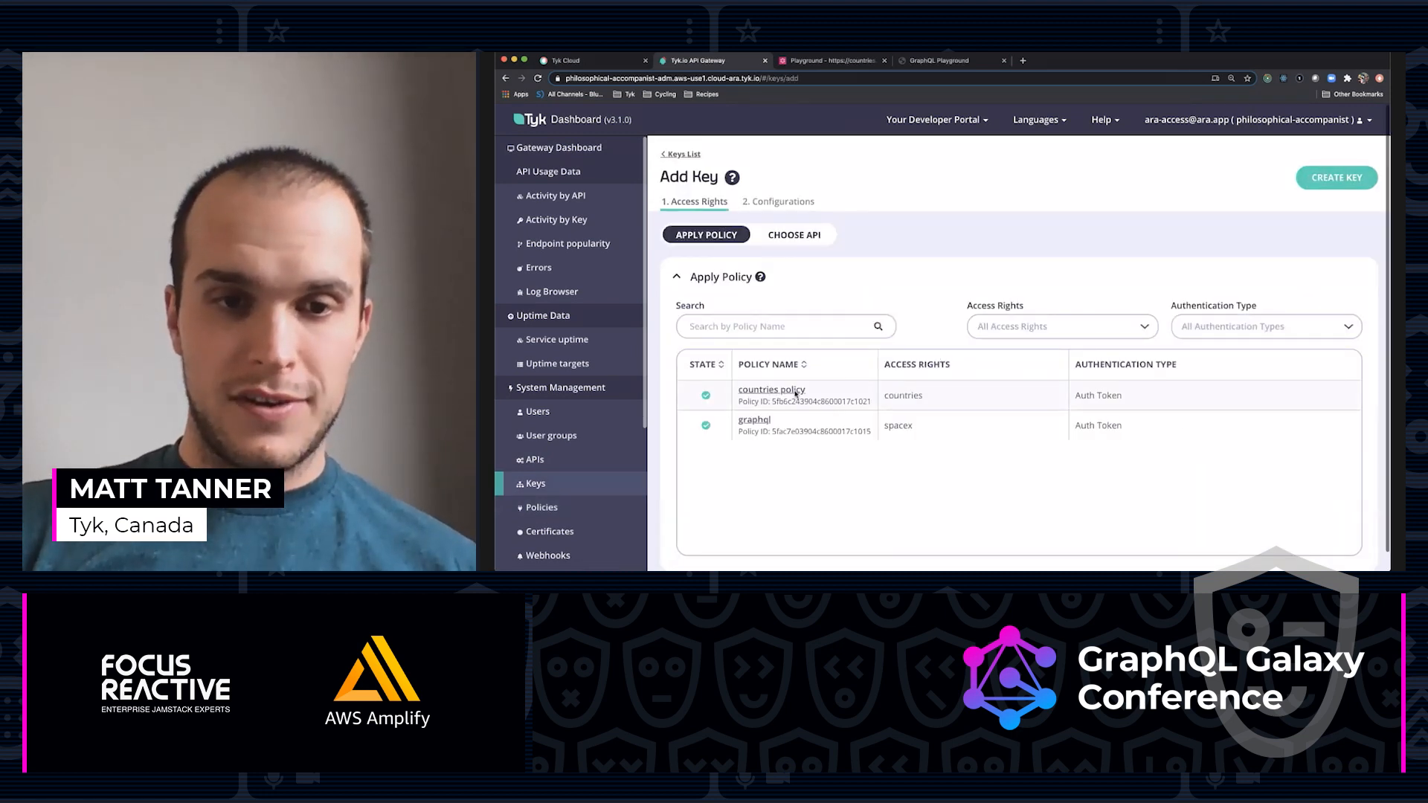
pyautogui.click(771, 389)
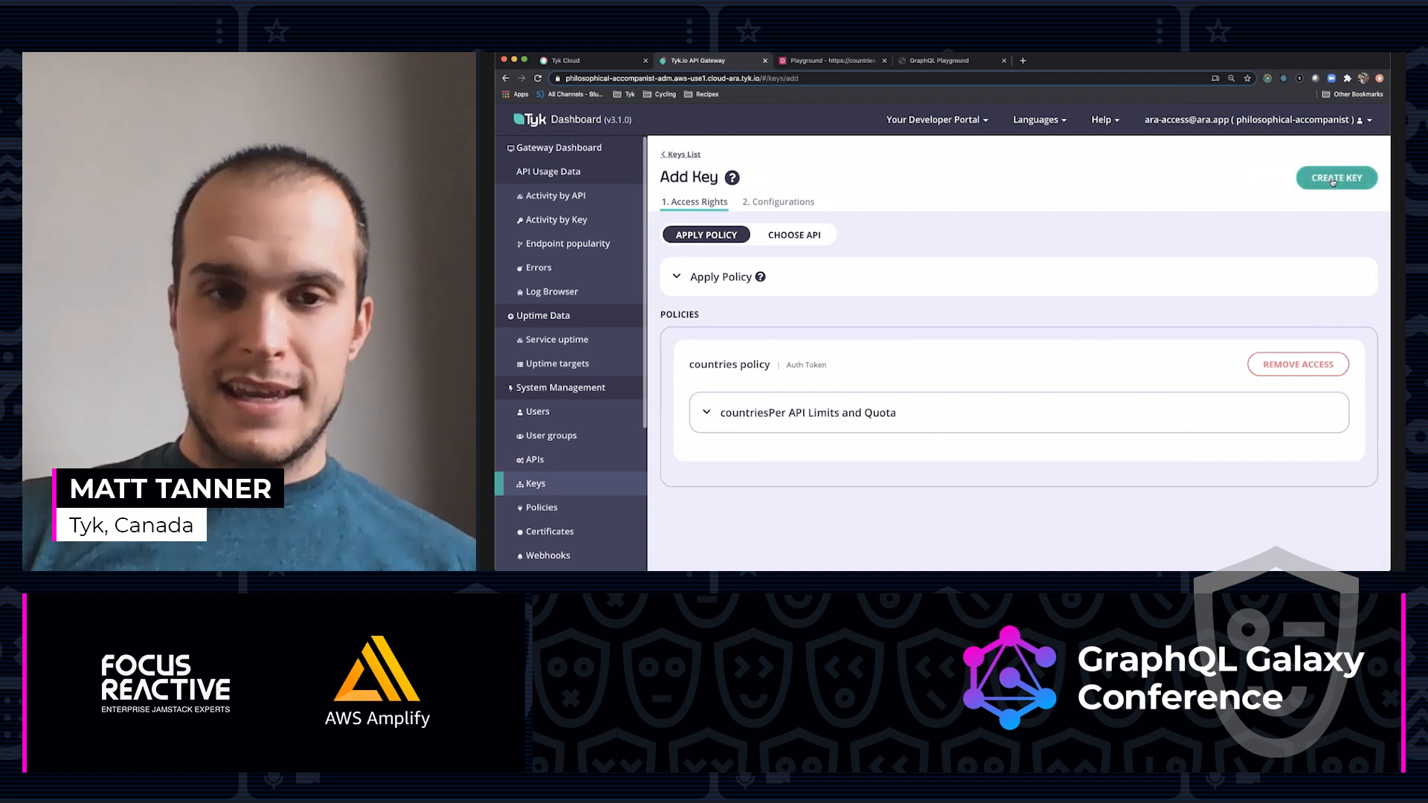
pyautogui.click(1336, 177)
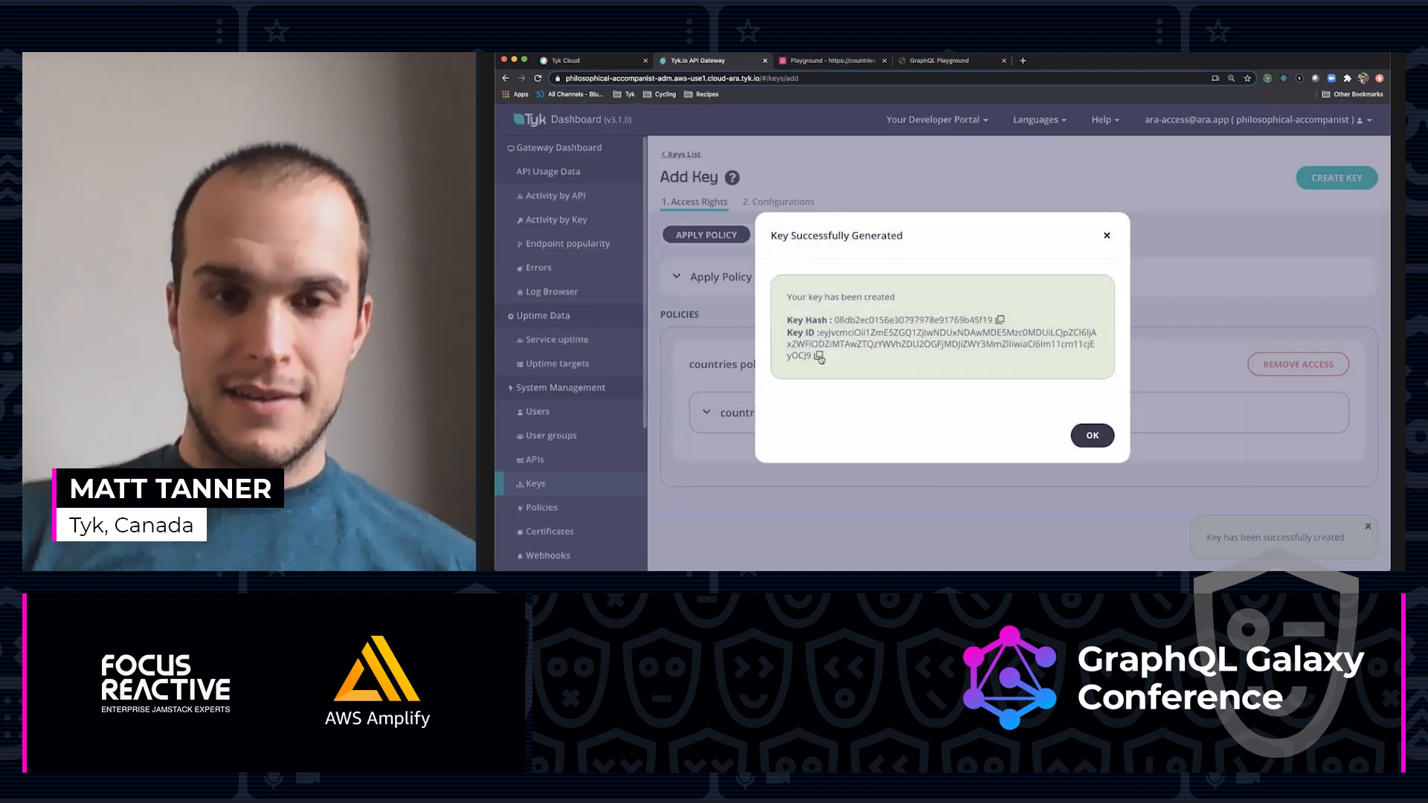
pyautogui.click(820, 359)
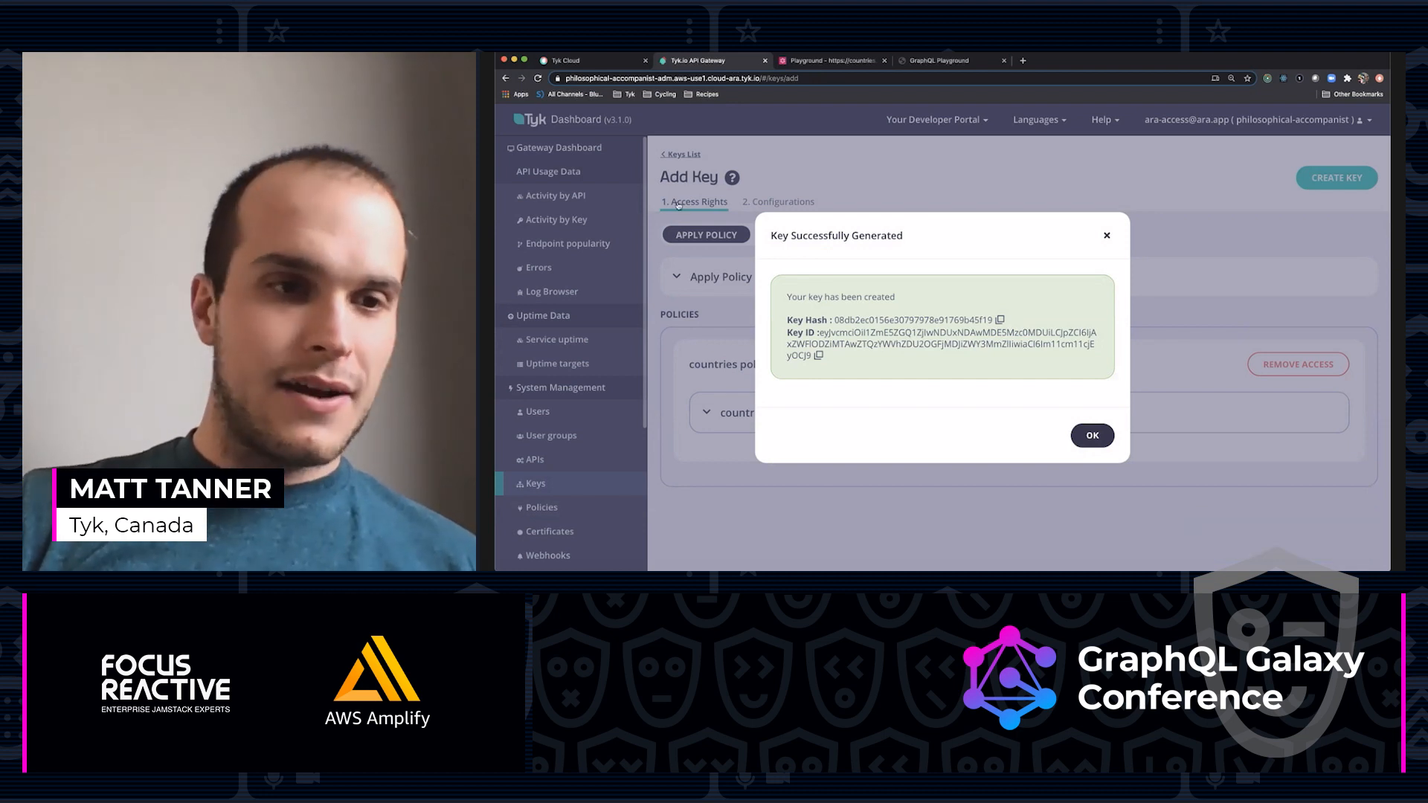
pyautogui.click(1090, 436)
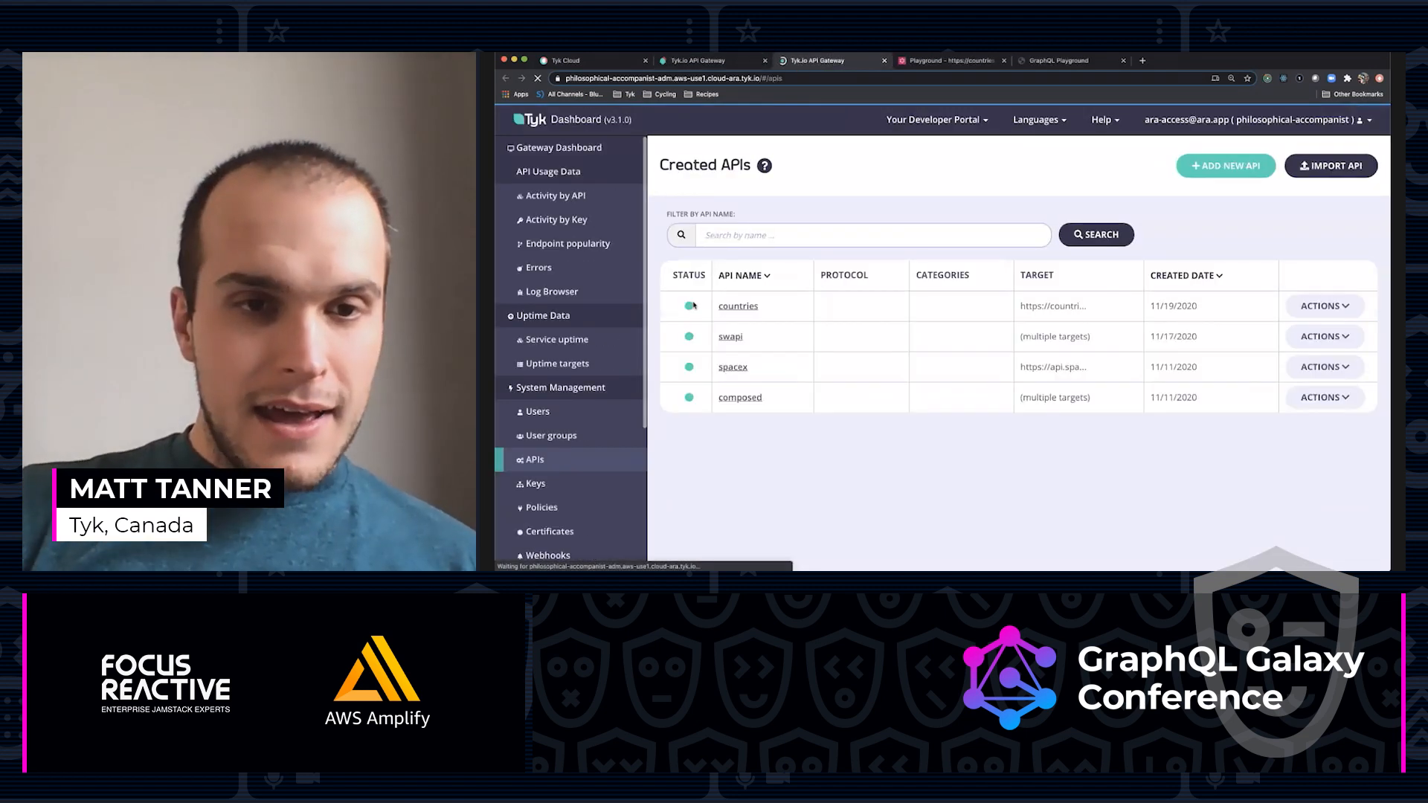
# In the countries API playground, add an Authorization request header with the copied key.
pyautogui.click(738, 305)
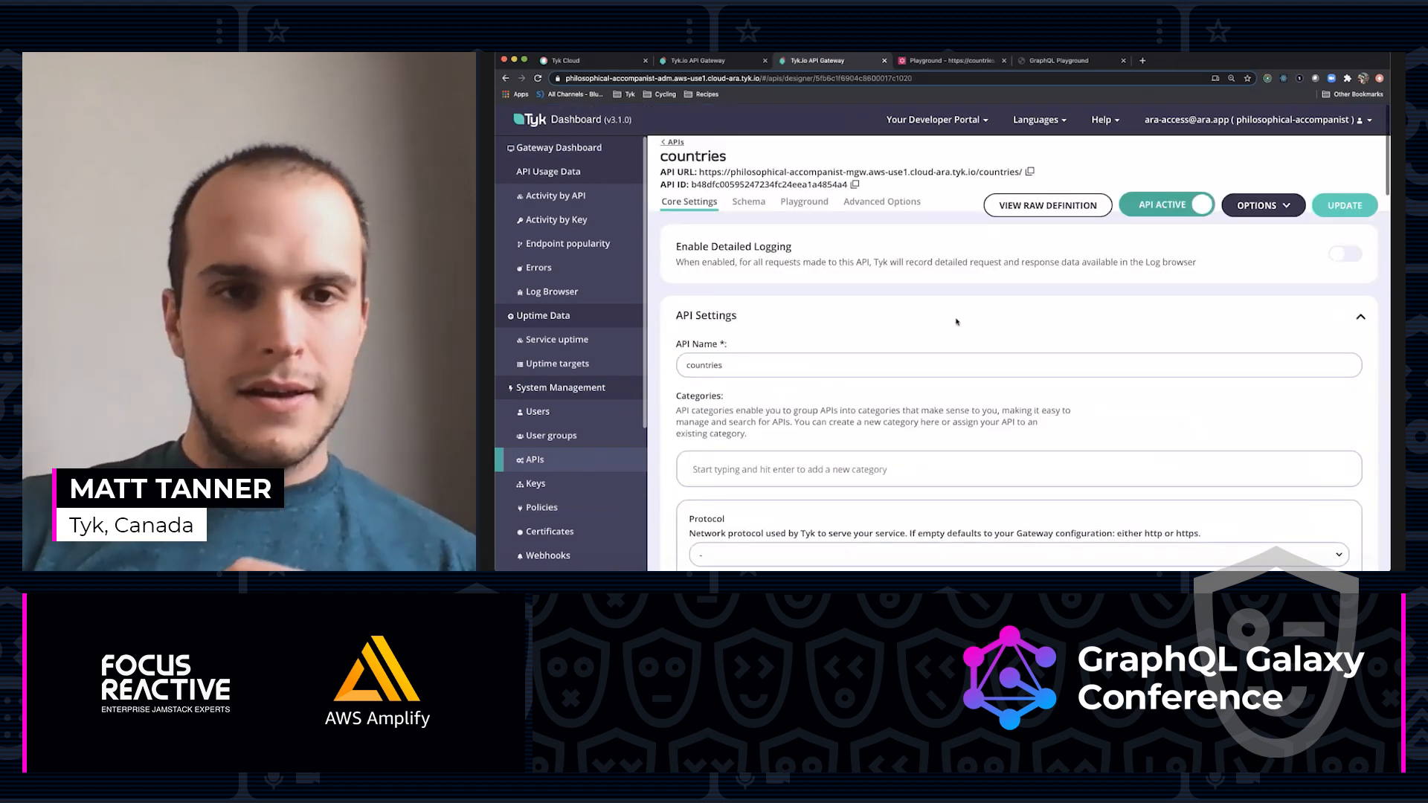
pyautogui.click(805, 201)
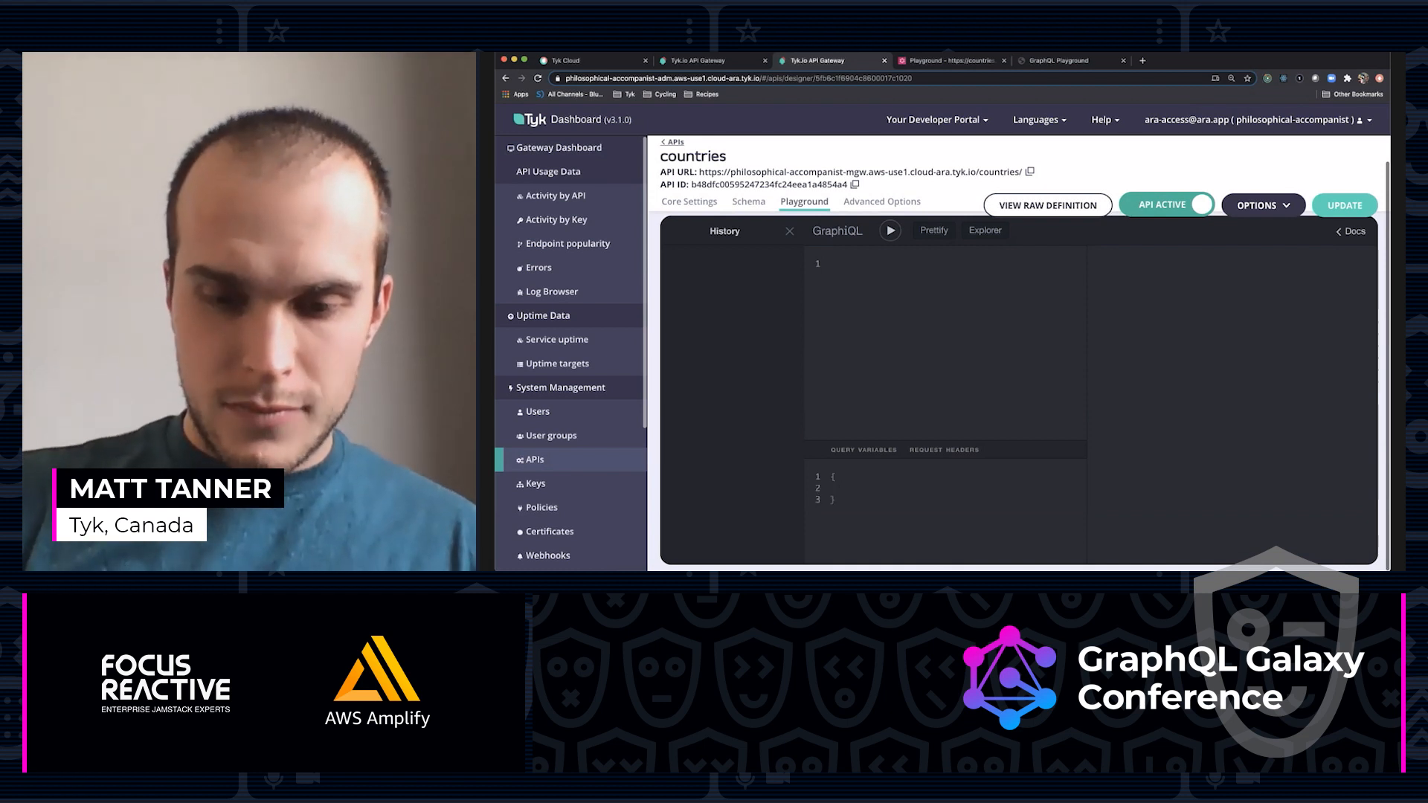
pyautogui.write('"Authol"')
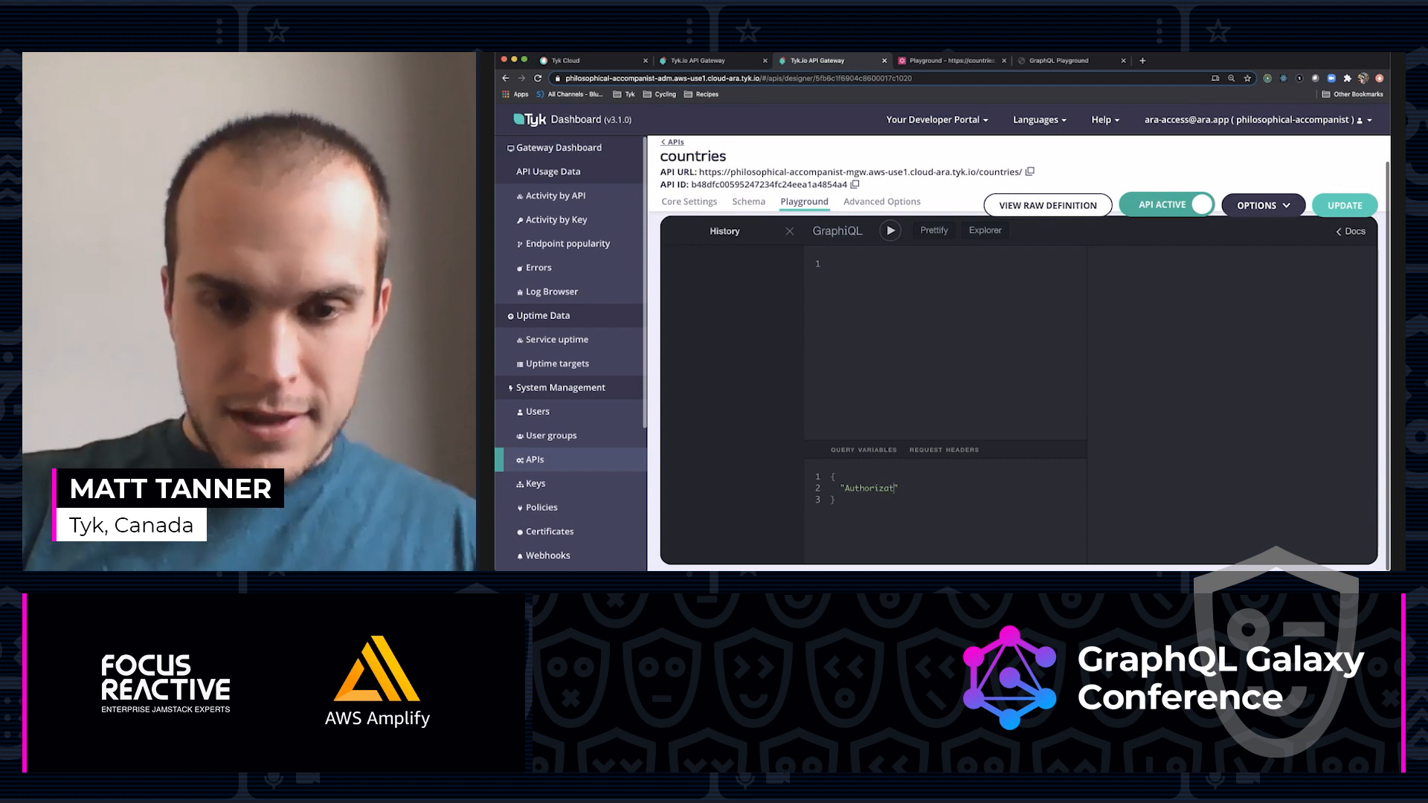
pyautogui.write('ion')
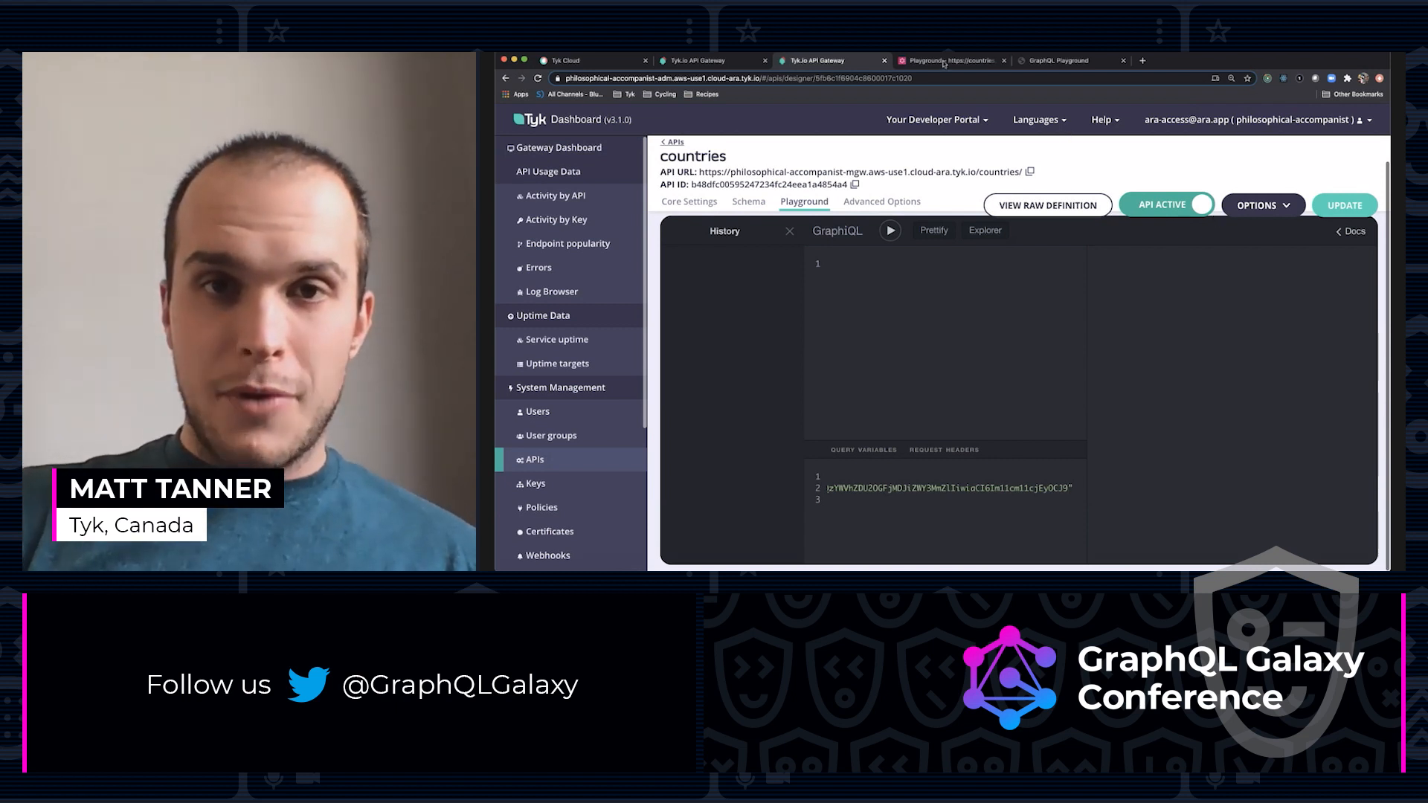
# Paste the countries query, remove the code fields, and run it to get country and continent names.
pyautogui.click(952, 60)
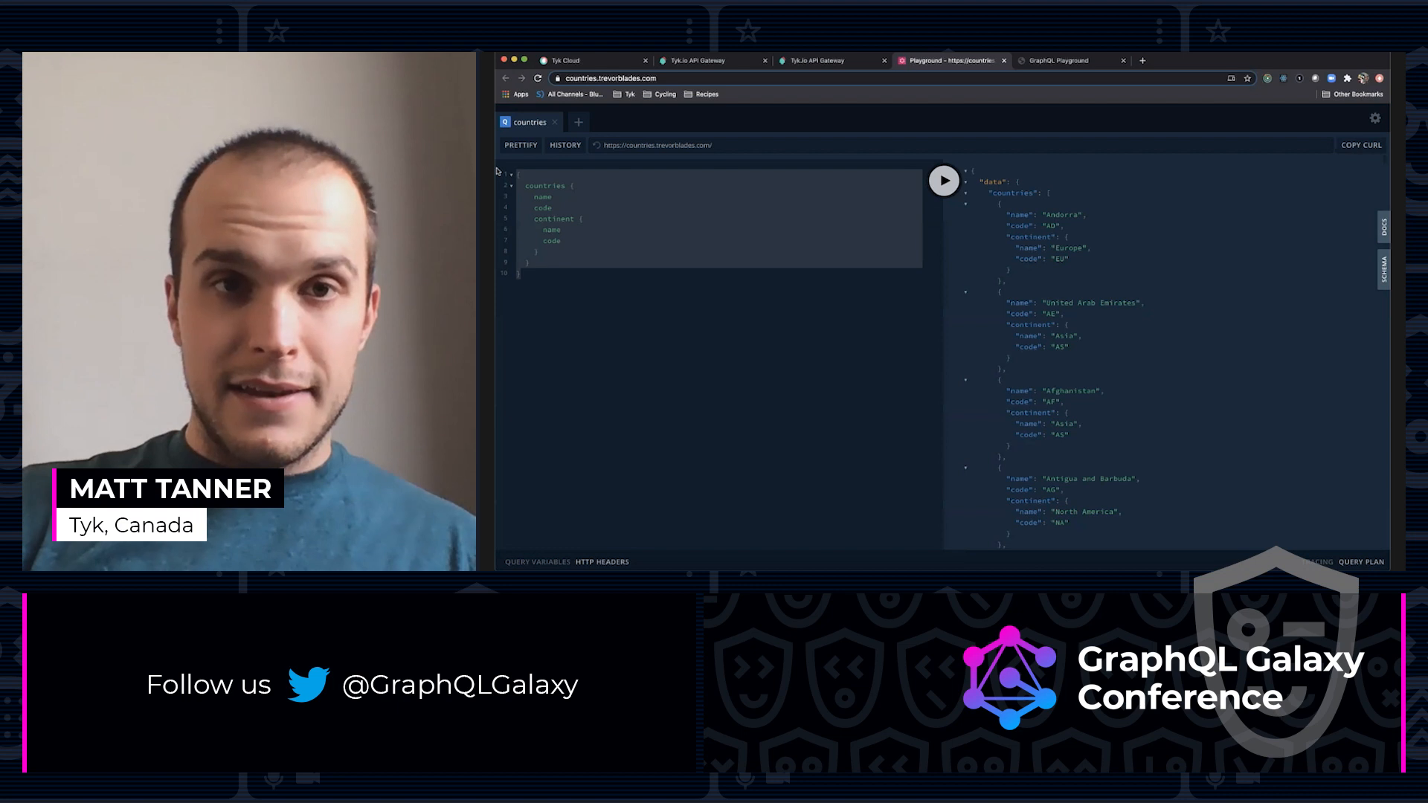
pyautogui.click(814, 59)
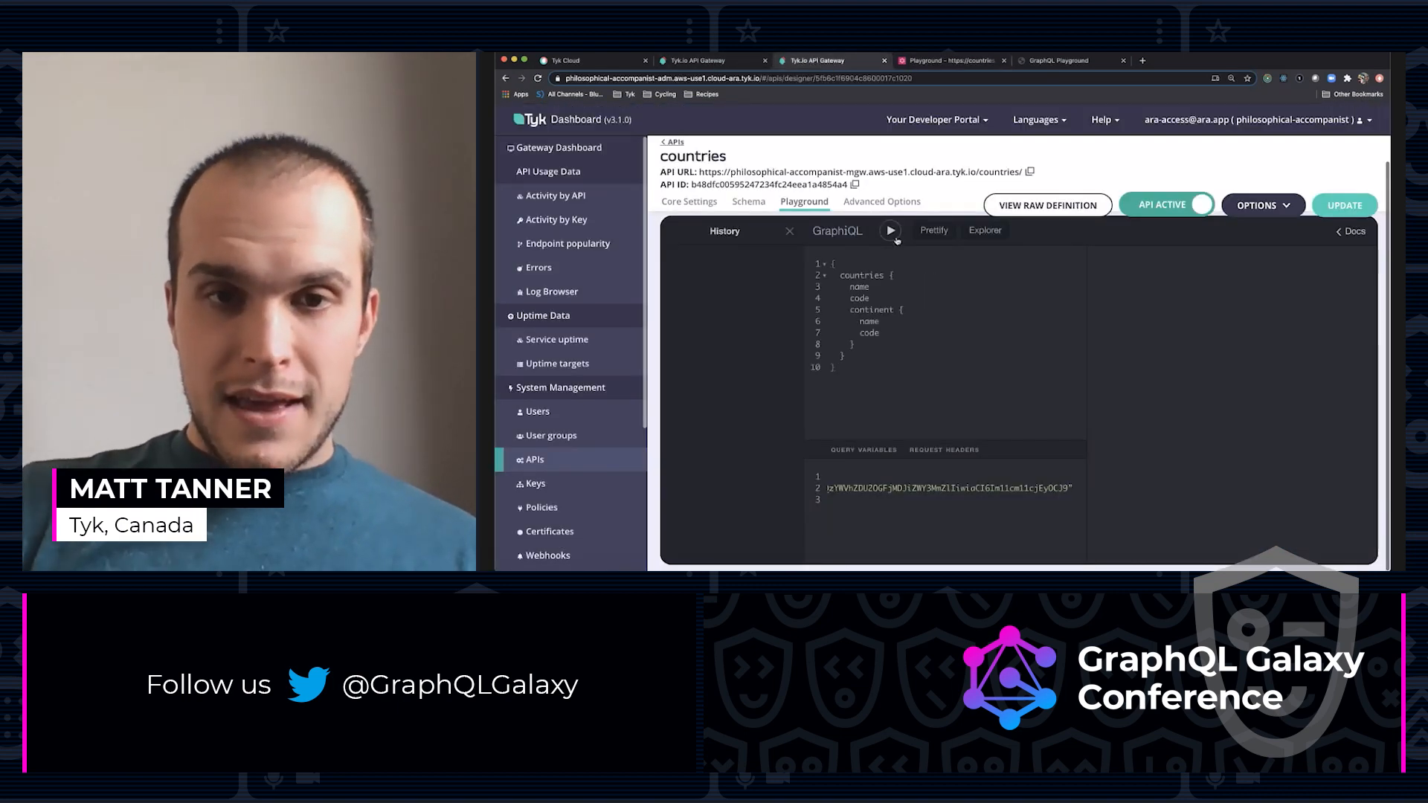
pyautogui.doubleClick(858, 298)
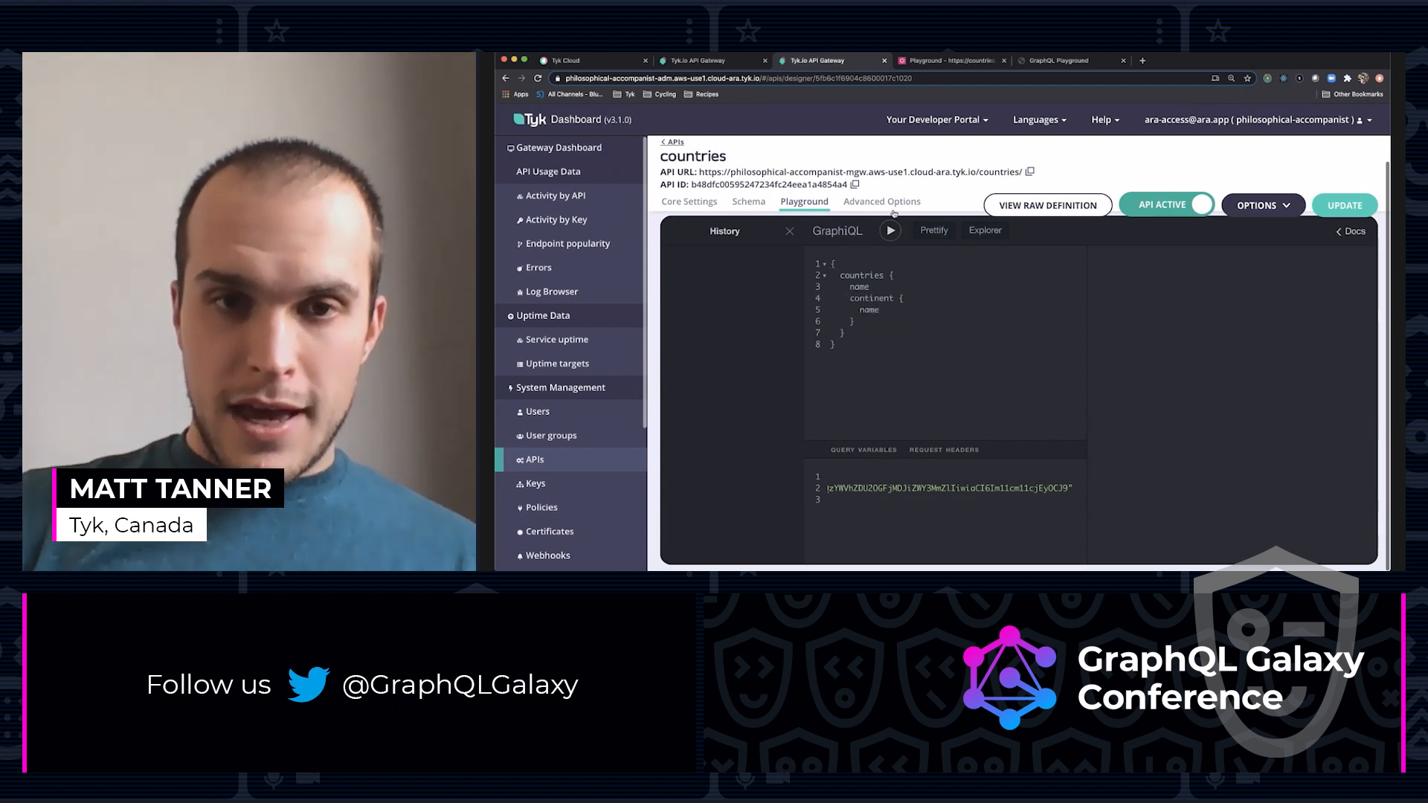
pyautogui.click(890, 231)
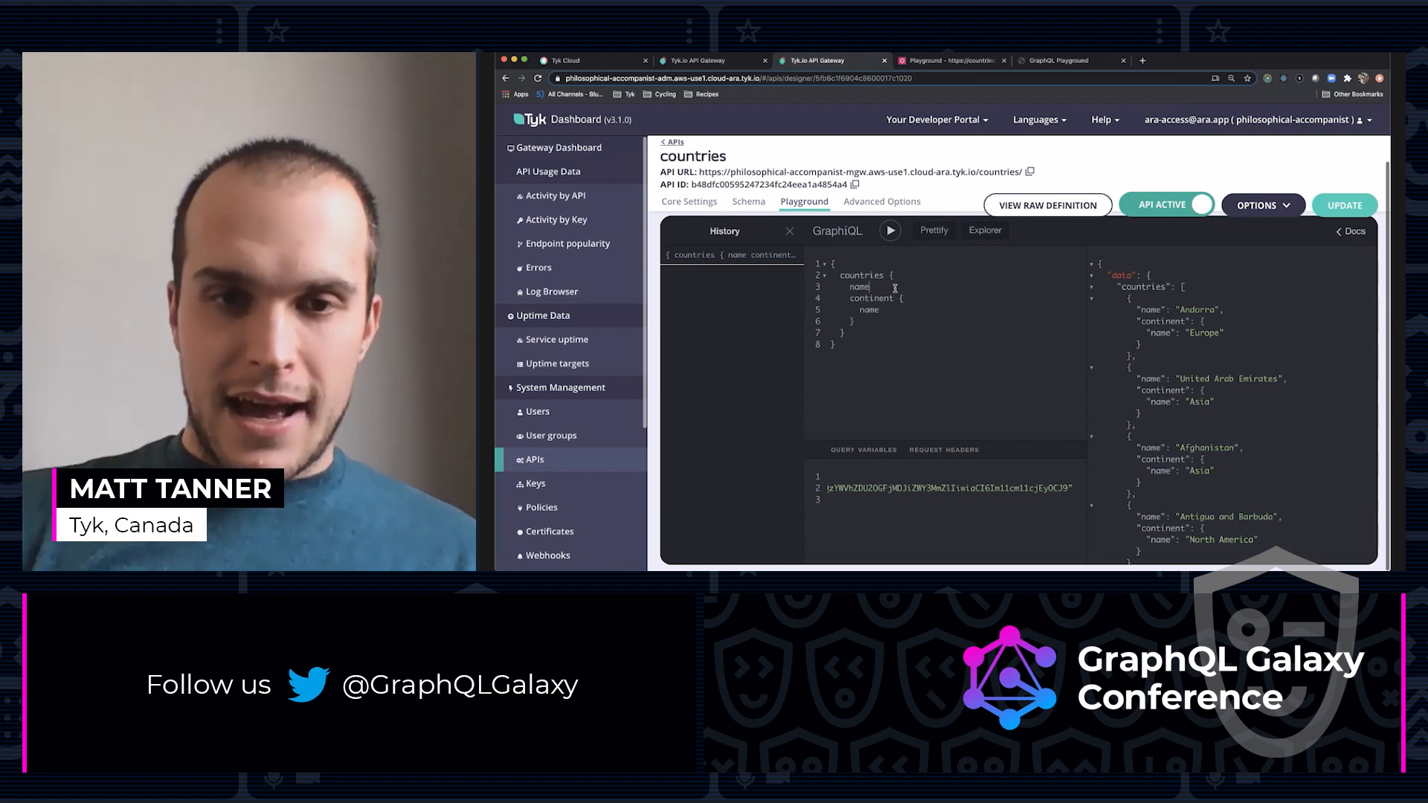
# Add code fields to countries and continent to get 'code is restricted' errors, then remove them and rerun.
pyautogui.write('code')
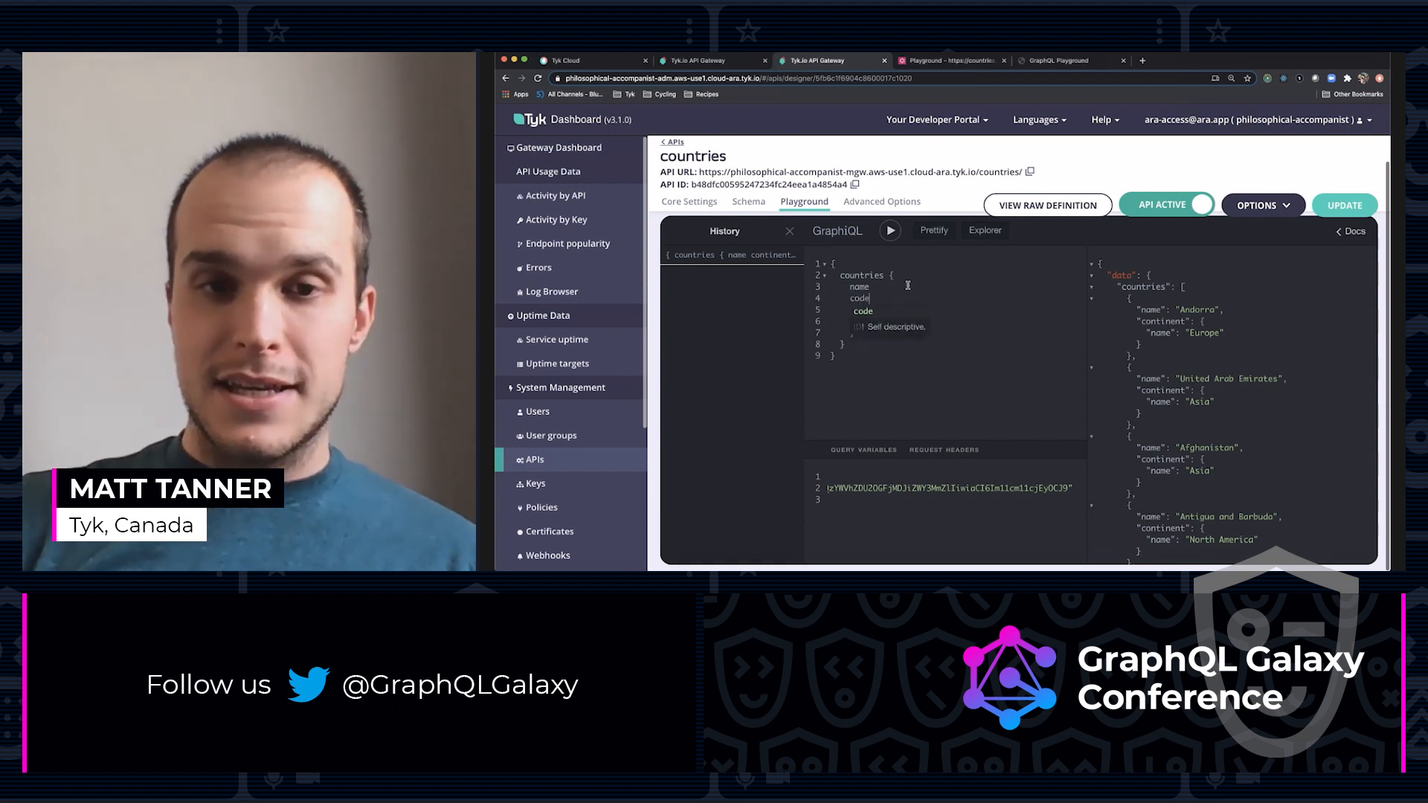
pyautogui.write('continent {')
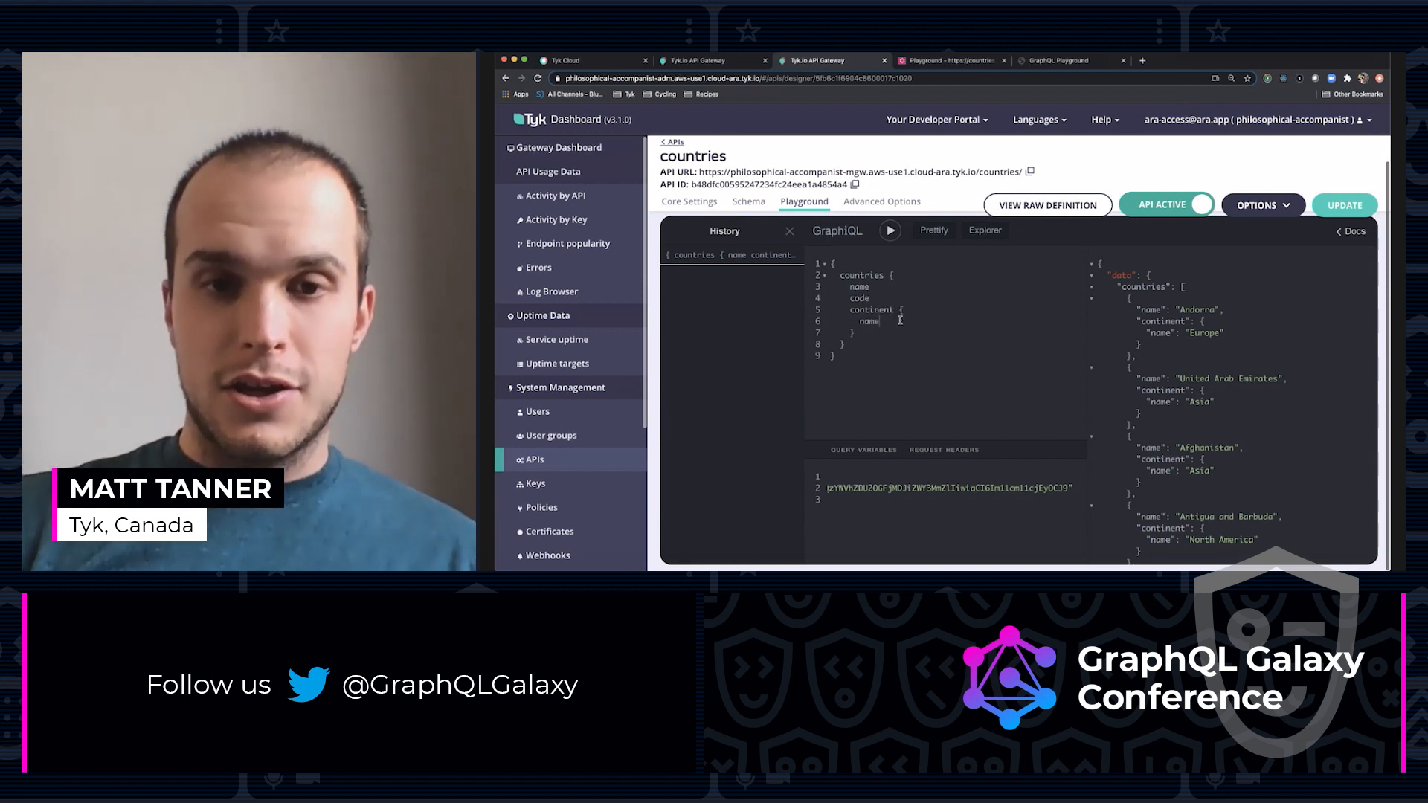
pyautogui.write('code')
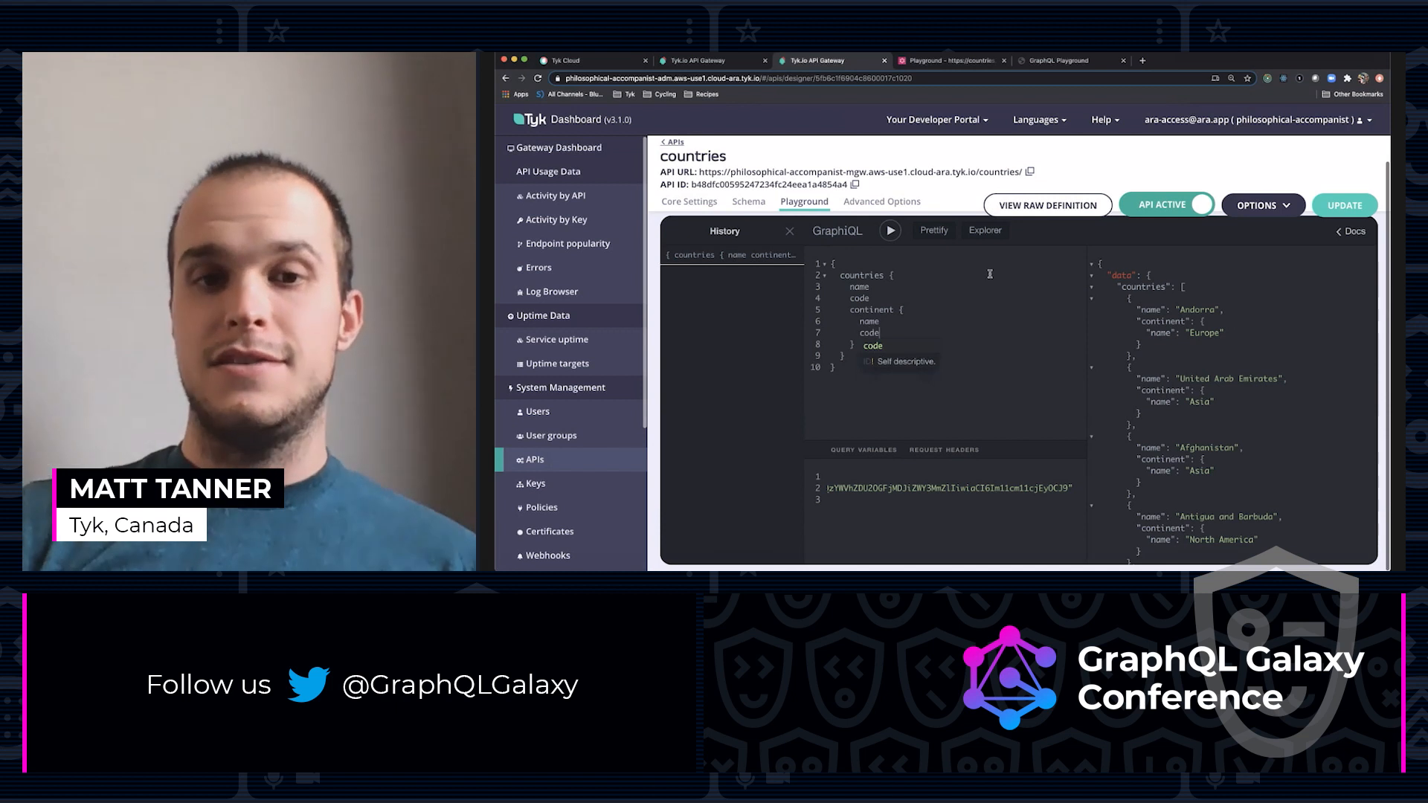
pyautogui.click(889, 229)
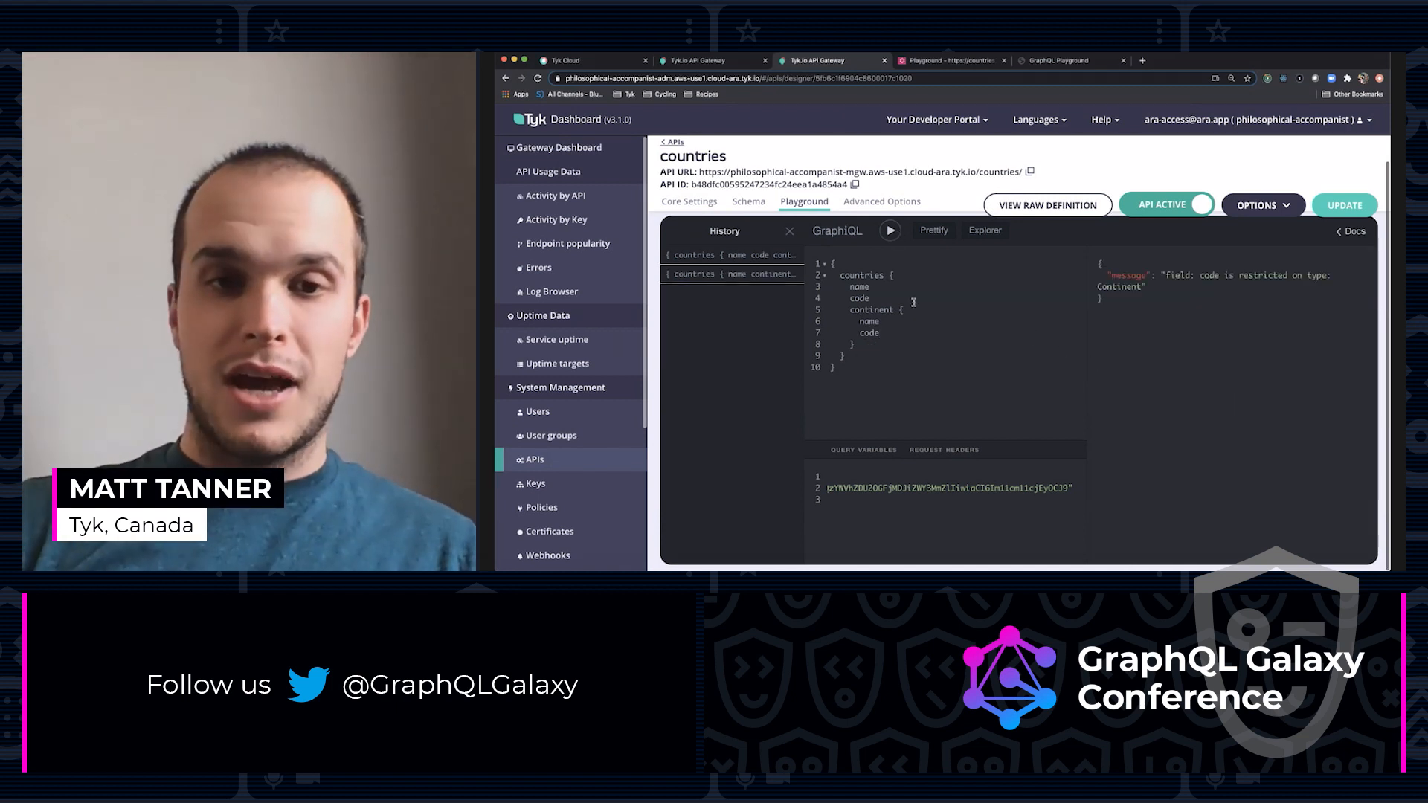
pyautogui.doubleClick(868, 332)
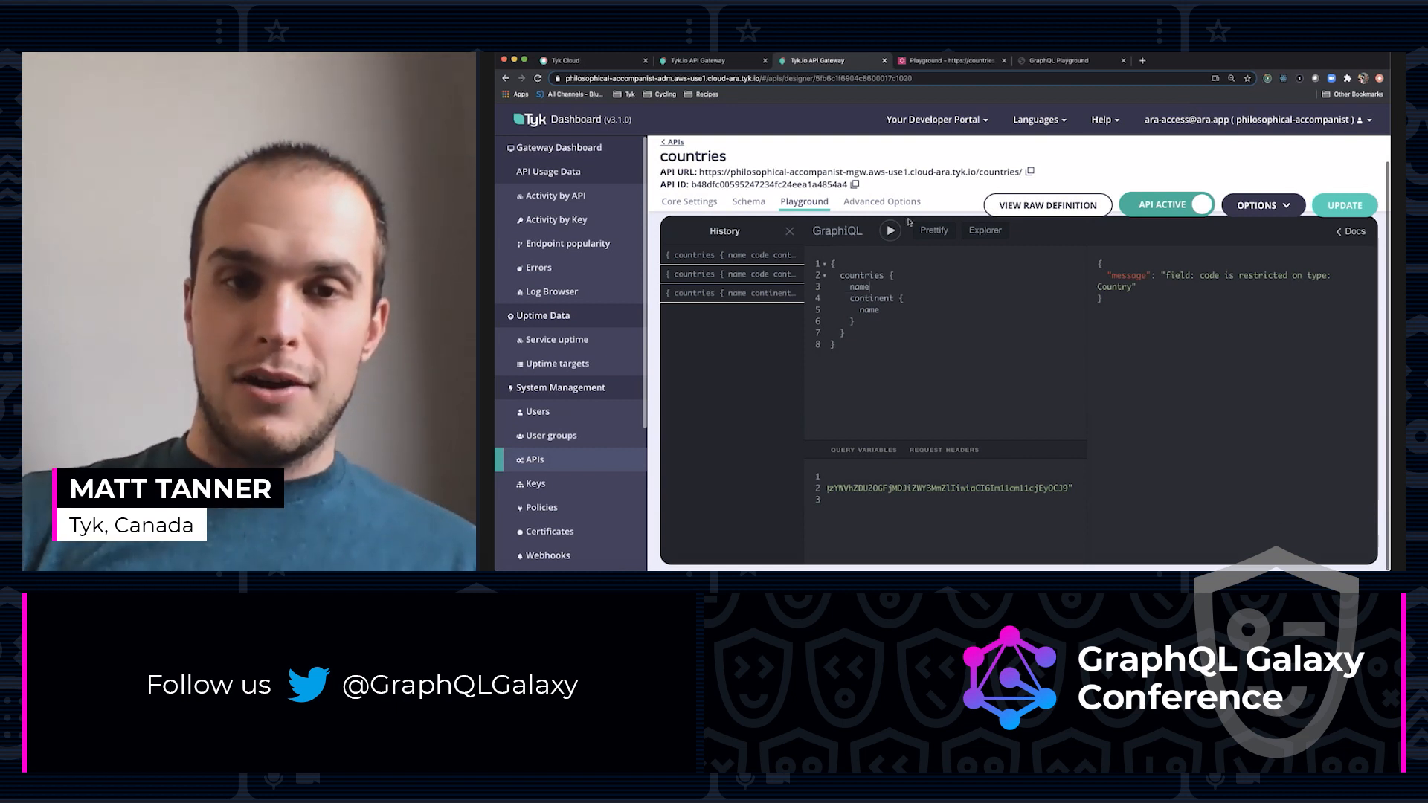
pyautogui.click(890, 230)
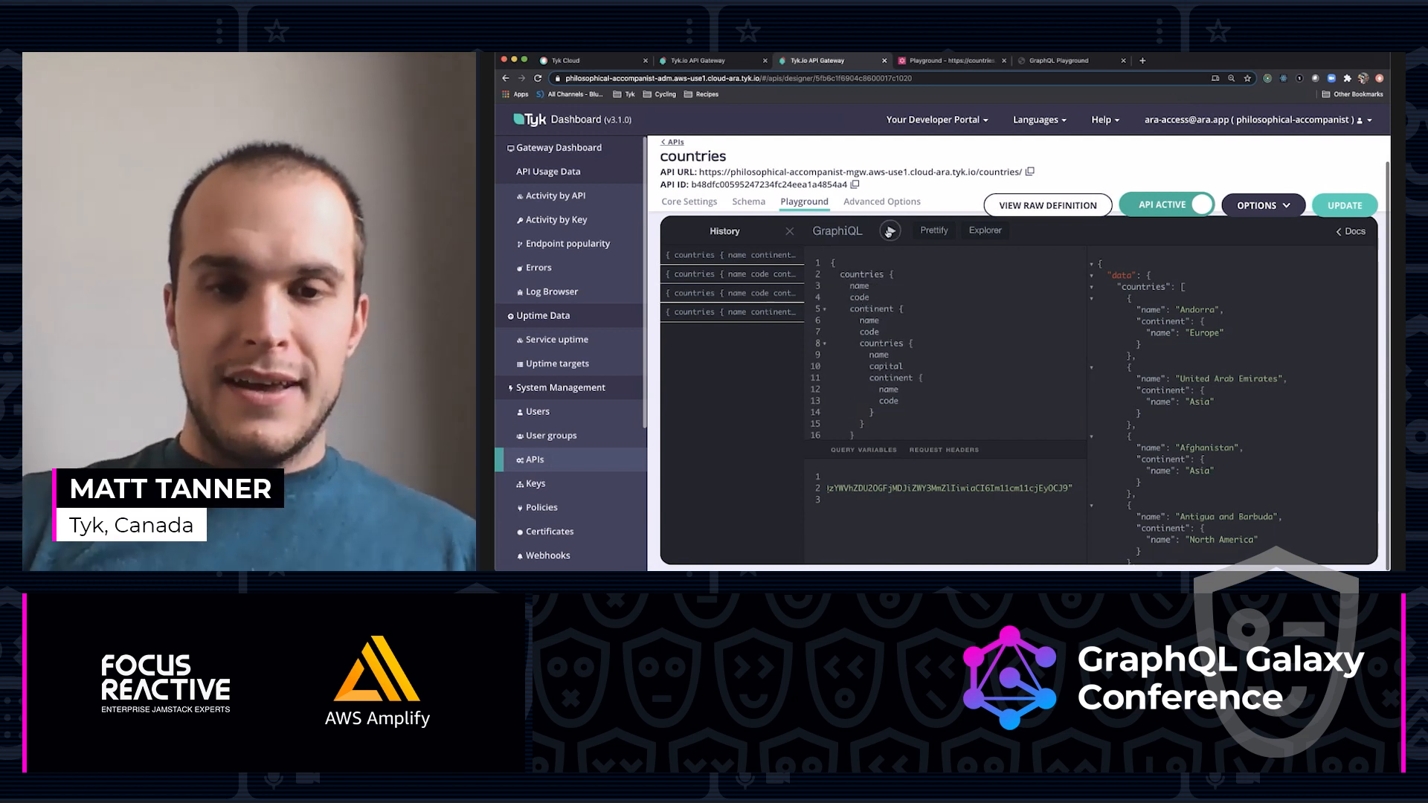
# Run the nested countries-within-continent query, delete the restricted code field, and rerun it.
pyautogui.click(890, 231)
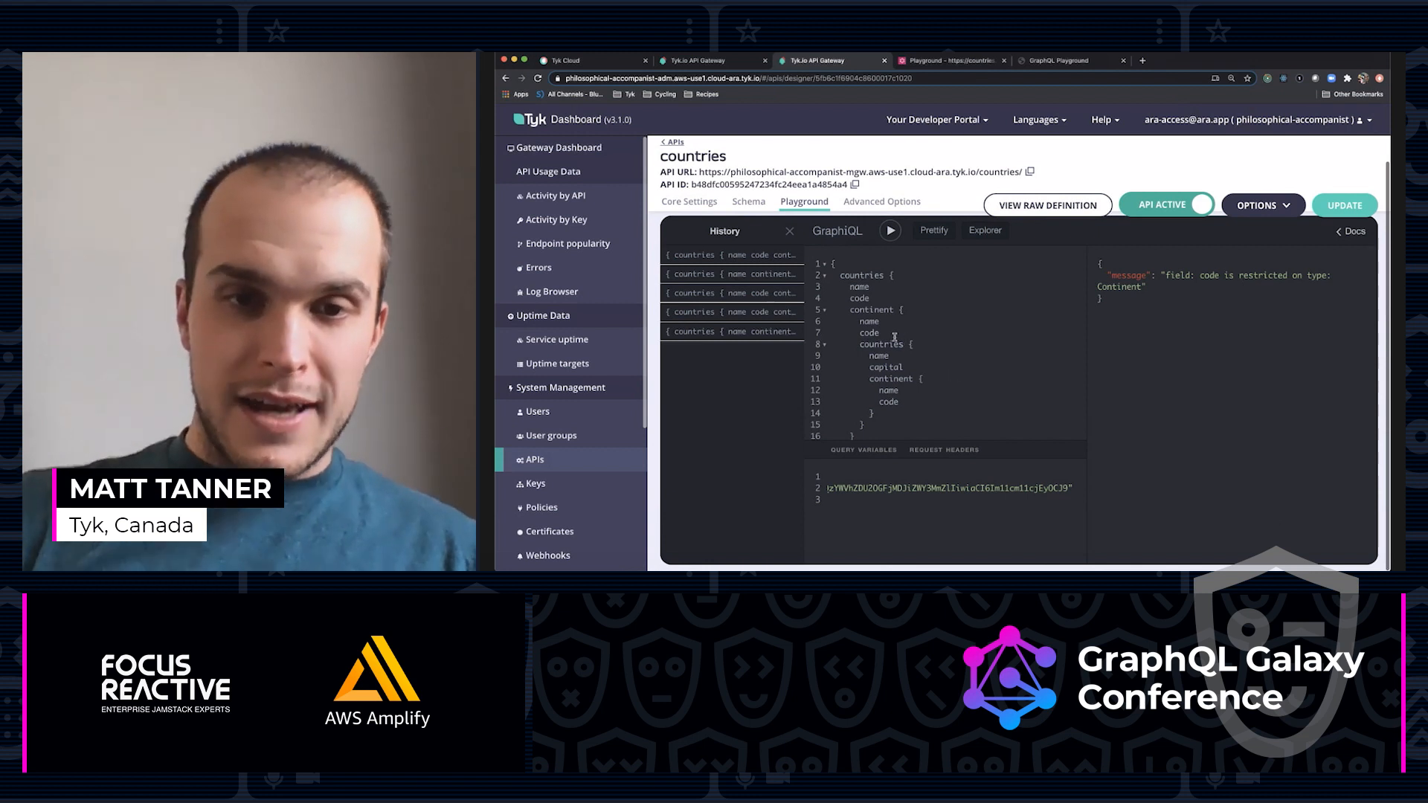
pyautogui.click(731, 331)
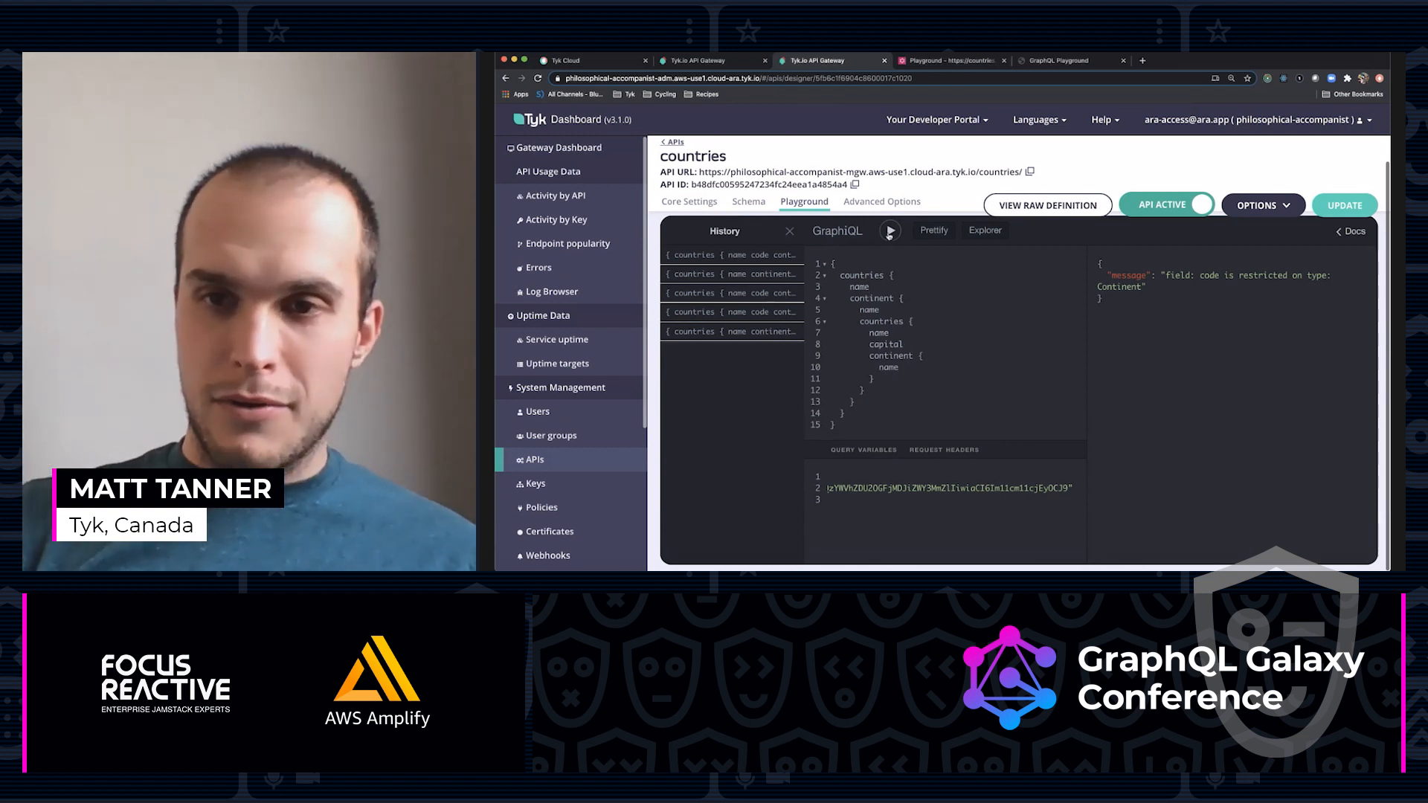
pyautogui.click(889, 231)
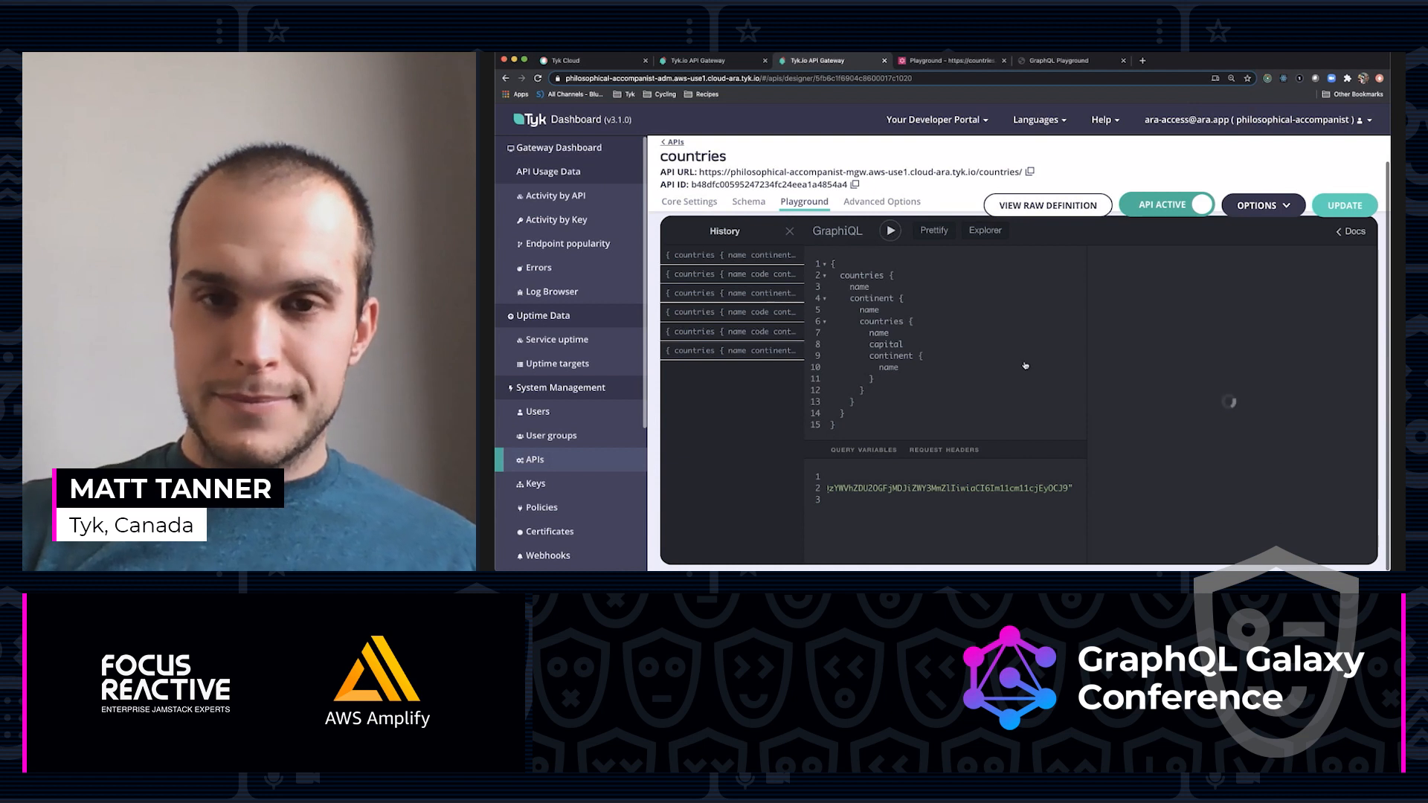
pyautogui.click(889, 231)
pyautogui.write('countries {')
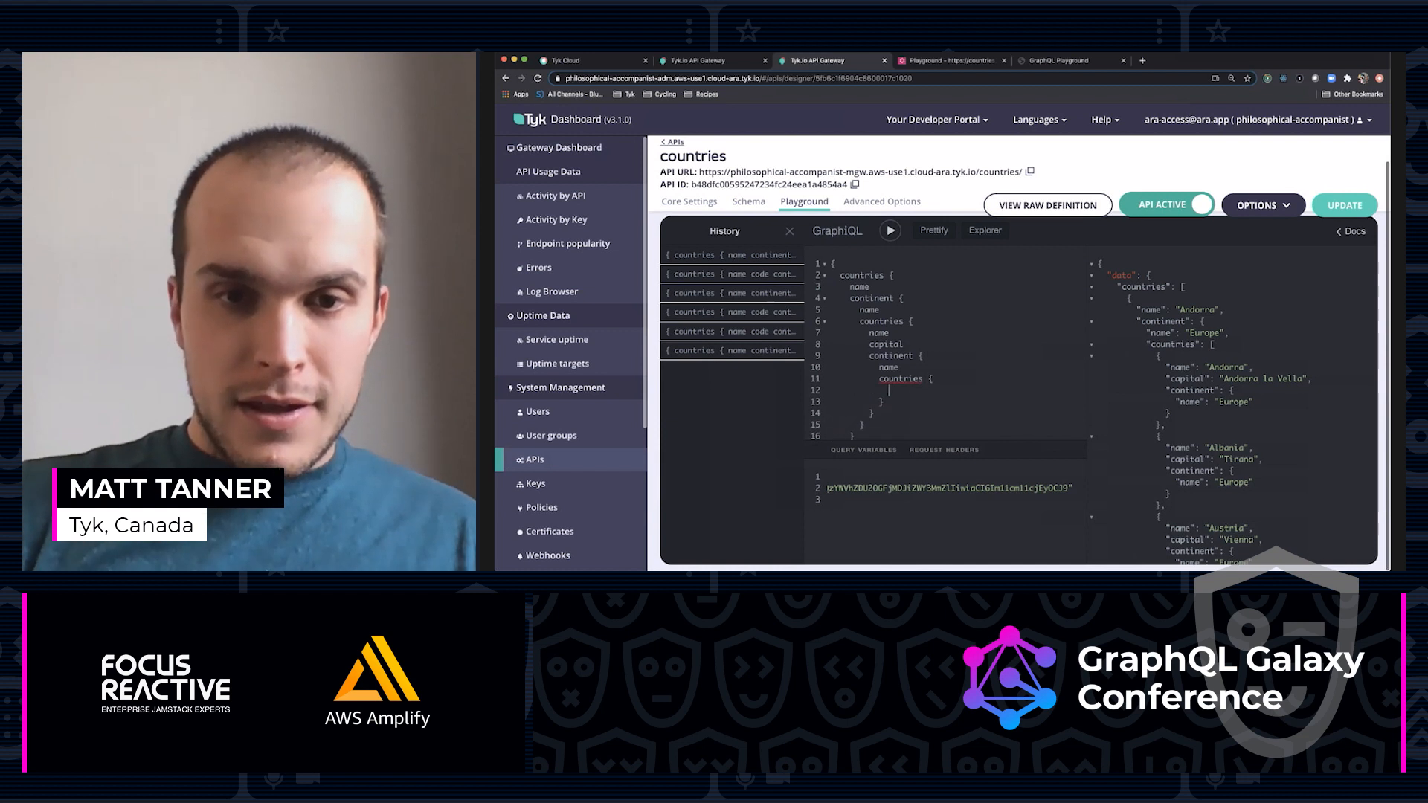
# Run the query with one more nested countries { name } level to trigger the depth limit exceeded error.
pyautogui.write('name')
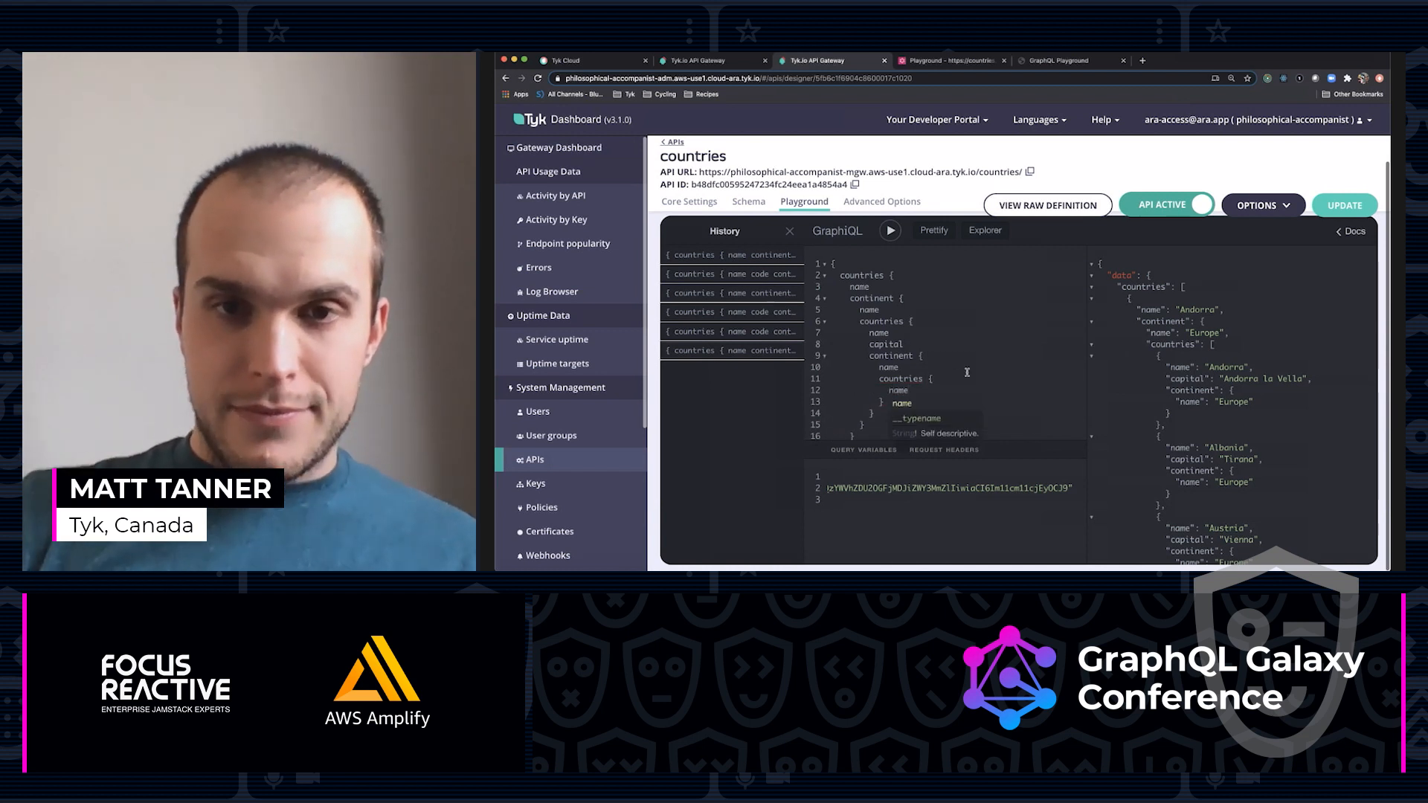
pyautogui.click(890, 230)
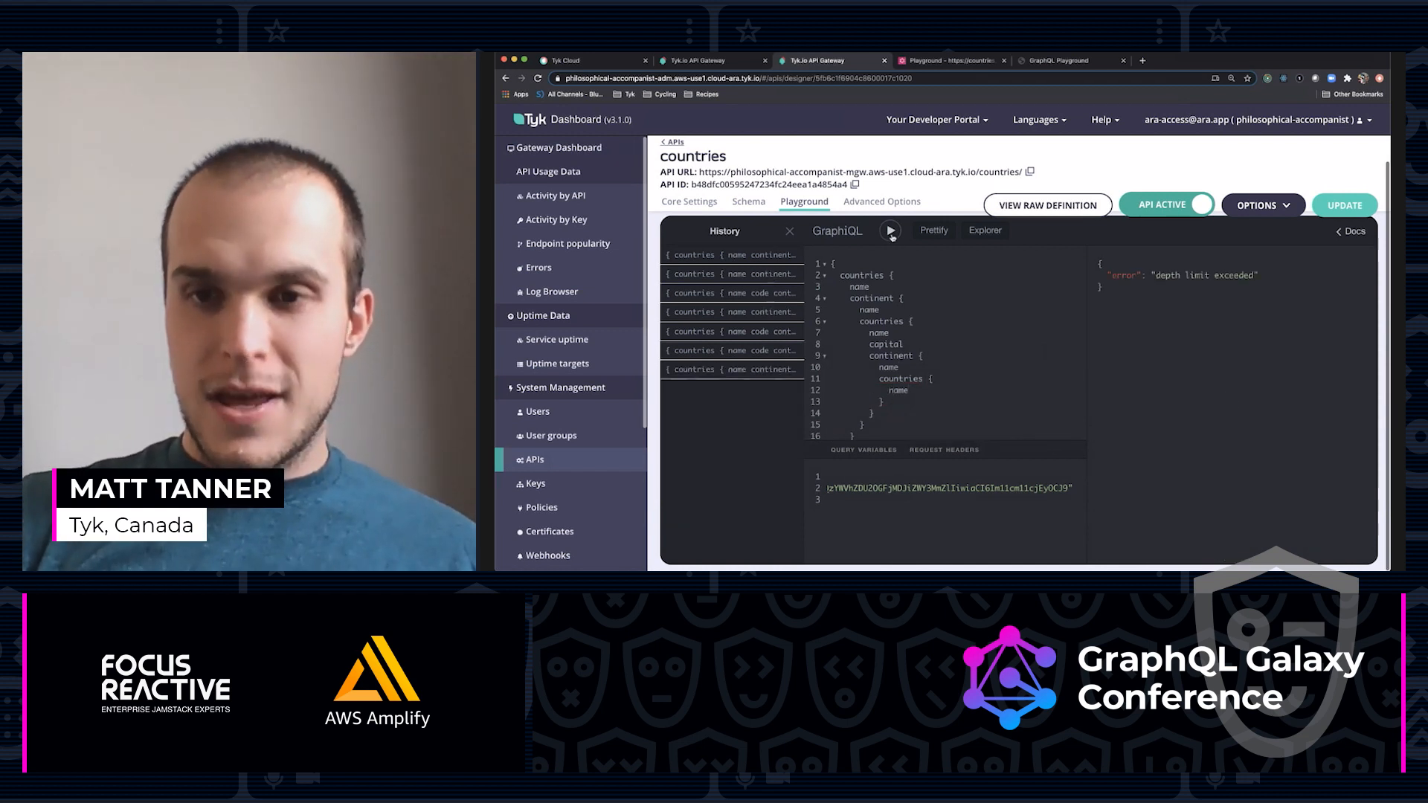